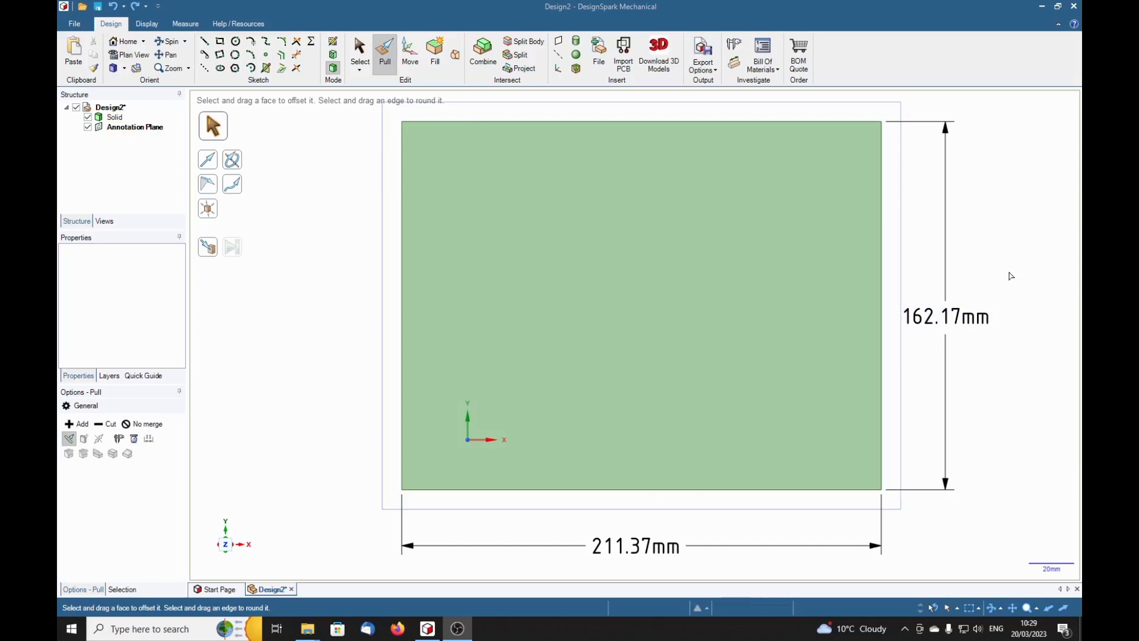
{"action": "mouse_move", "coordinate": [983, 285]}
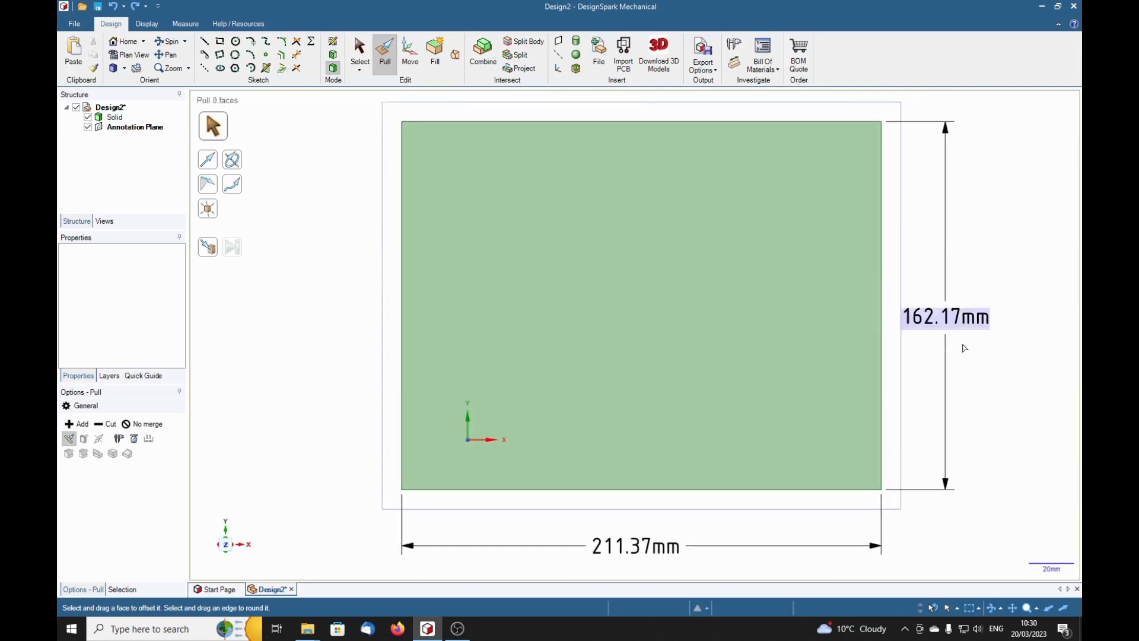
{"action": "mouse_move", "coordinate": [226, 543]}
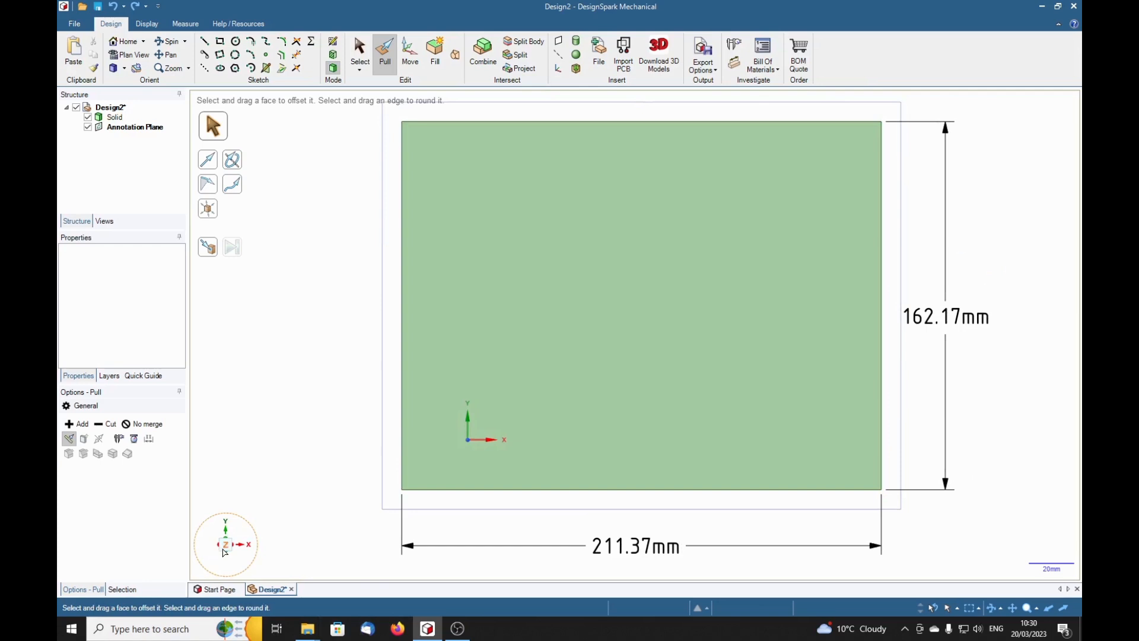
{"action": "mouse_move", "coordinate": [225, 544]}
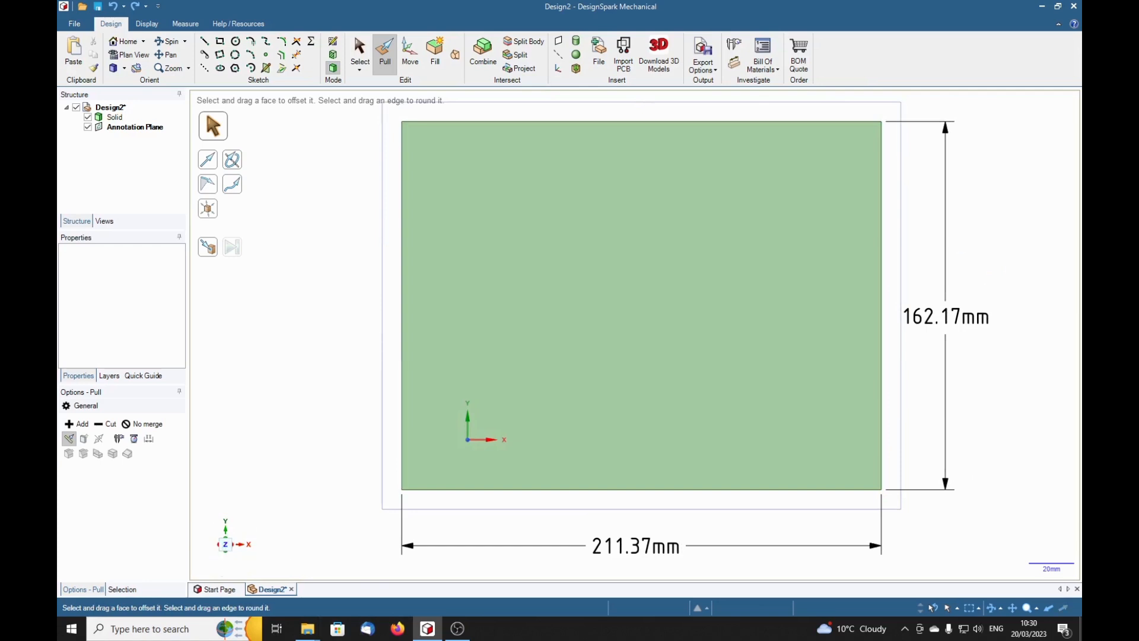
{"action": "mouse_move", "coordinate": [1048, 438]}
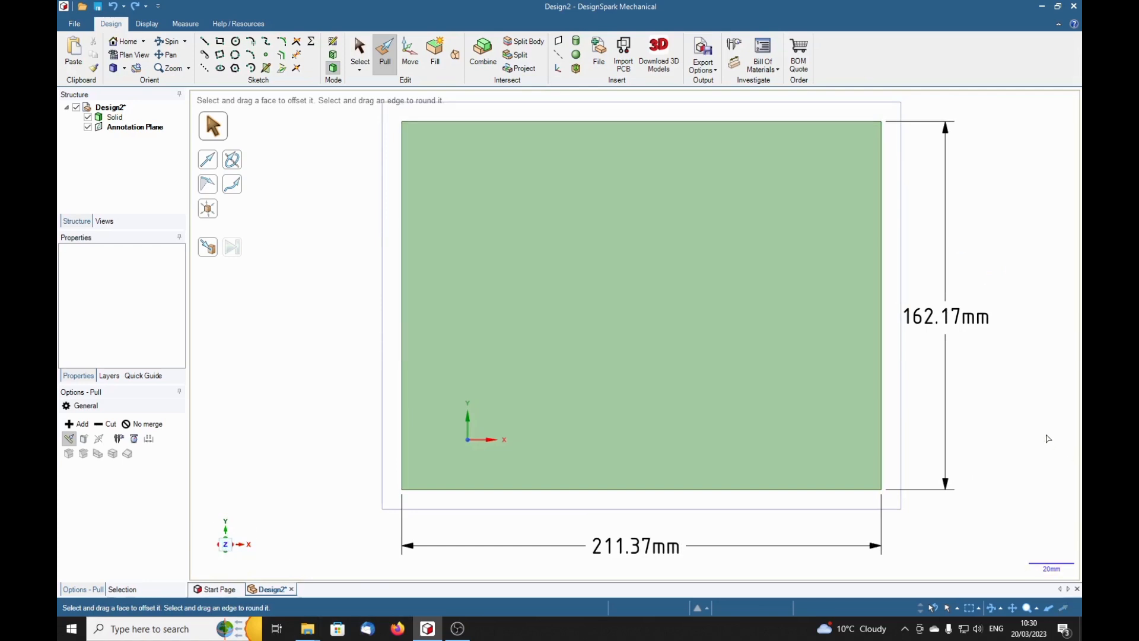
{"action": "mouse_move", "coordinate": [974, 463]}
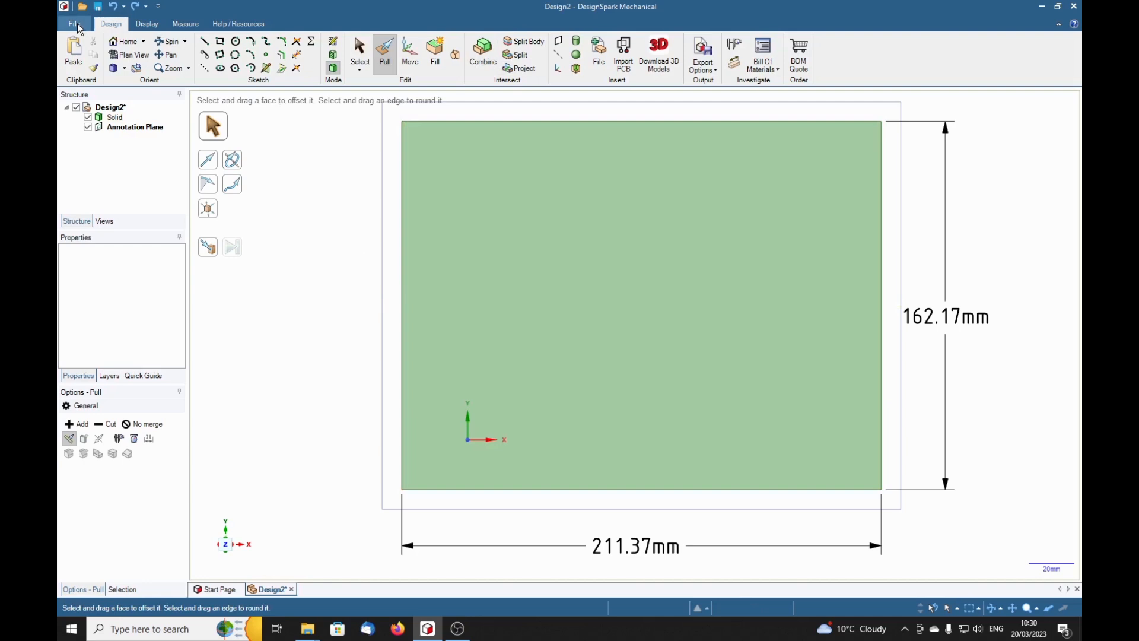
Bring up the DesignSpark Options dialog from the File menu
{"action": "left_click", "coordinate": [73, 23]}
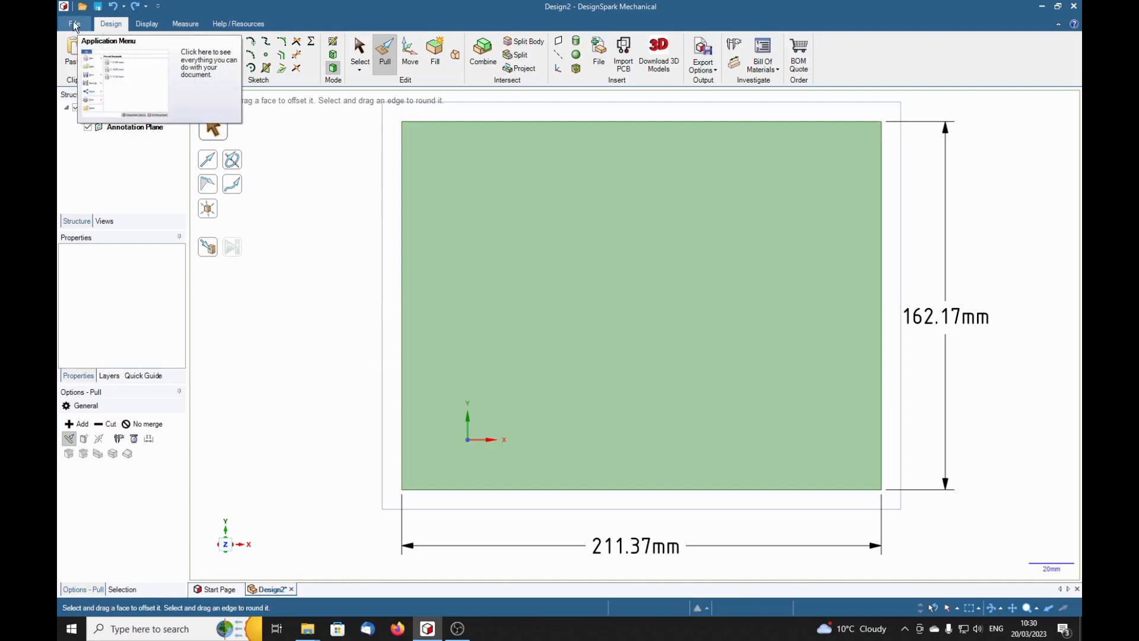
{"action": "left_click", "coordinate": [71, 23]}
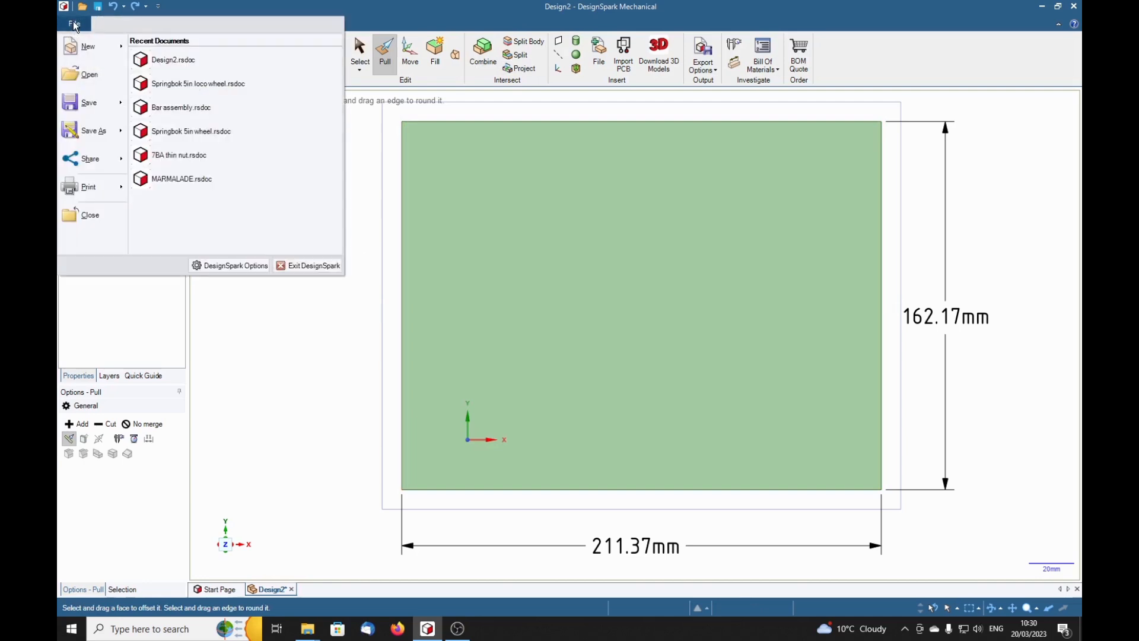
{"action": "mouse_move", "coordinate": [230, 265]}
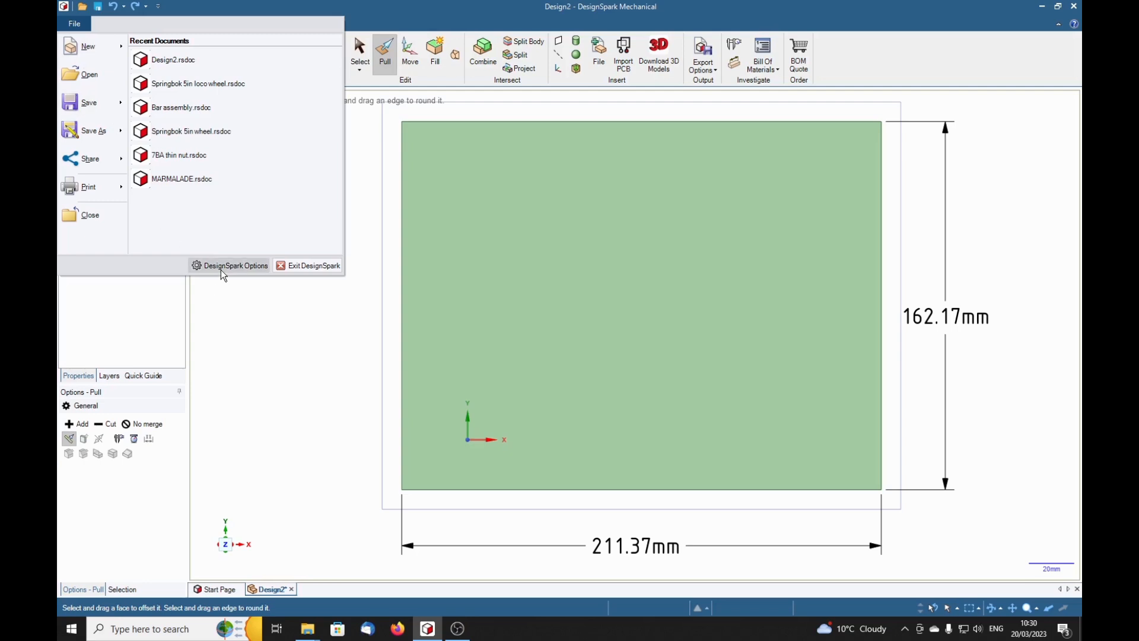
{"action": "left_click", "coordinate": [235, 265]}
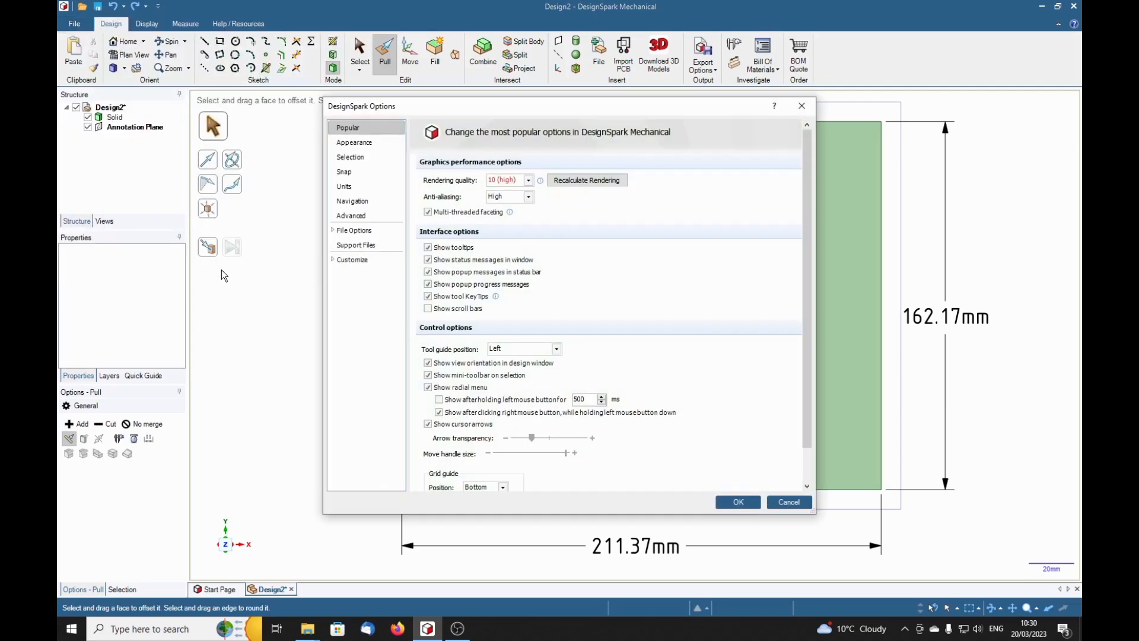
{"action": "mouse_move", "coordinate": [702, 440]}
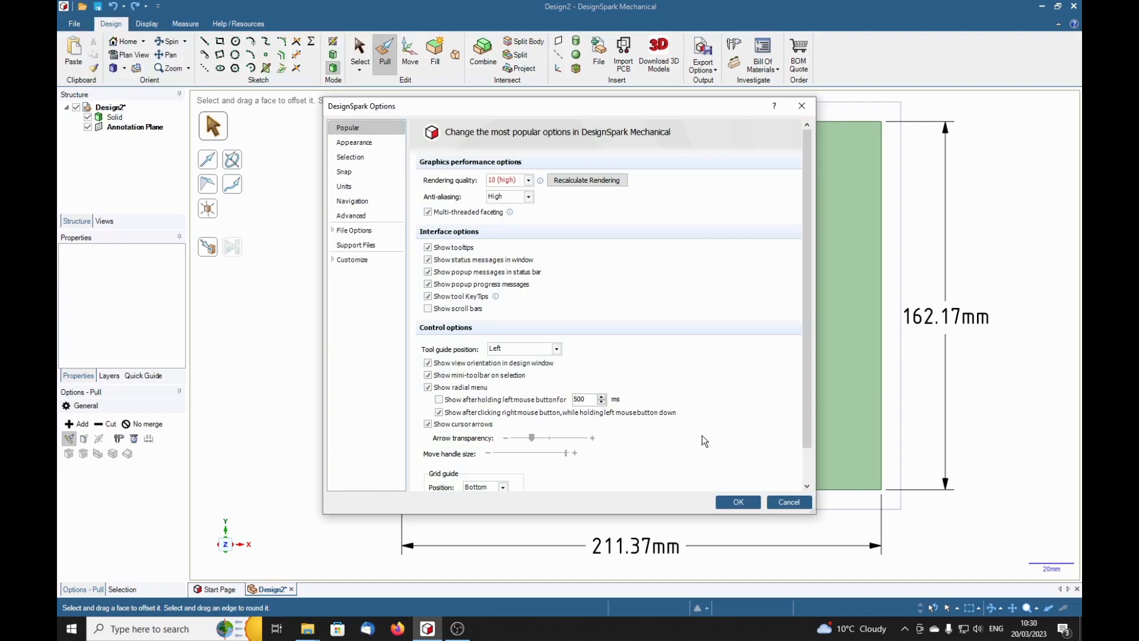
{"action": "mouse_move", "coordinate": [495, 339]}
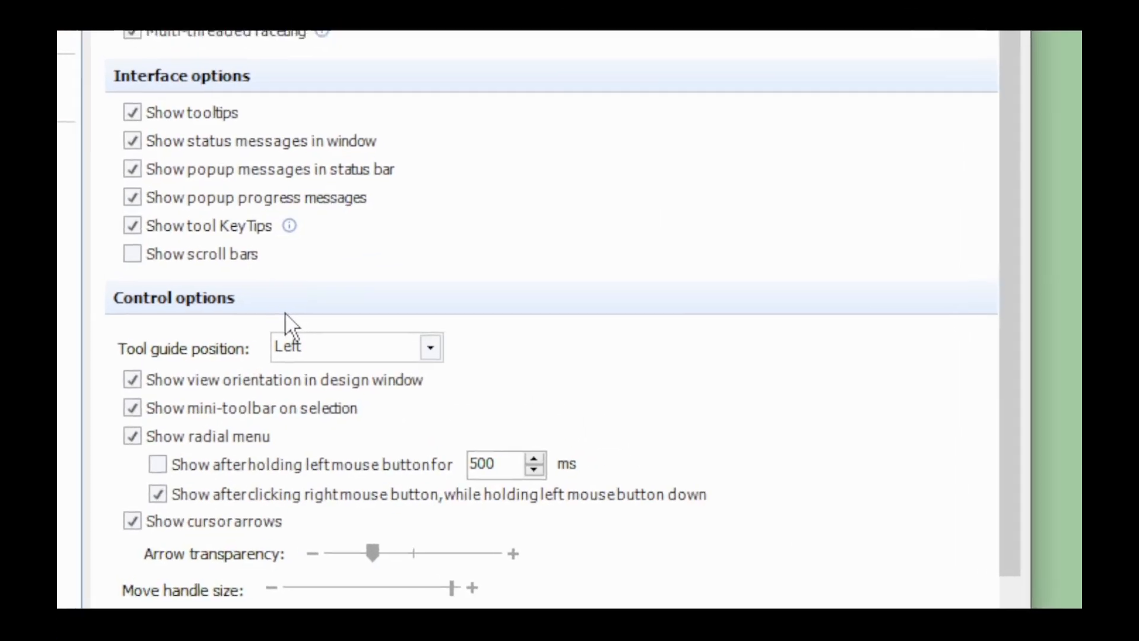
Review the Popular page's graphics, interface and control settings, move handle size near maximum
{"action": "scroll", "scroll_direction": "up", "scroll_amount": 3}
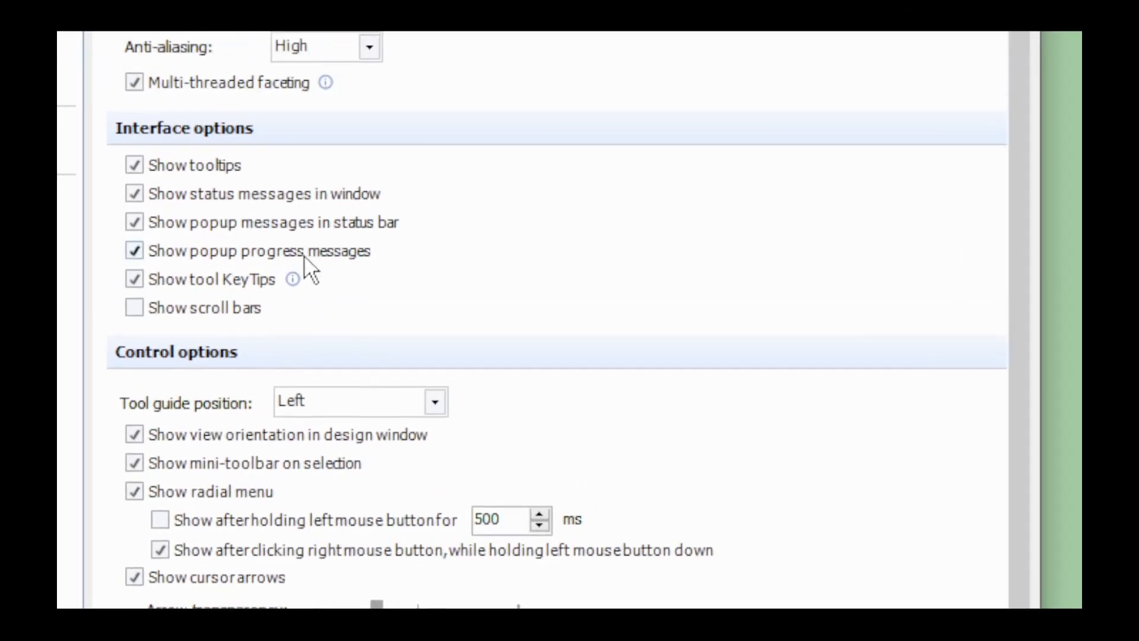
{"action": "scroll", "scroll_direction": "down", "scroll_amount": 3}
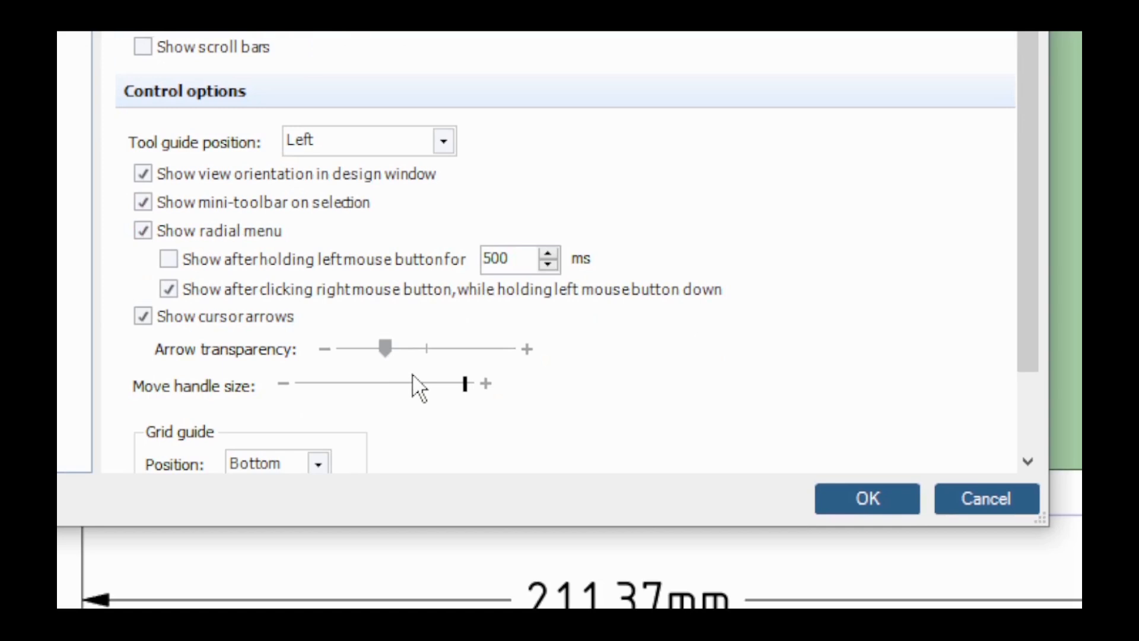
{"action": "mouse_move", "coordinate": [407, 384]}
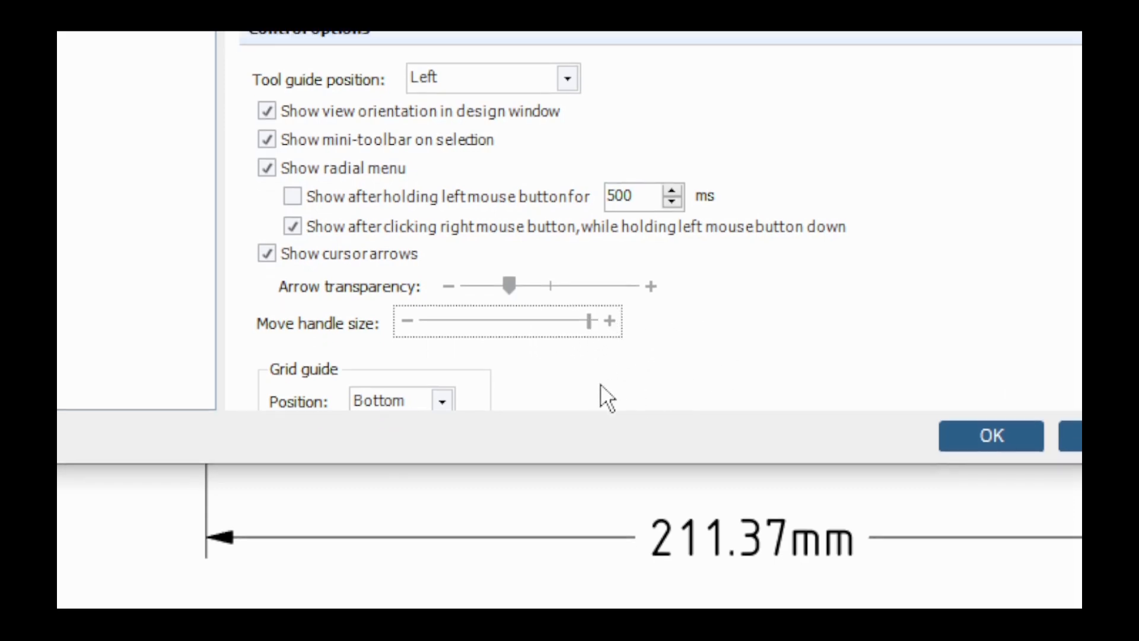
{"action": "scroll", "scroll_direction": "up", "scroll_amount": 3}
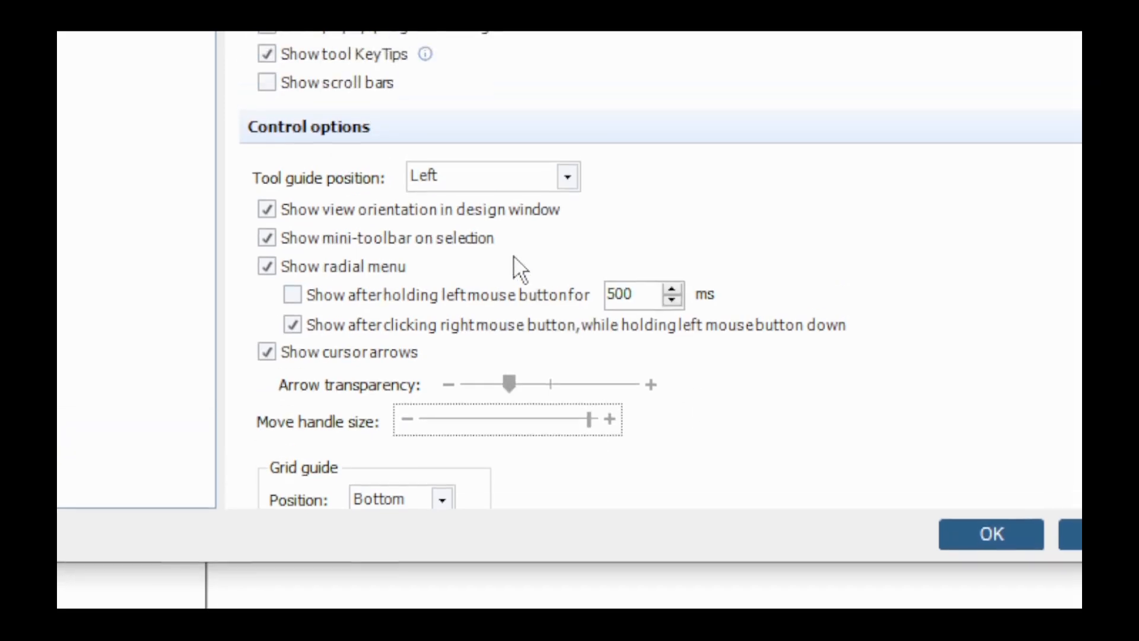
{"action": "scroll", "scroll_direction": "up", "scroll_amount": 3}
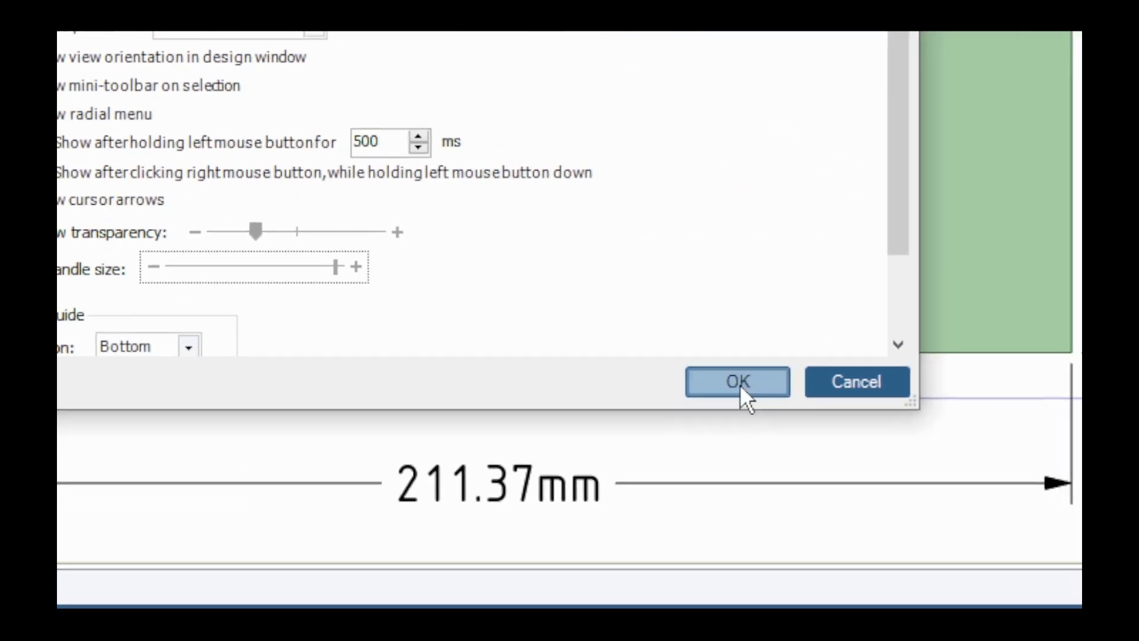
Accept the settings and close the options dialog, returning to the plate
{"action": "left_click", "coordinate": [735, 382]}
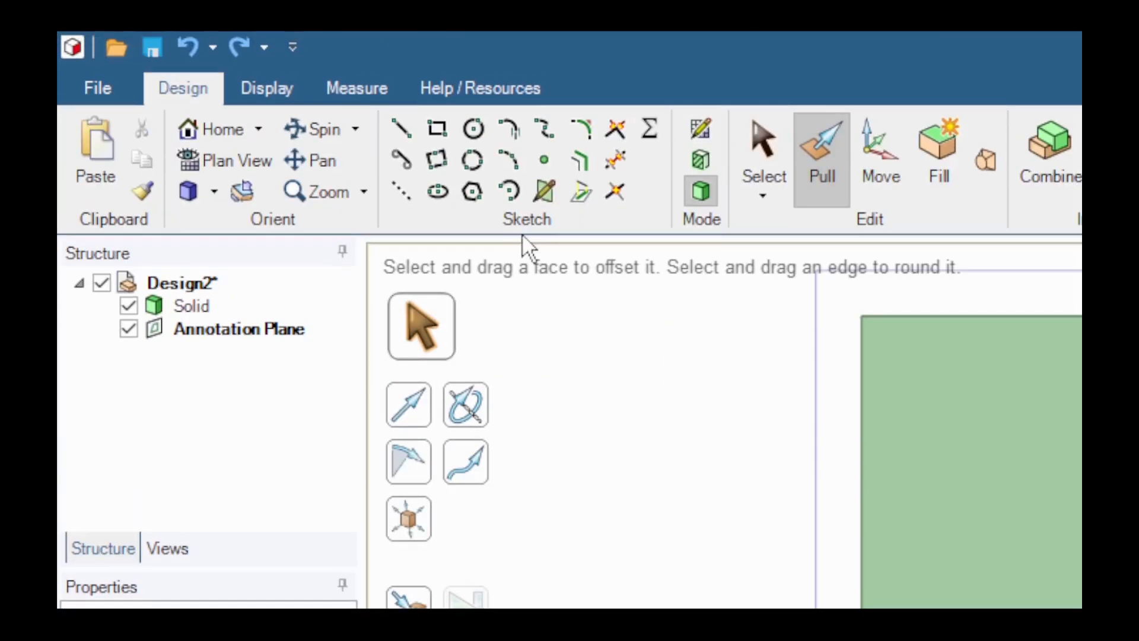
{"action": "mouse_move", "coordinate": [506, 159]}
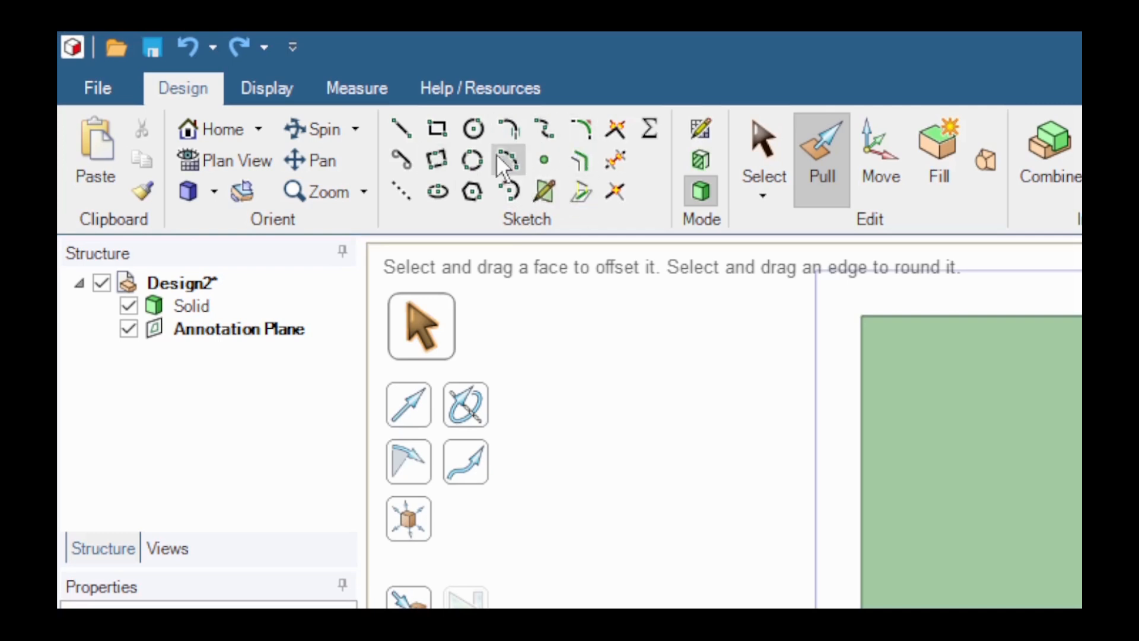
{"action": "mouse_move", "coordinate": [613, 130]}
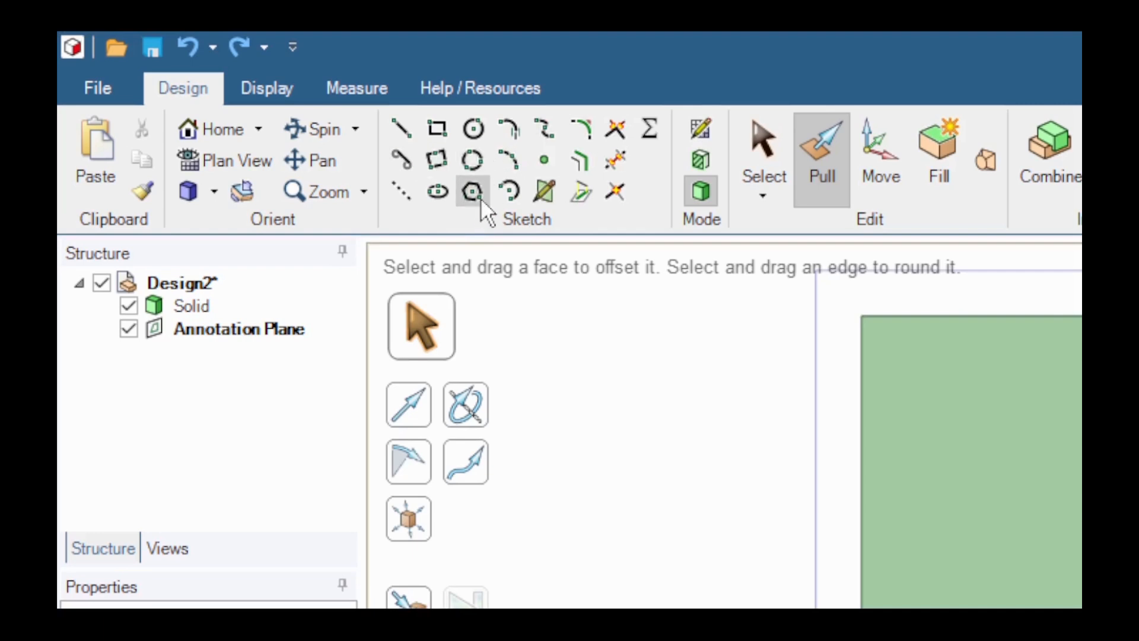
{"action": "mouse_move", "coordinate": [577, 159]}
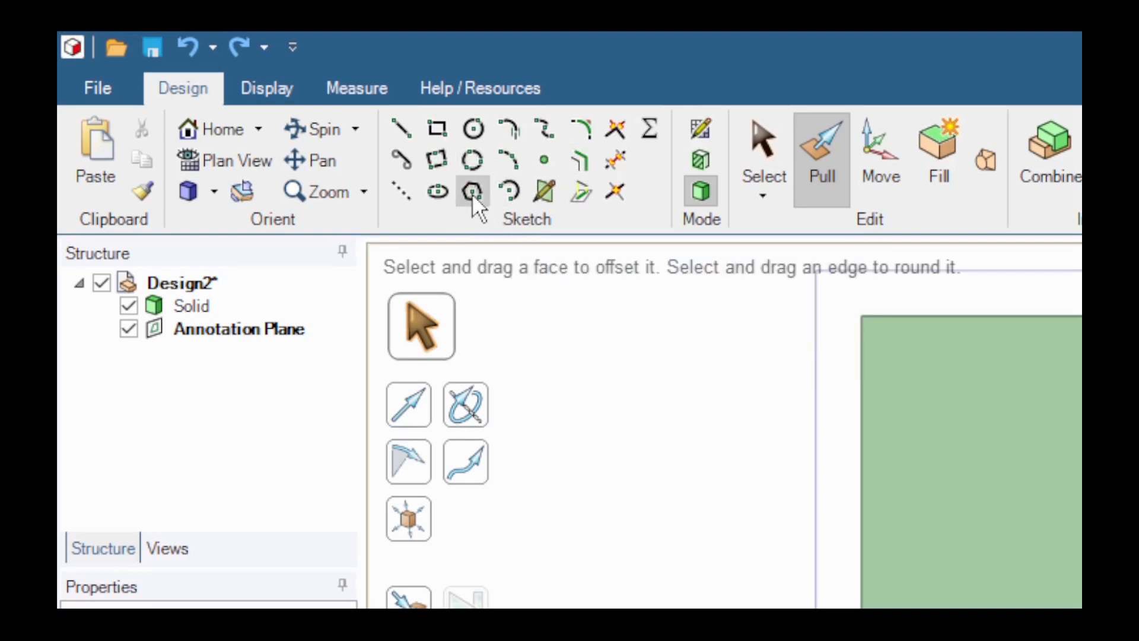
{"action": "mouse_move", "coordinate": [473, 194]}
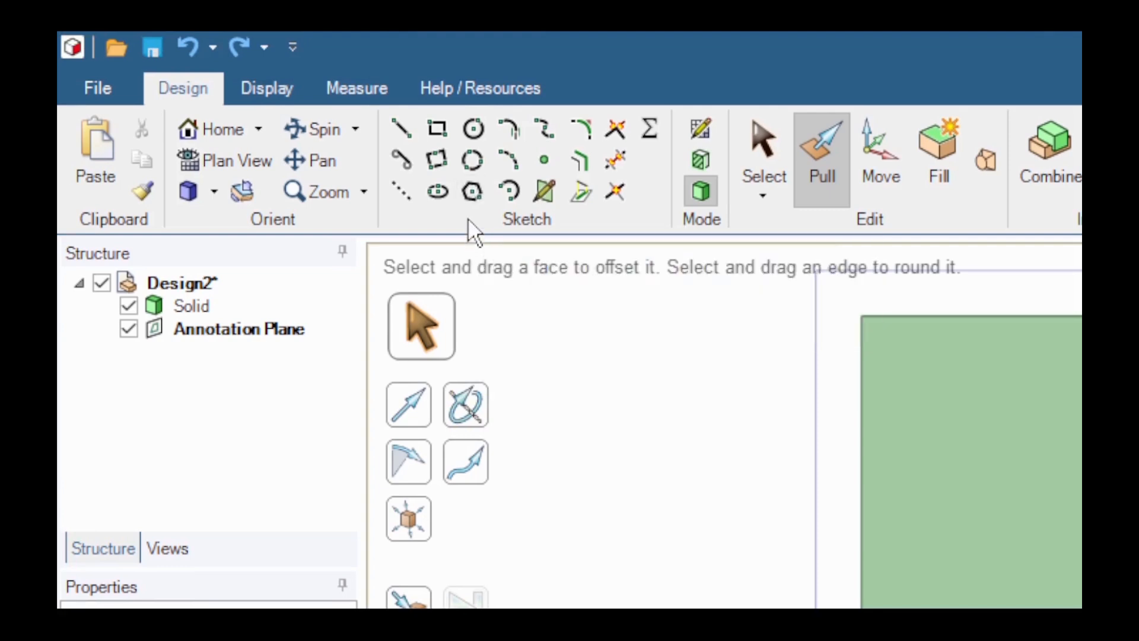
{"action": "mouse_move", "coordinate": [473, 191]}
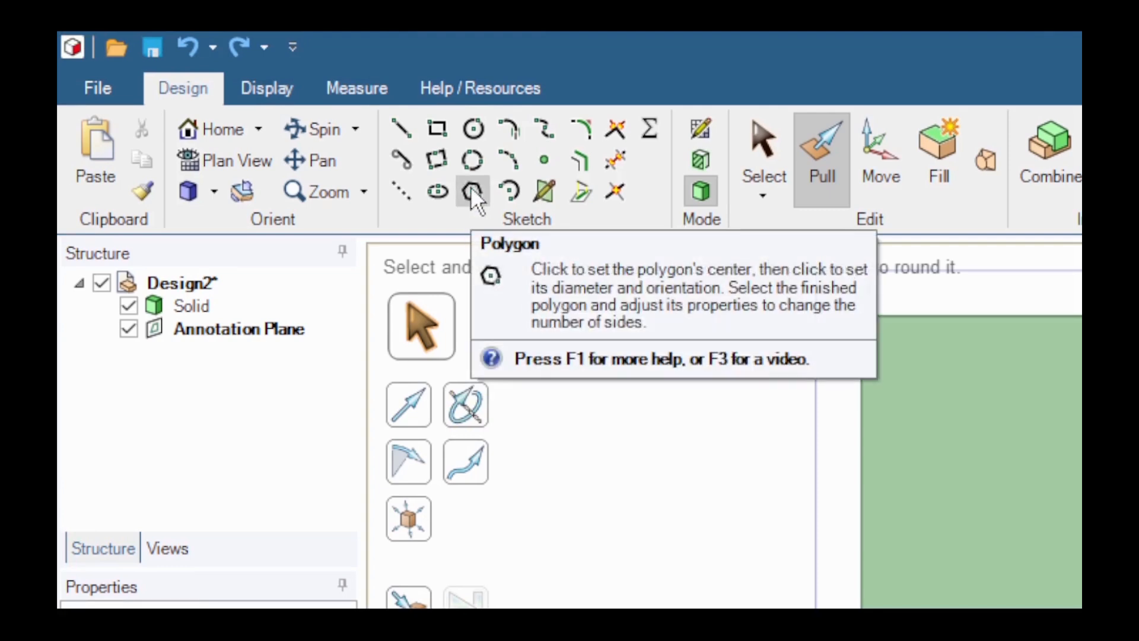
{"action": "mouse_move", "coordinate": [473, 228]}
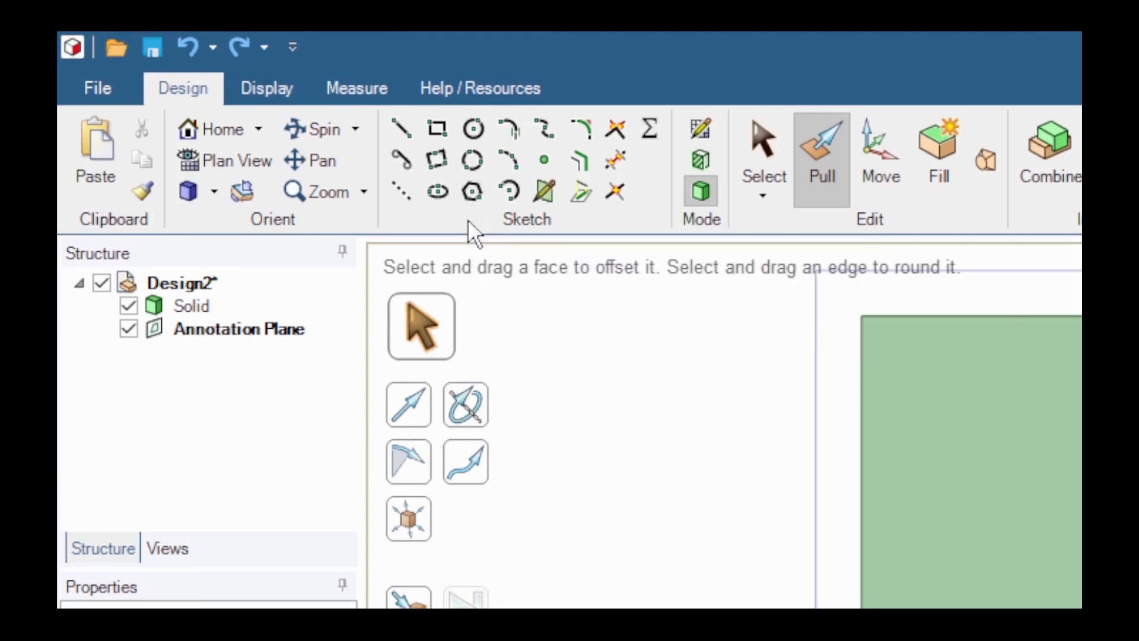
{"action": "mouse_move", "coordinate": [472, 191]}
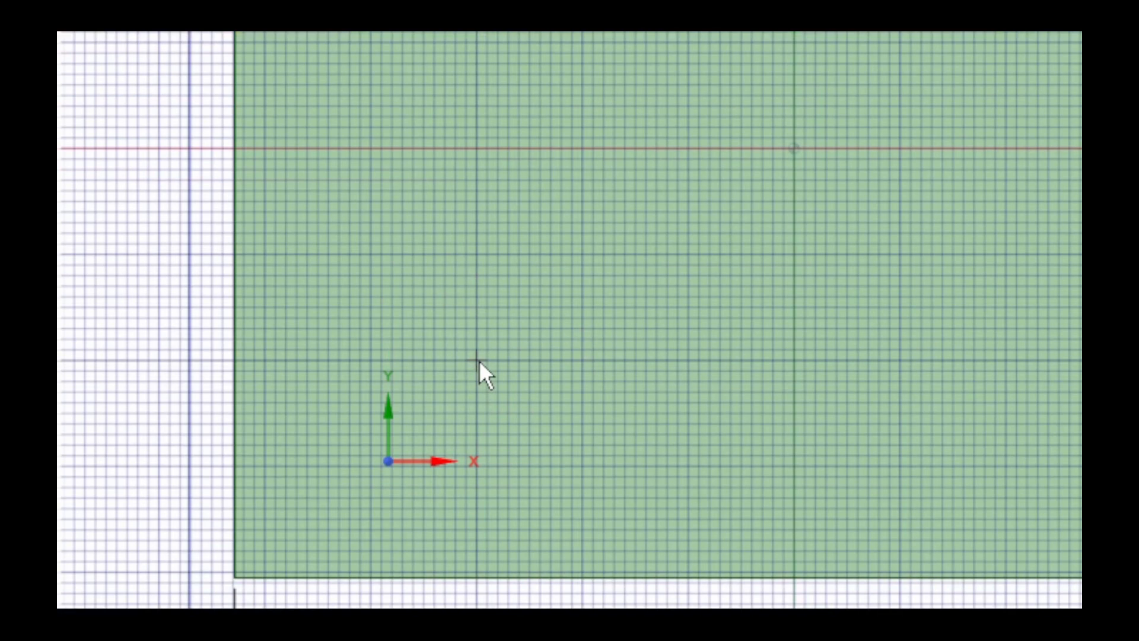
Sketch a six-sided polygon centred on the plate and size it to 12 mm
{"action": "left_click", "coordinate": [470, 370]}
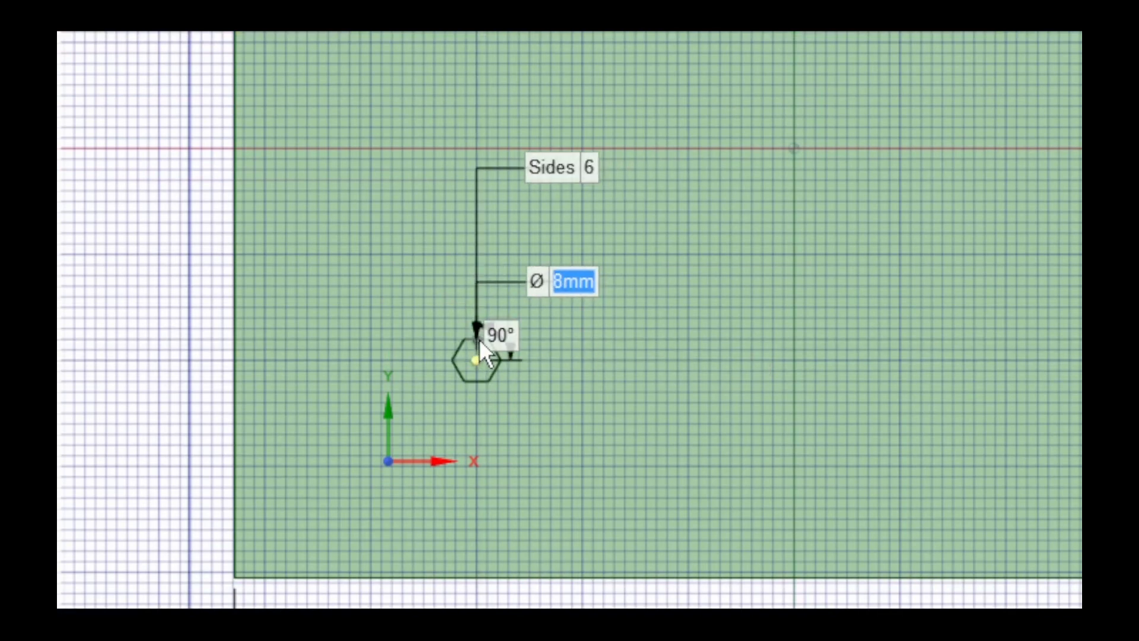
{"action": "type", "text": "10mm"}
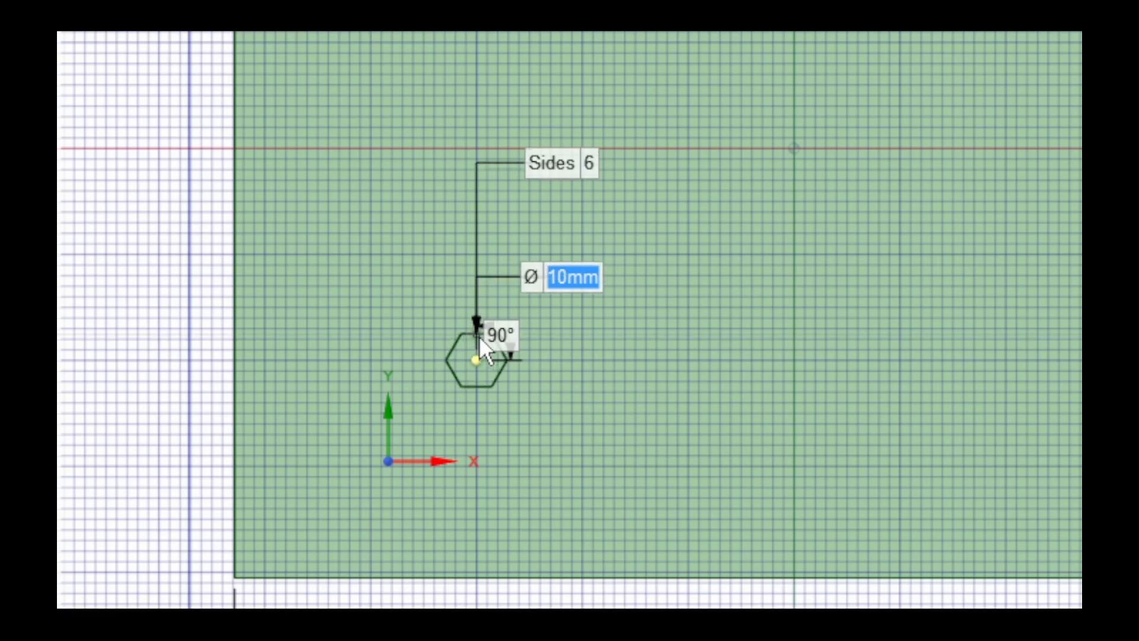
{"action": "type", "text": "12mm"}
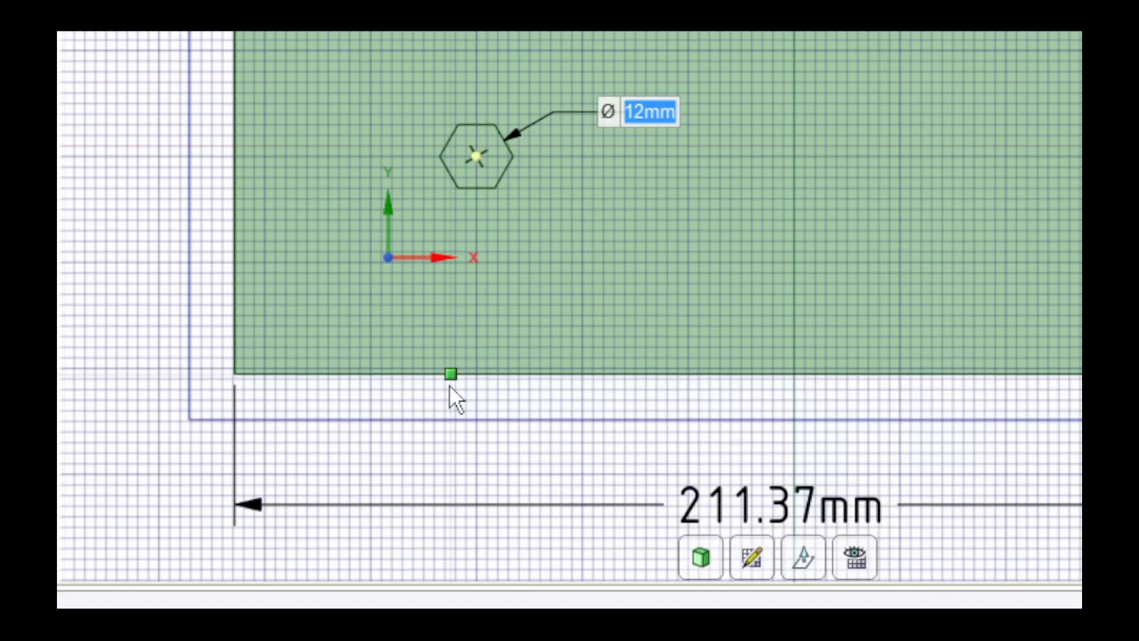
{"action": "mouse_move", "coordinate": [569, 308]}
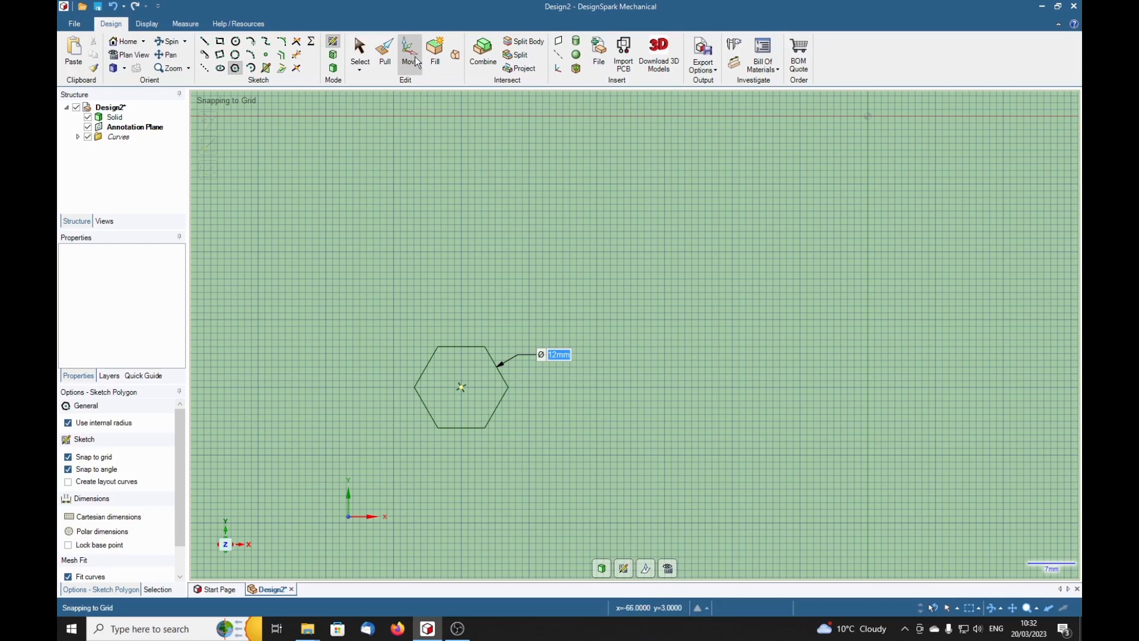
Select the 12 mm hexagon with the Move tool so its move and rotate handles appear
{"action": "left_click", "coordinate": [409, 51]}
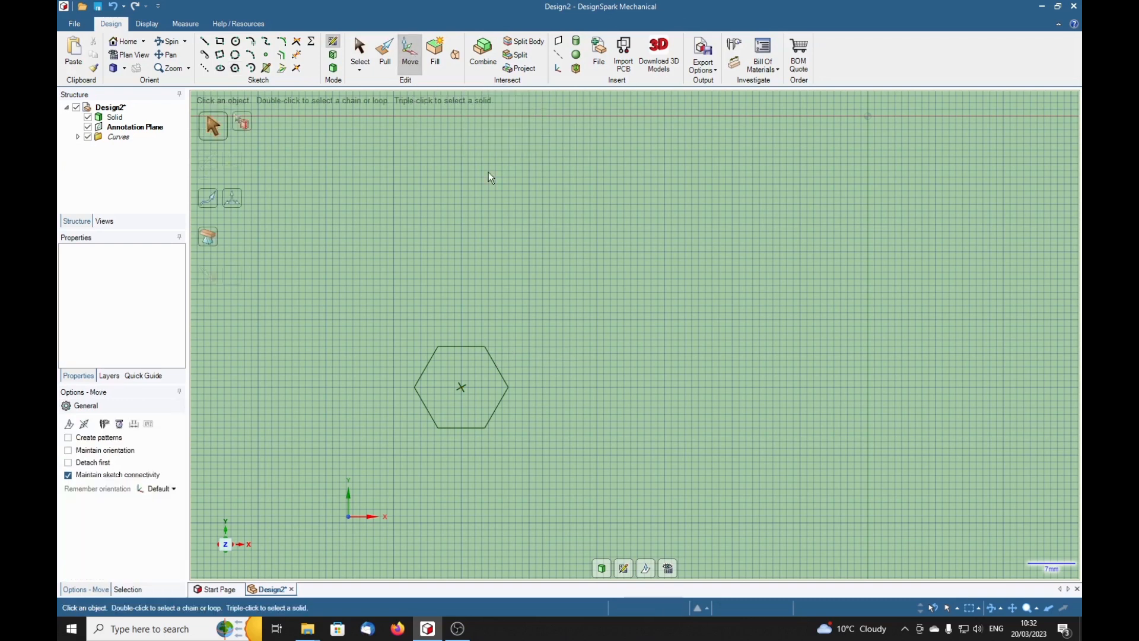
{"action": "mouse_move", "coordinate": [339, 385]}
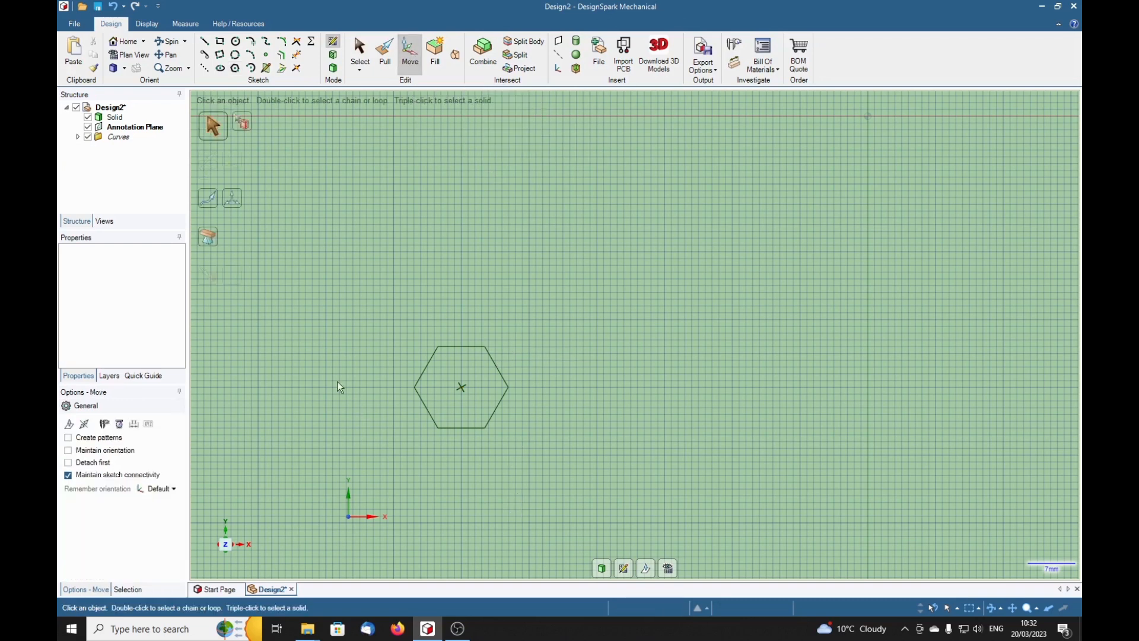
{"action": "left_click", "coordinate": [461, 351]}
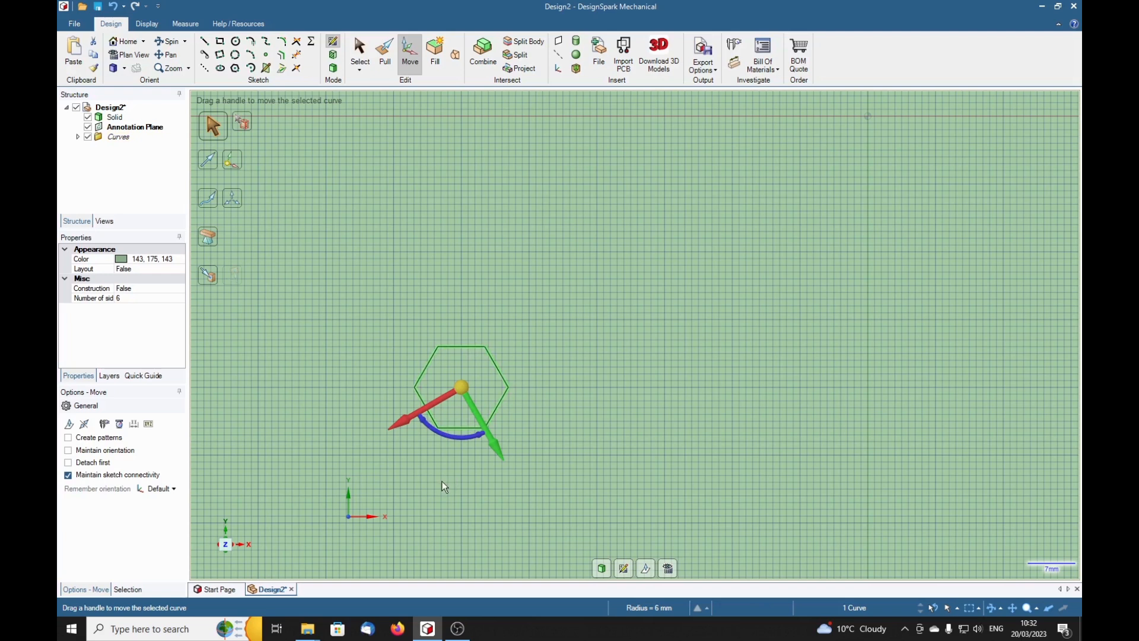
{"action": "mouse_move", "coordinate": [446, 517]}
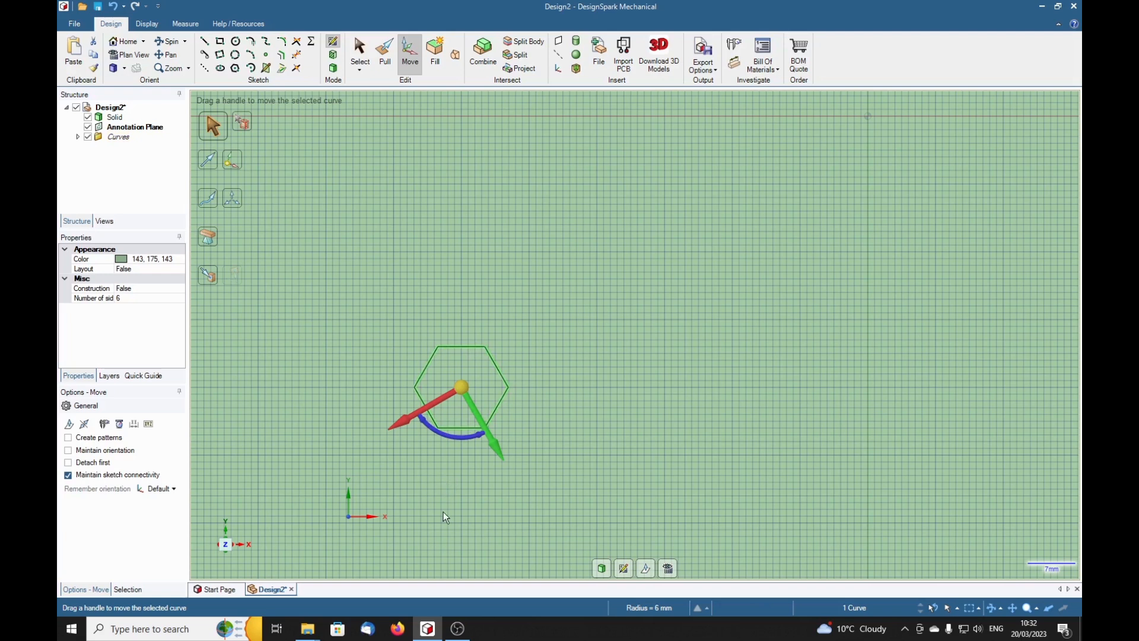
{"action": "mouse_move", "coordinate": [467, 528]}
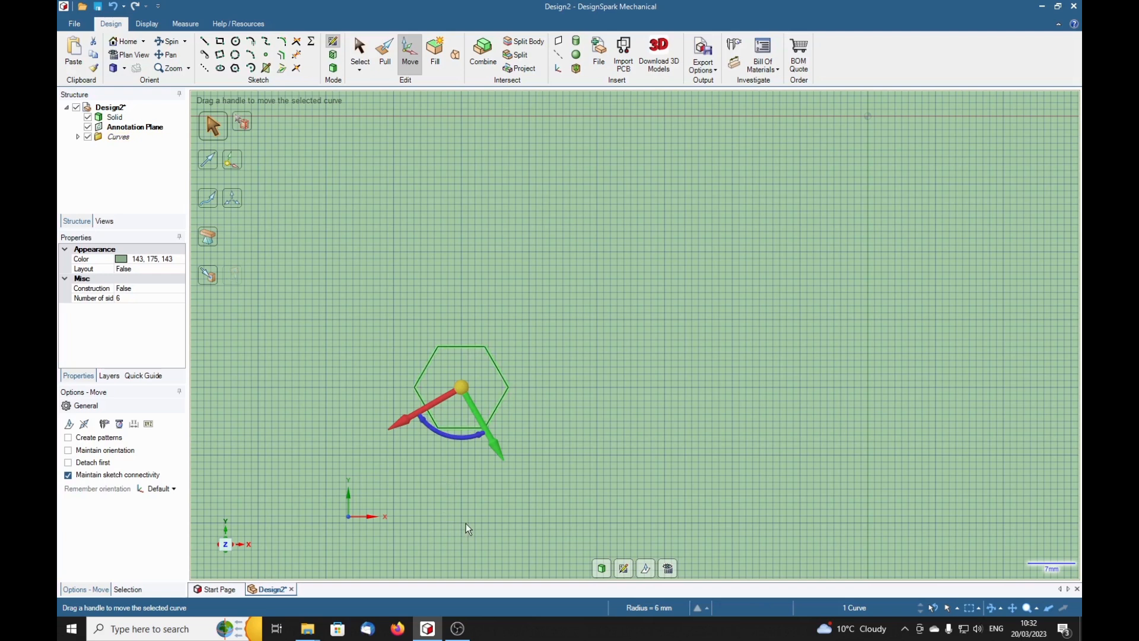
{"action": "mouse_move", "coordinate": [440, 376]}
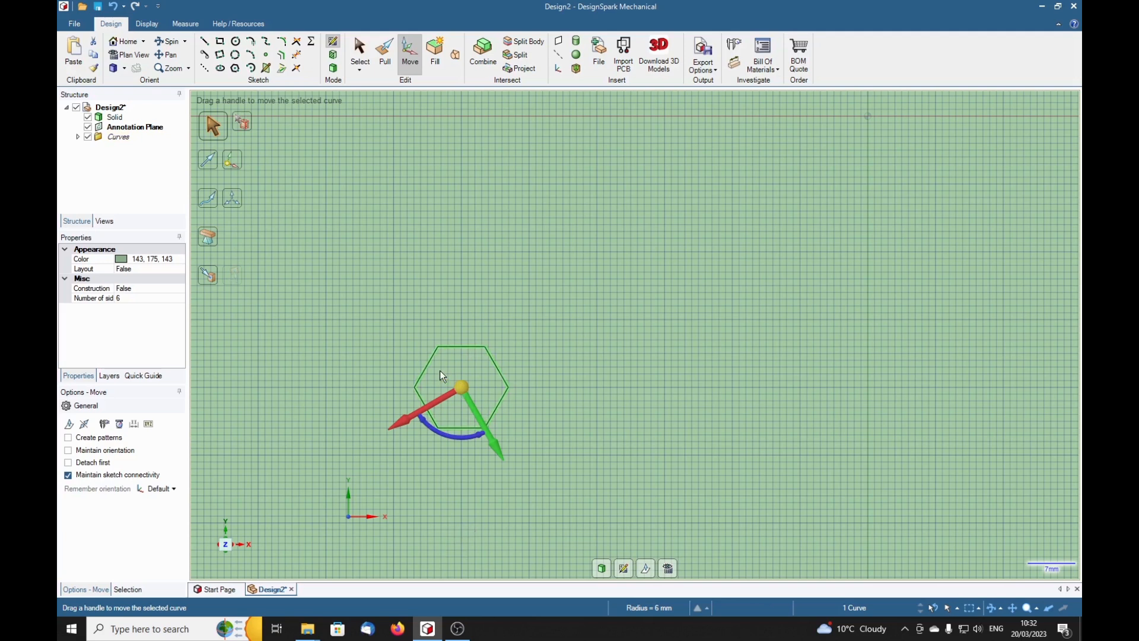
{"action": "mouse_move", "coordinate": [430, 468]}
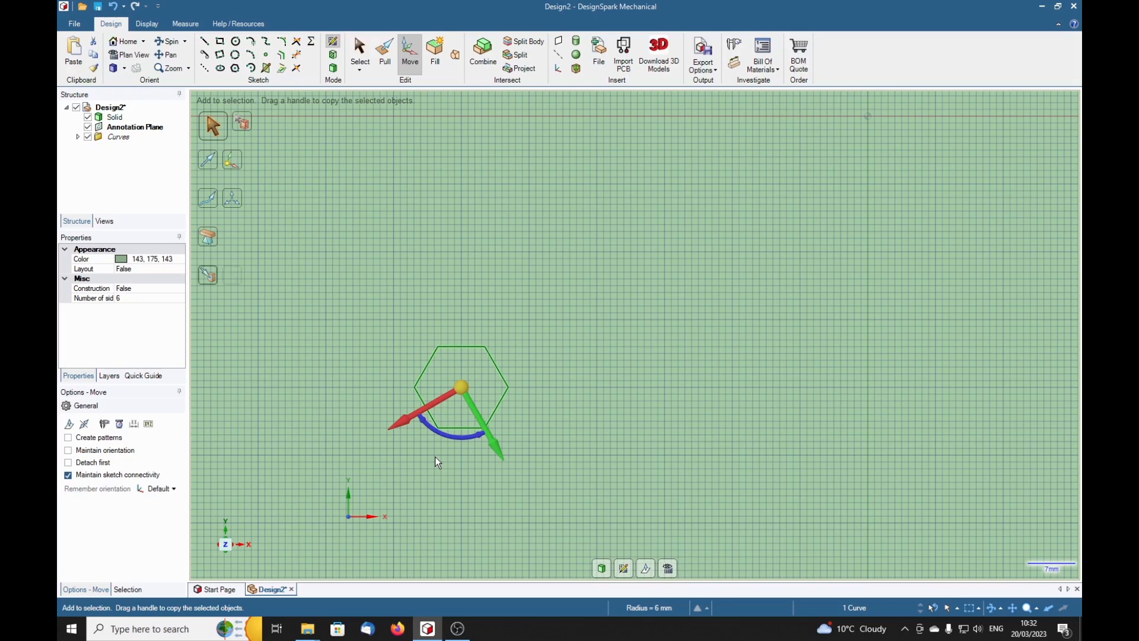
{"action": "left_click", "coordinate": [213, 160]}
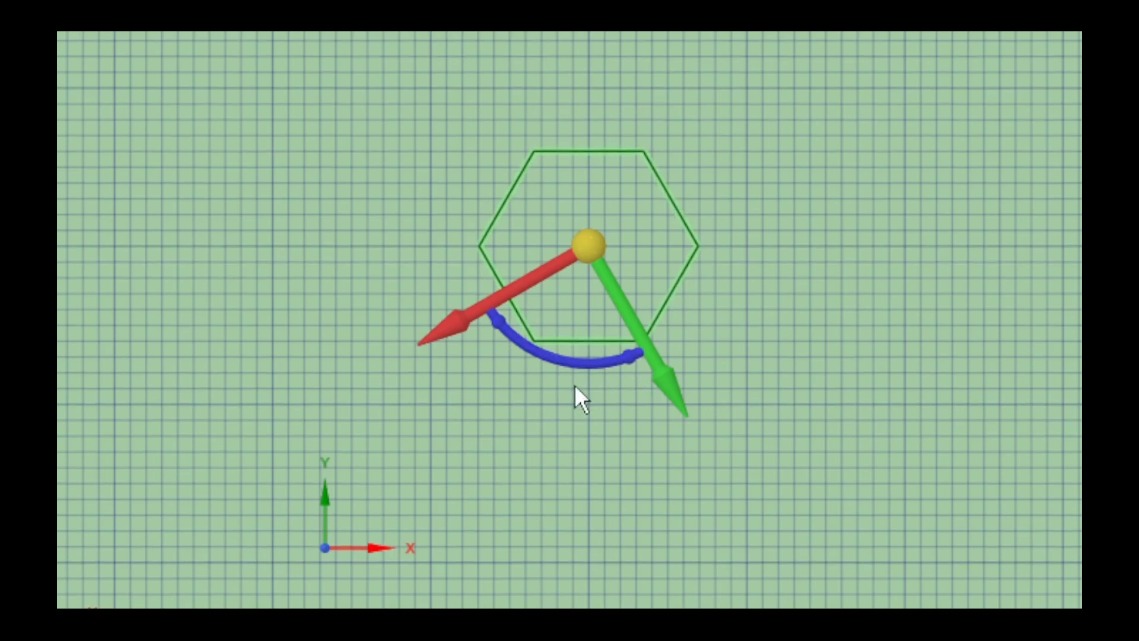
{"action": "mouse_move", "coordinate": [488, 343]}
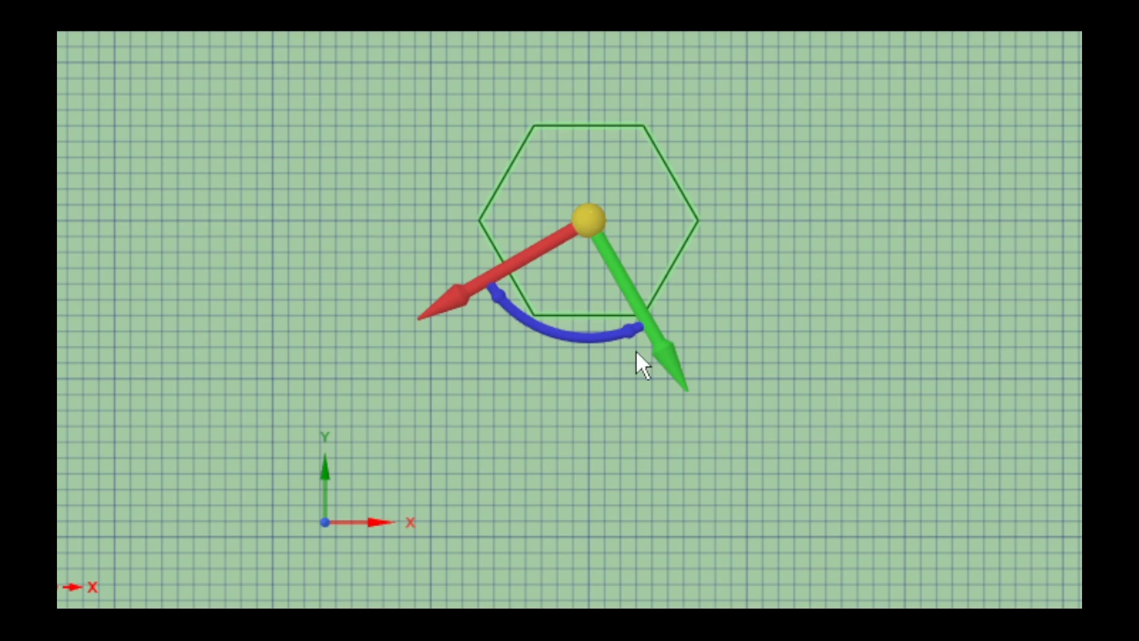
{"action": "mouse_move", "coordinate": [488, 323]}
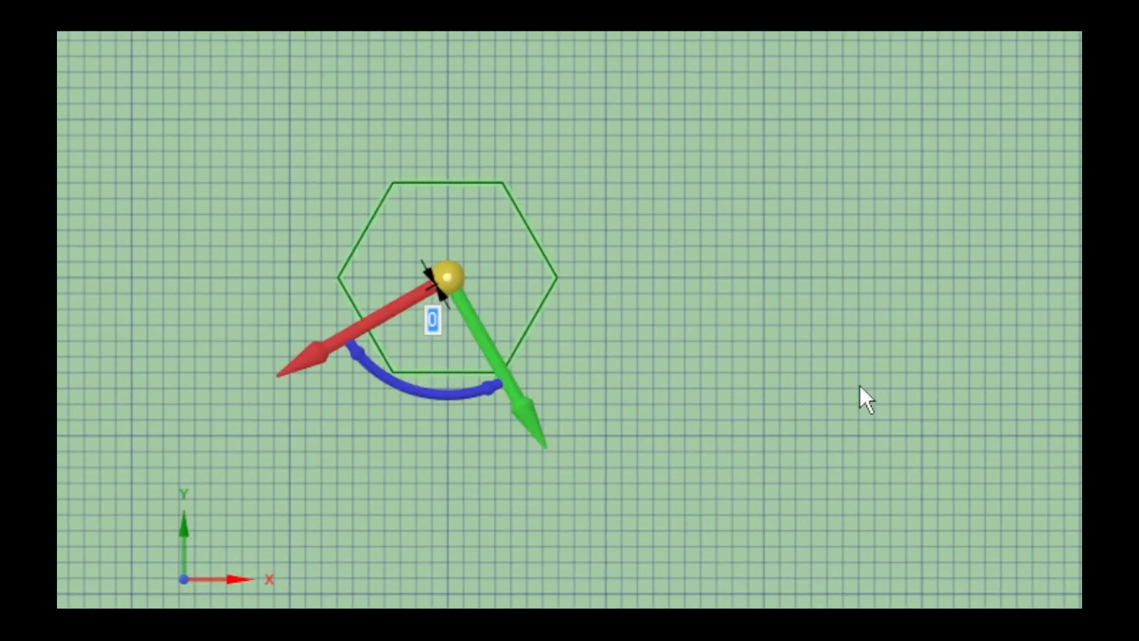
{"action": "scroll", "scroll_direction": "down", "scroll_amount": 3}
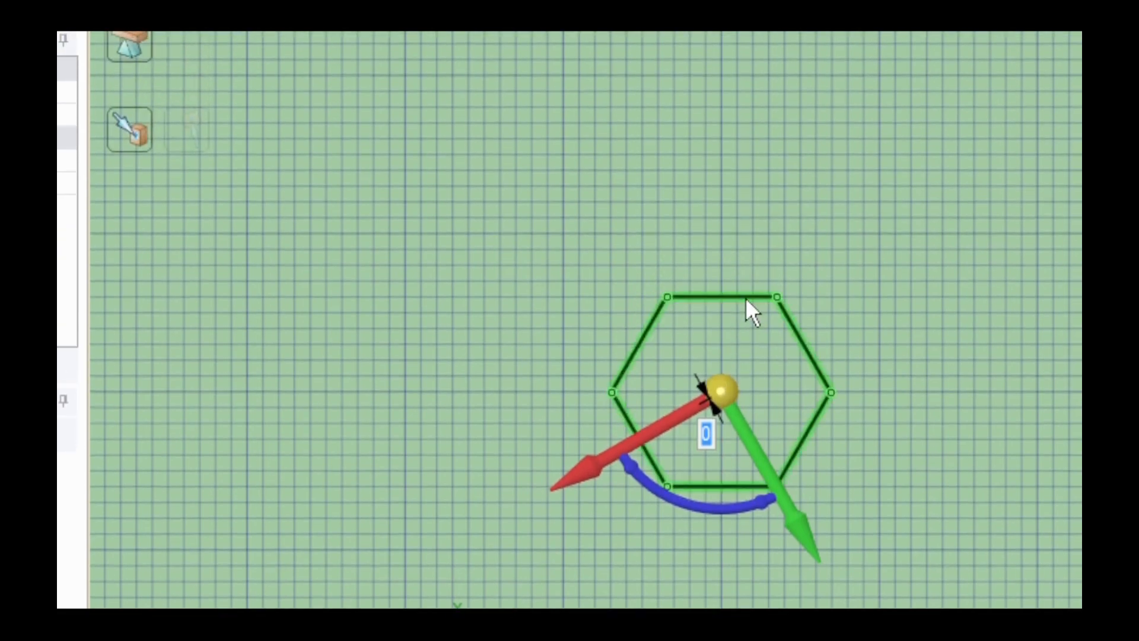
{"action": "mouse_move", "coordinate": [651, 352]}
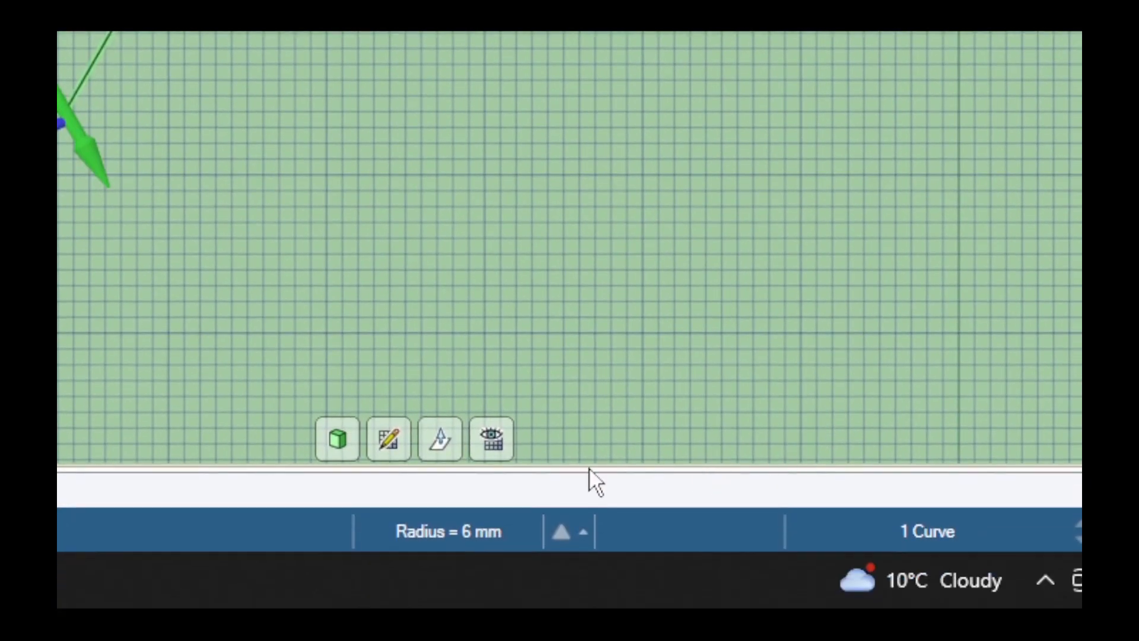
{"action": "mouse_move", "coordinate": [534, 469]}
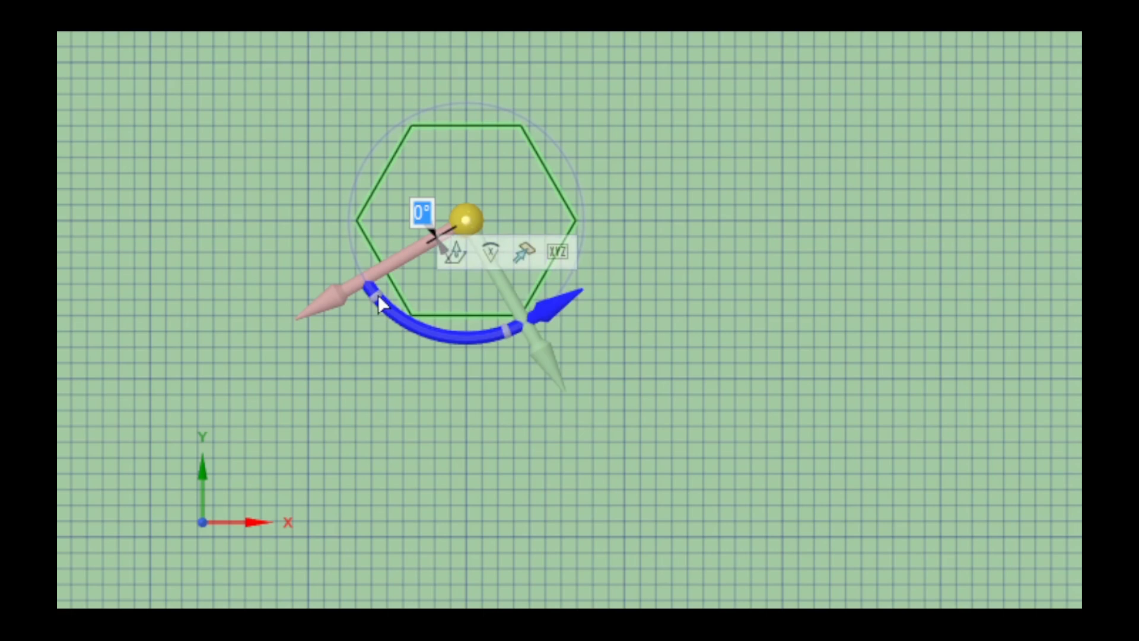
{"action": "mouse_move", "coordinate": [370, 313]}
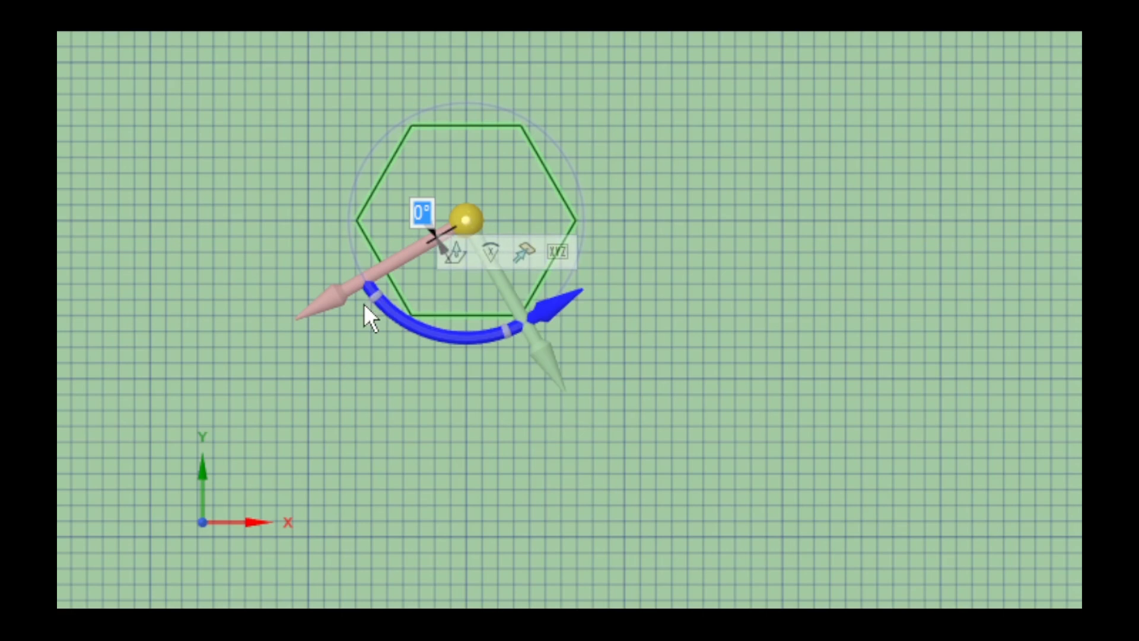
{"action": "mouse_move", "coordinate": [374, 313]}
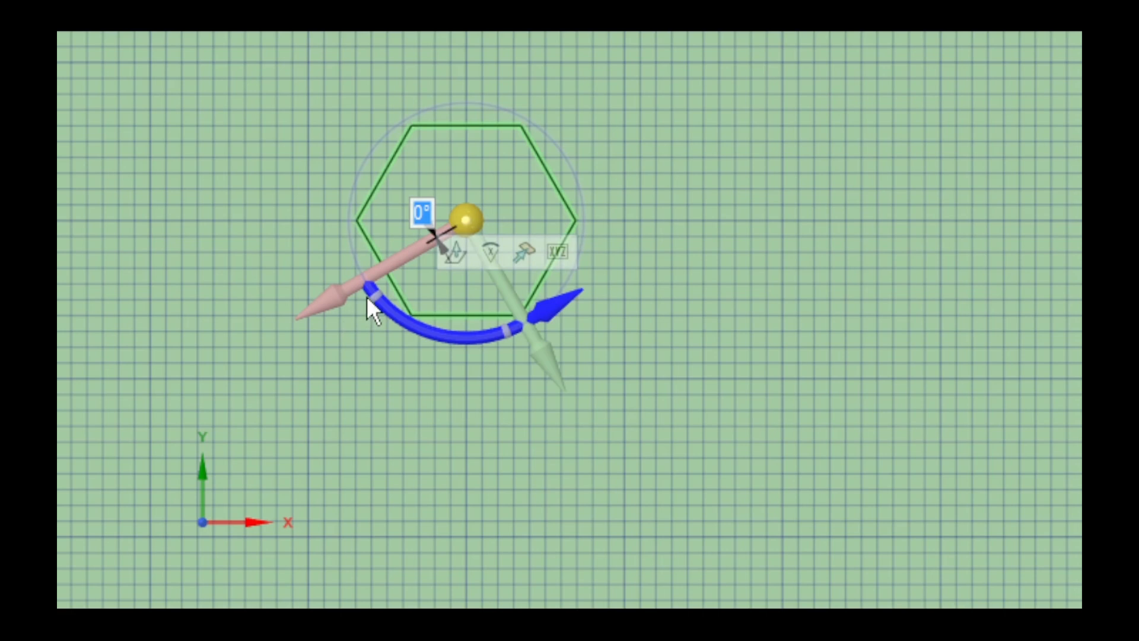
{"action": "mouse_move", "coordinate": [372, 303]}
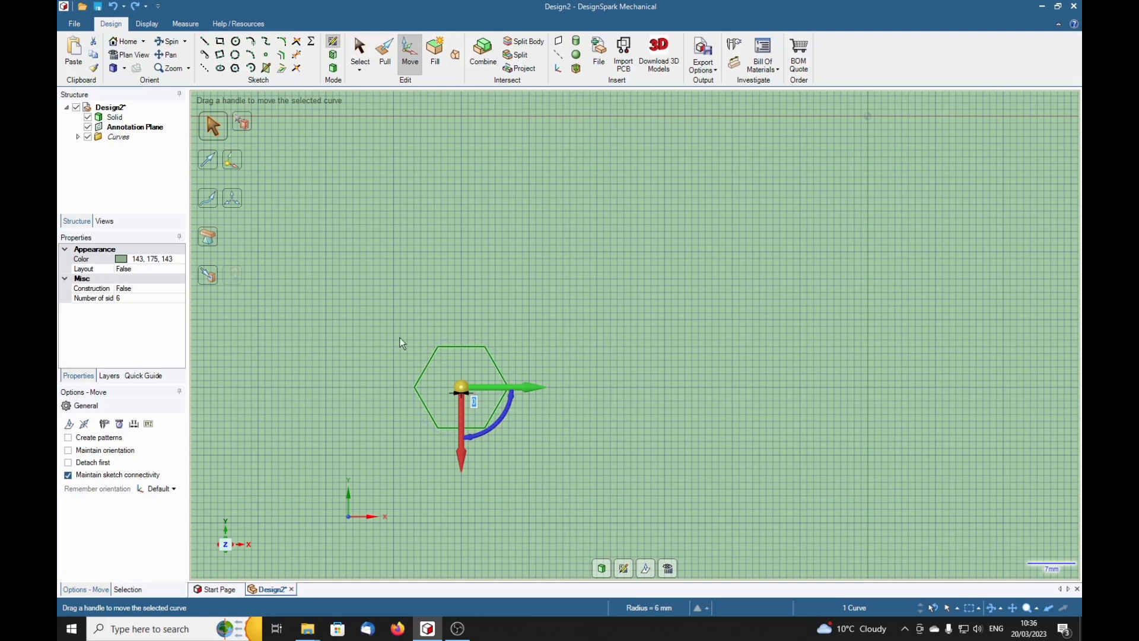
{"action": "mouse_move", "coordinate": [524, 467]}
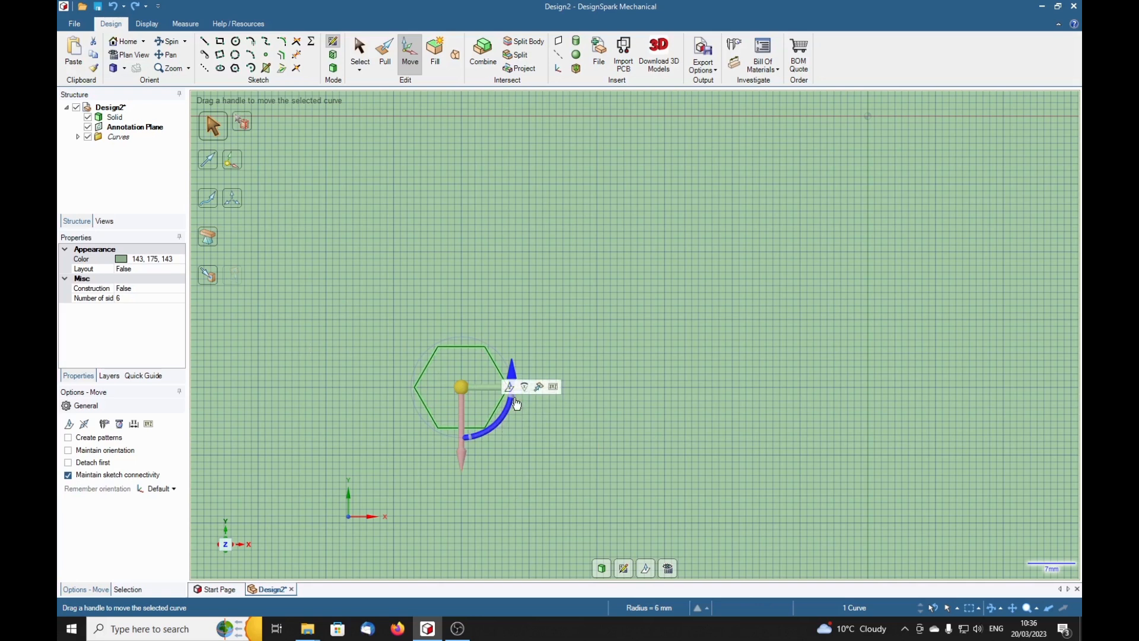
{"action": "mouse_move", "coordinate": [521, 394]}
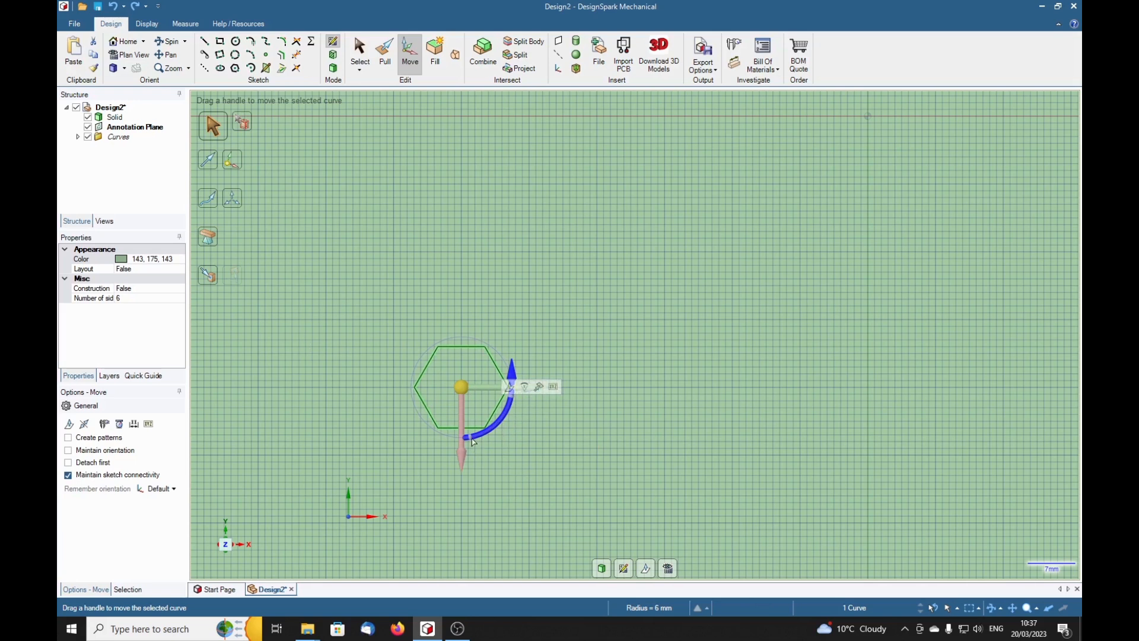
{"action": "mouse_move", "coordinate": [471, 448]}
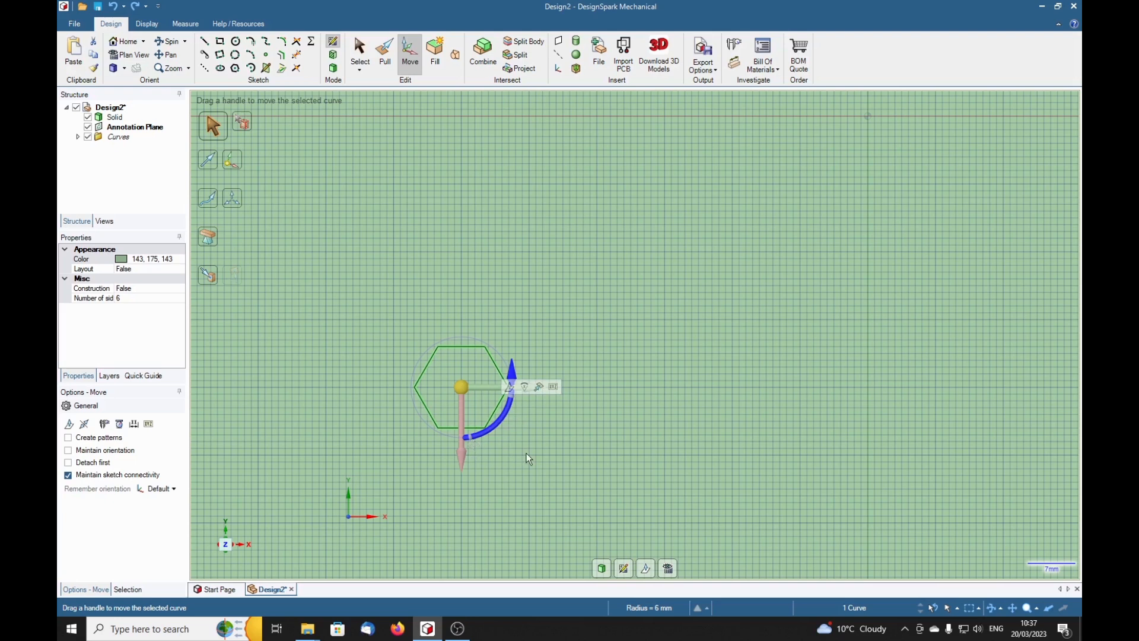
{"action": "mouse_move", "coordinate": [635, 453]}
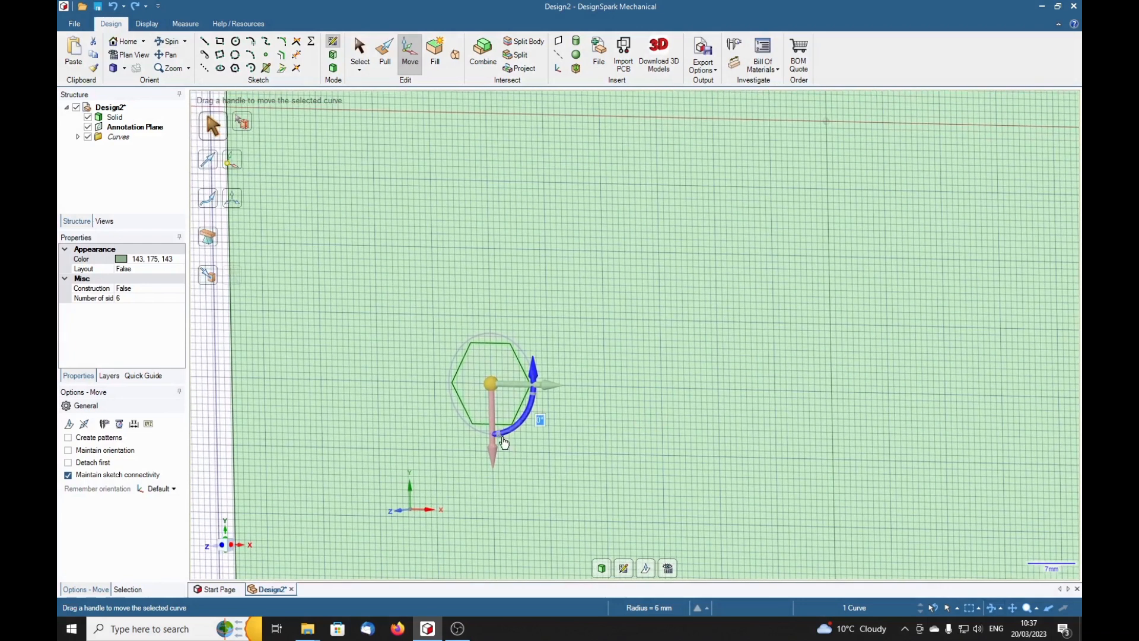
{"action": "mouse_move", "coordinate": [499, 439]}
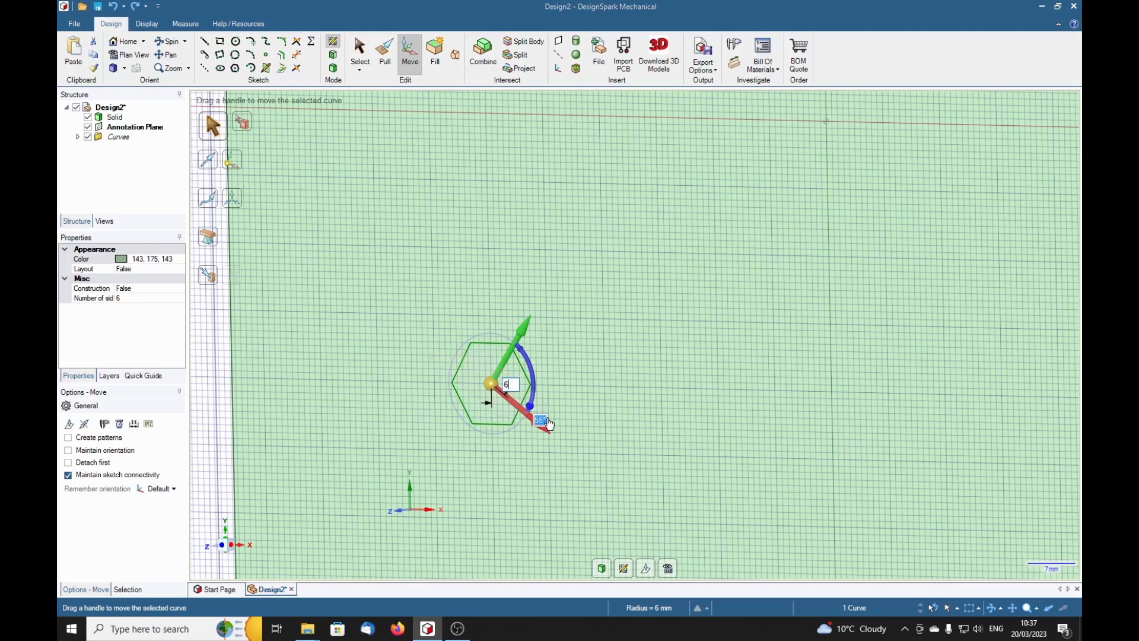
Enter 0 for the move handle angle, keeping the hexagon's original orientation
{"action": "type", "text": "0°"}
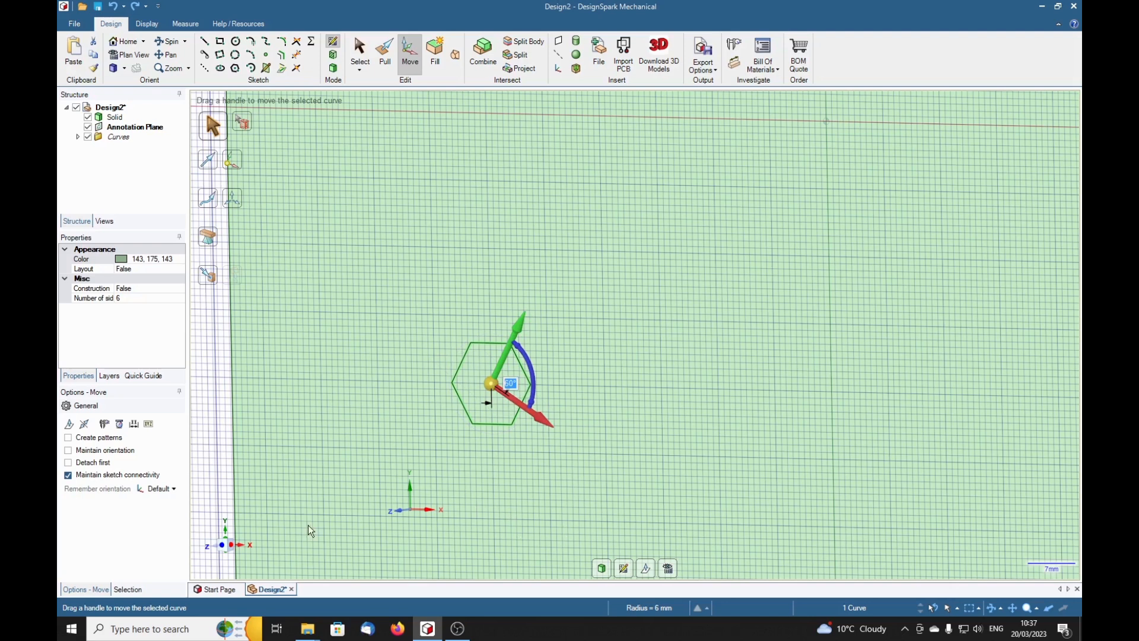
{"action": "mouse_move", "coordinate": [223, 546]}
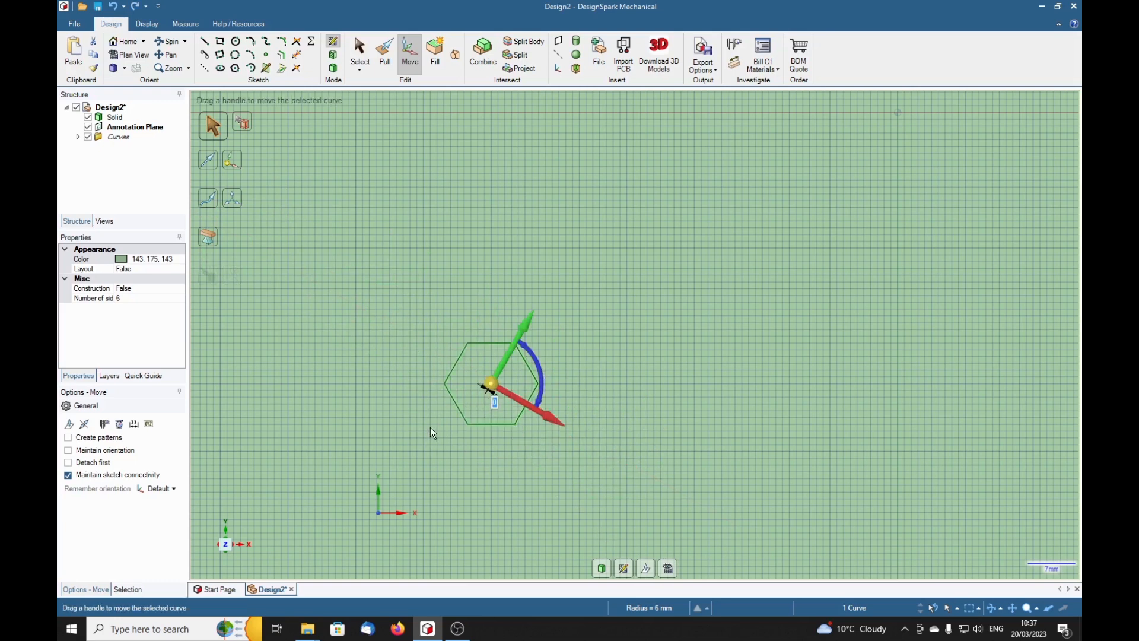
{"action": "mouse_move", "coordinate": [663, 382]}
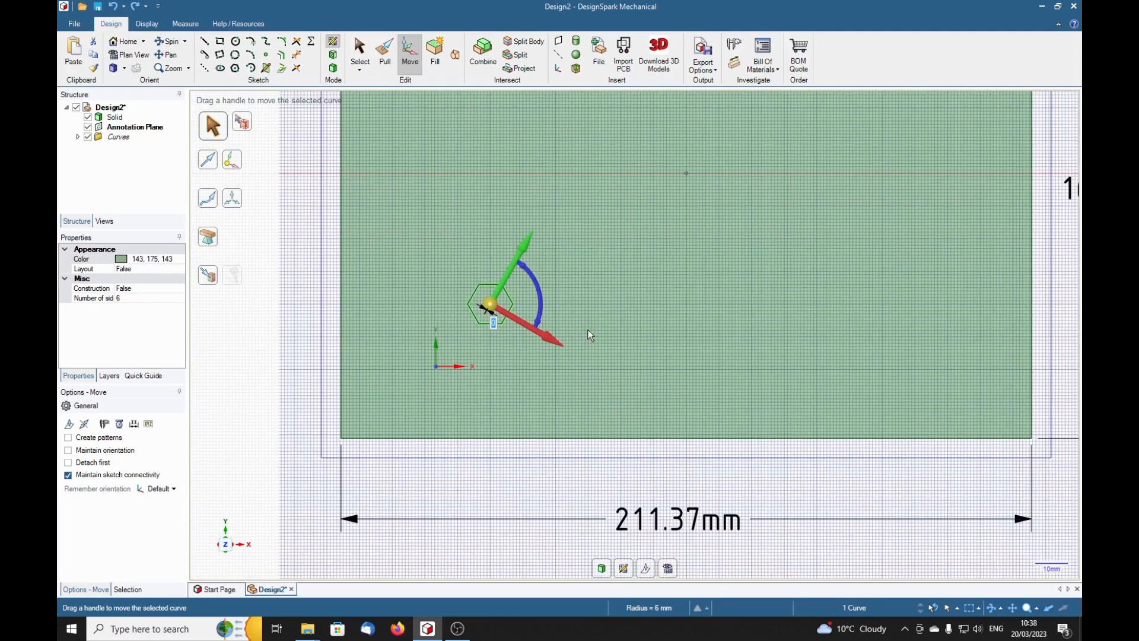
{"action": "mouse_move", "coordinate": [647, 333]}
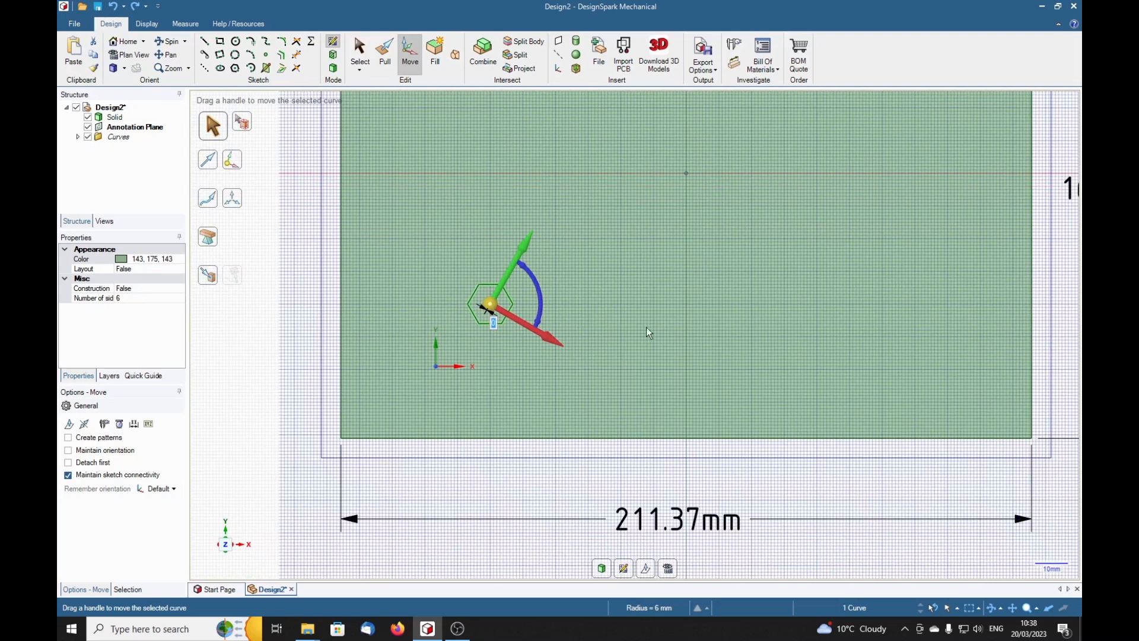
{"action": "mouse_move", "coordinate": [571, 347]}
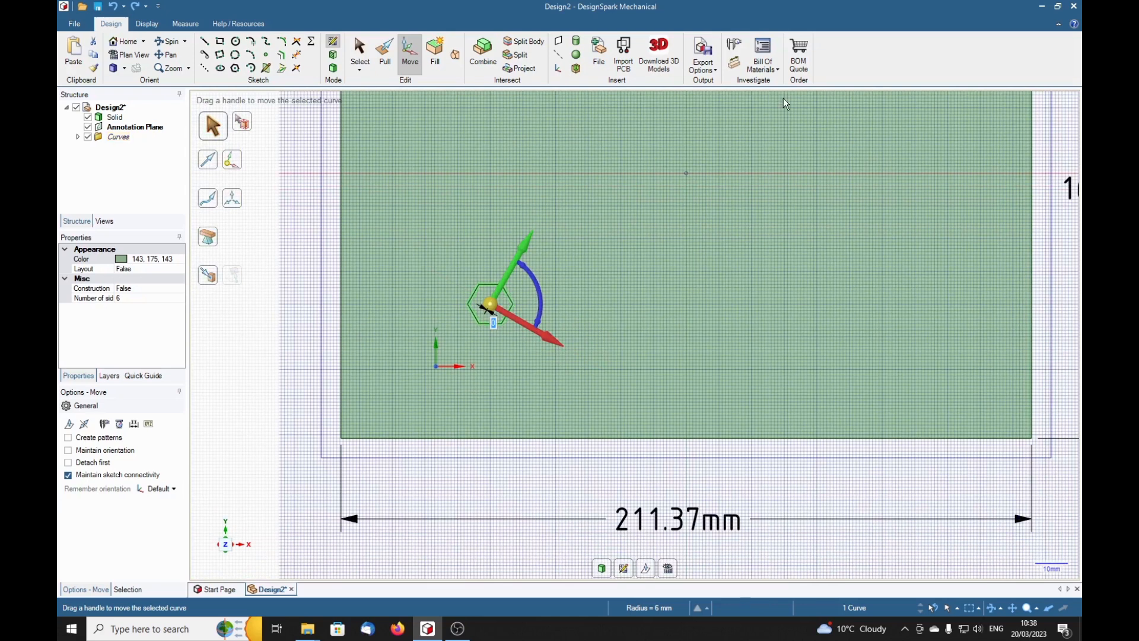
{"action": "mouse_move", "coordinate": [390, 290]}
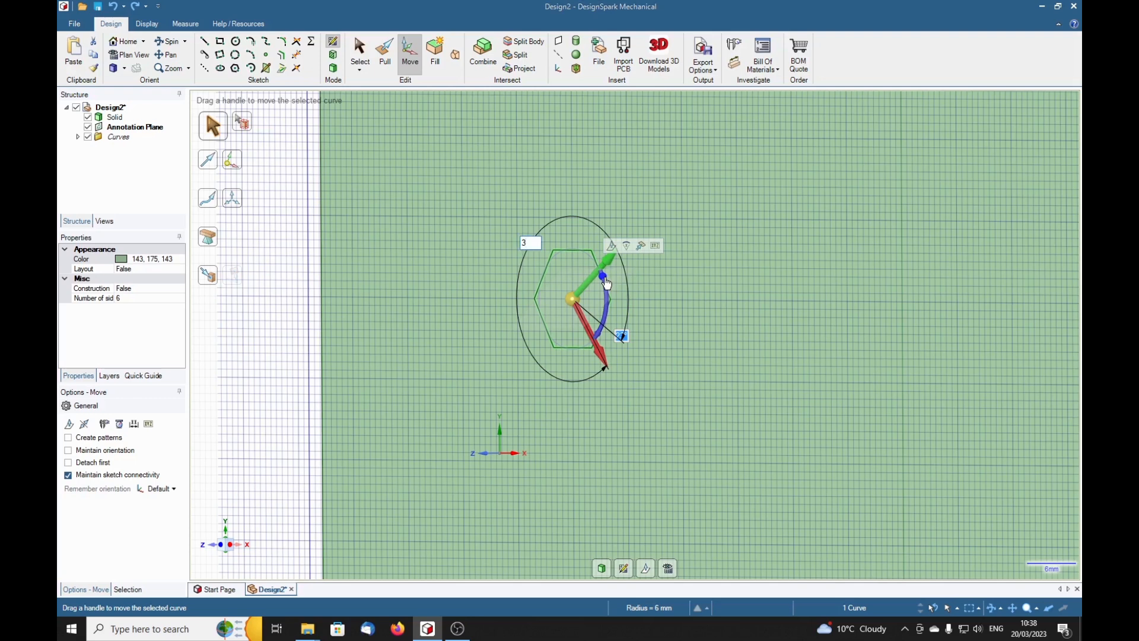
Rotate the move handle by 30 then 60, tilting the move direction diagonally up-right
{"action": "type", "text": "30°"}
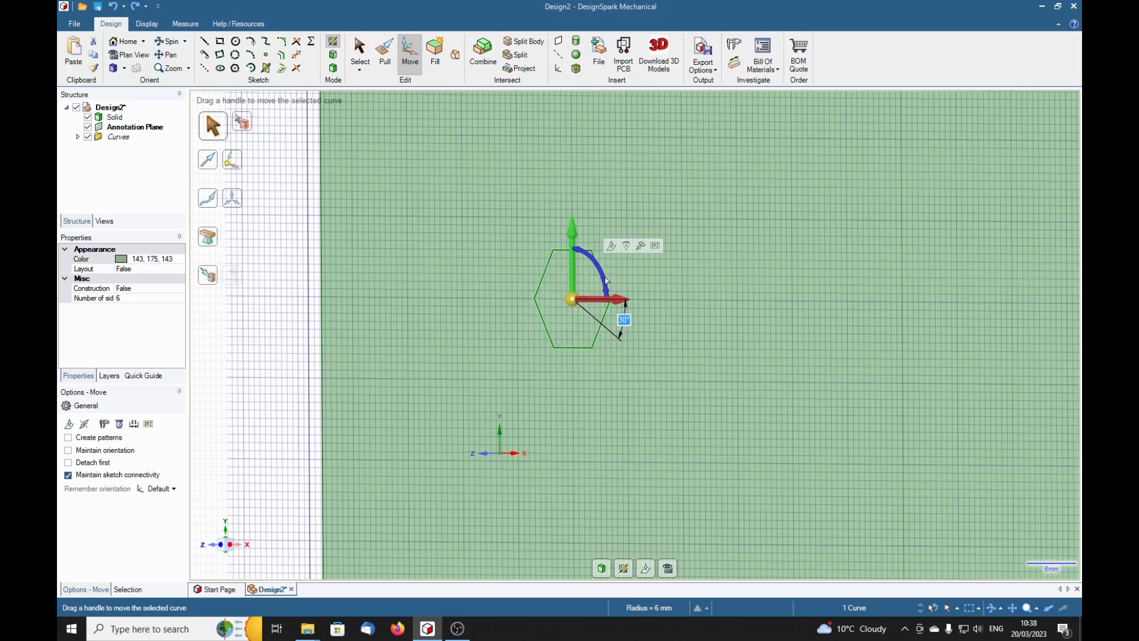
{"action": "mouse_move", "coordinate": [603, 279]}
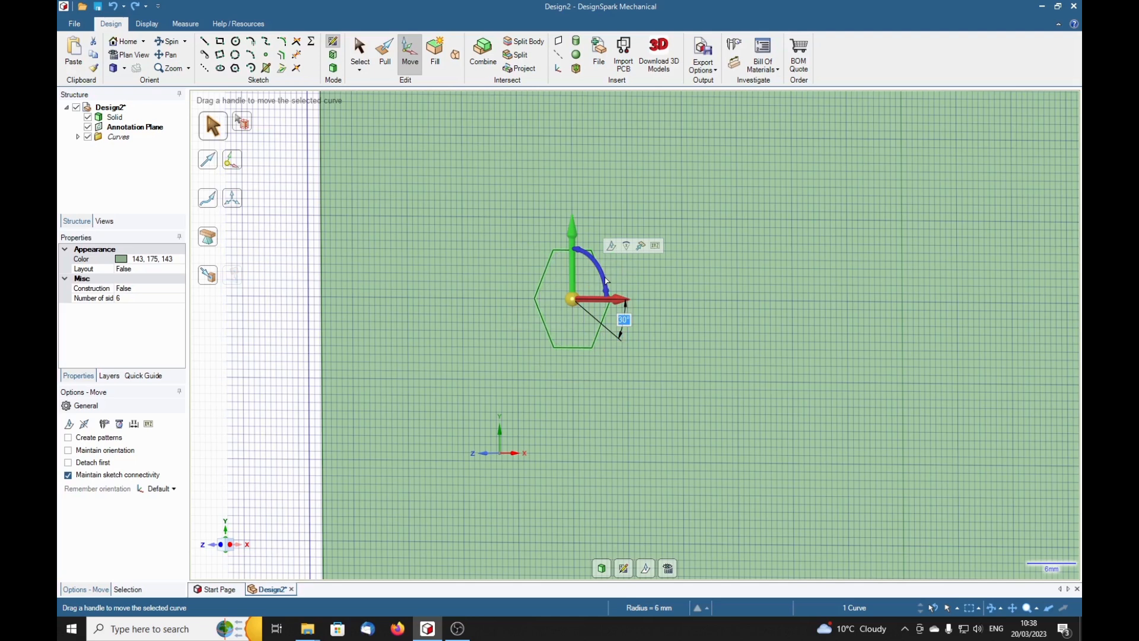
{"action": "type", "text": "60"}
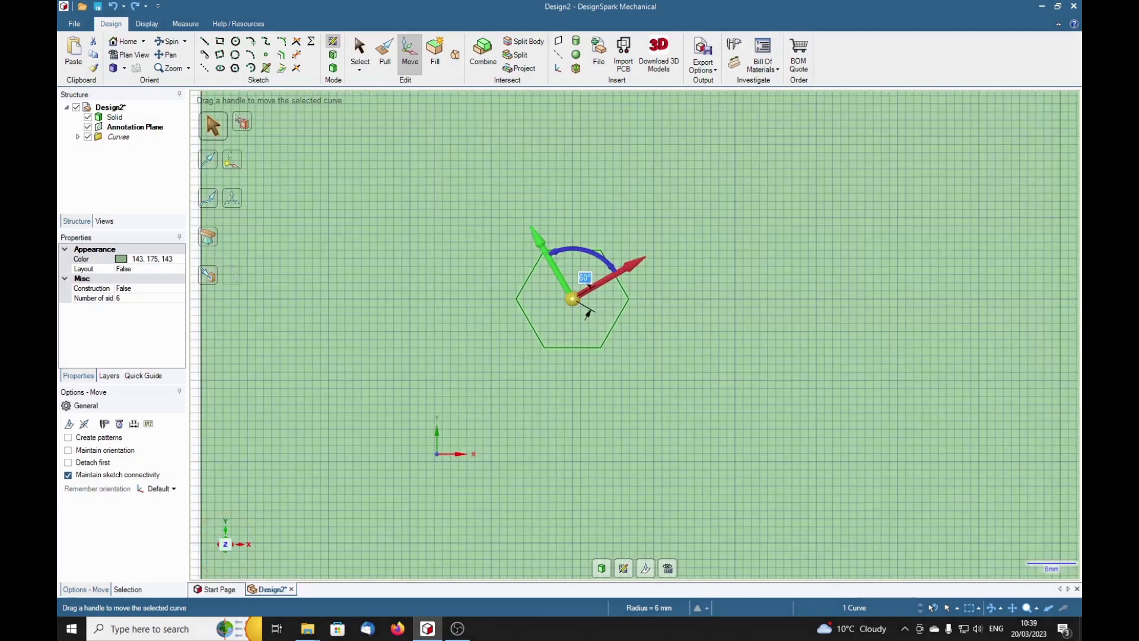
{"action": "mouse_move", "coordinate": [846, 291]}
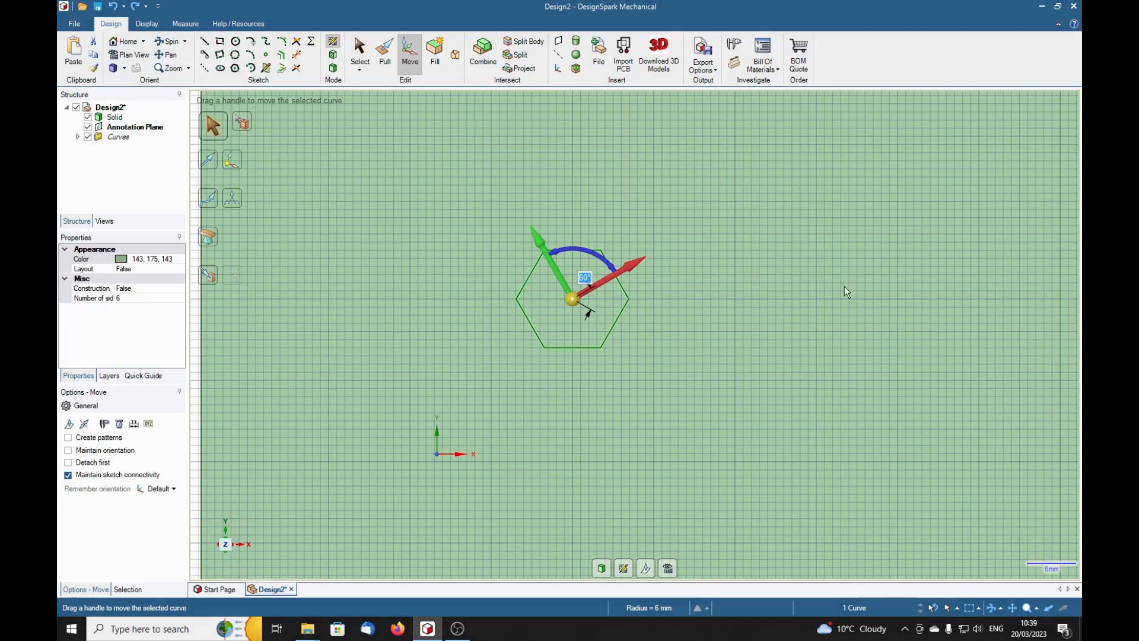
{"action": "mouse_move", "coordinate": [621, 285]}
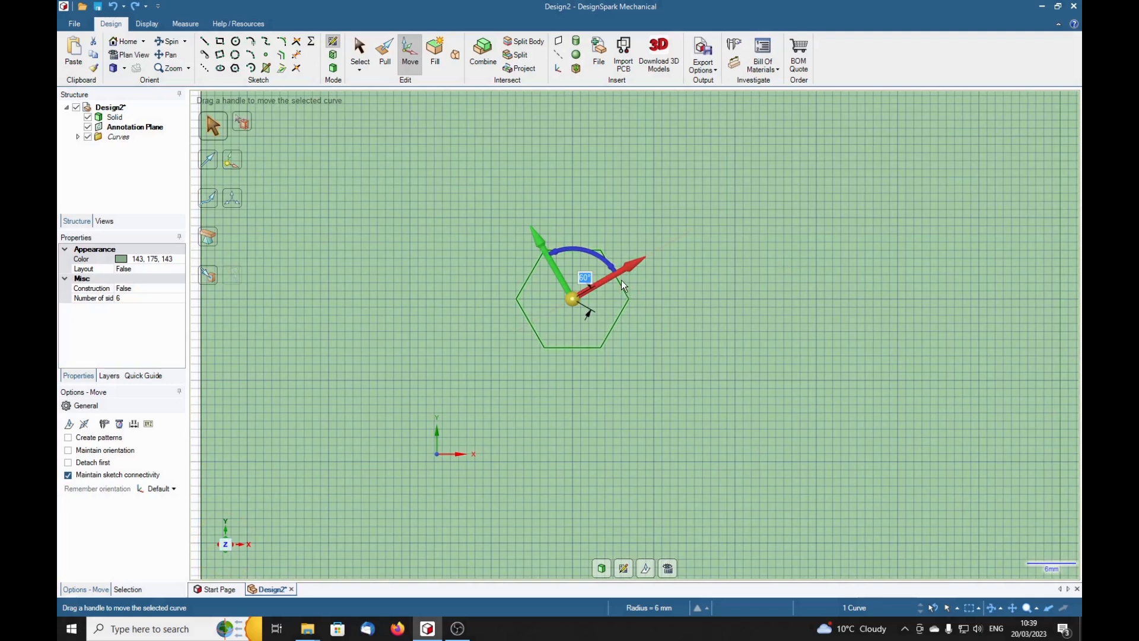
{"action": "mouse_move", "coordinate": [635, 269]}
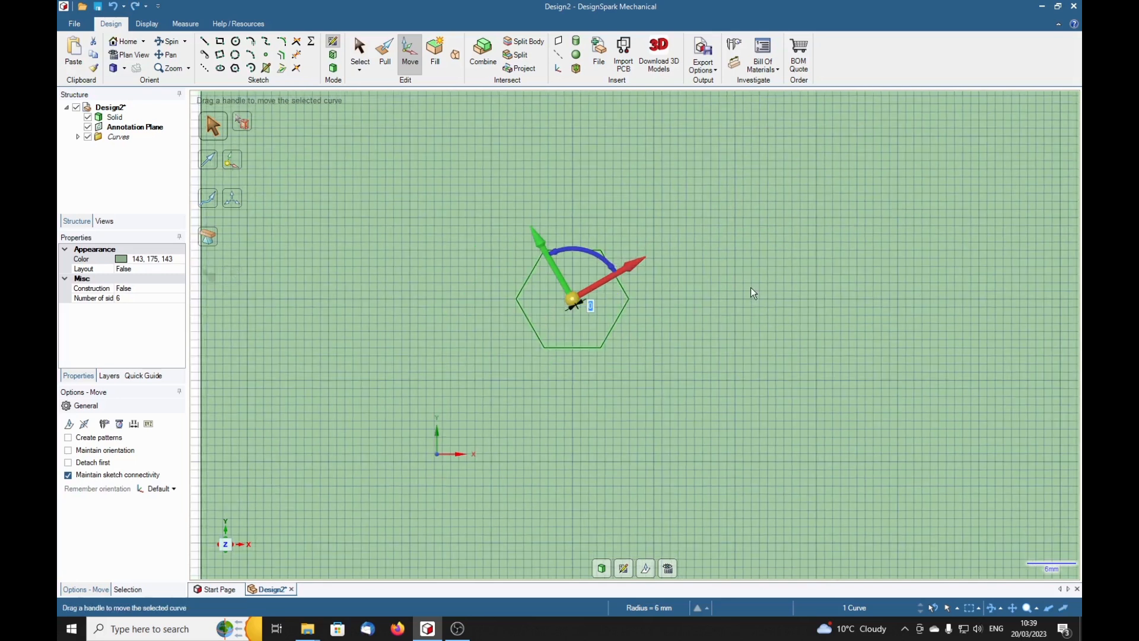
{"action": "mouse_move", "coordinate": [775, 264]}
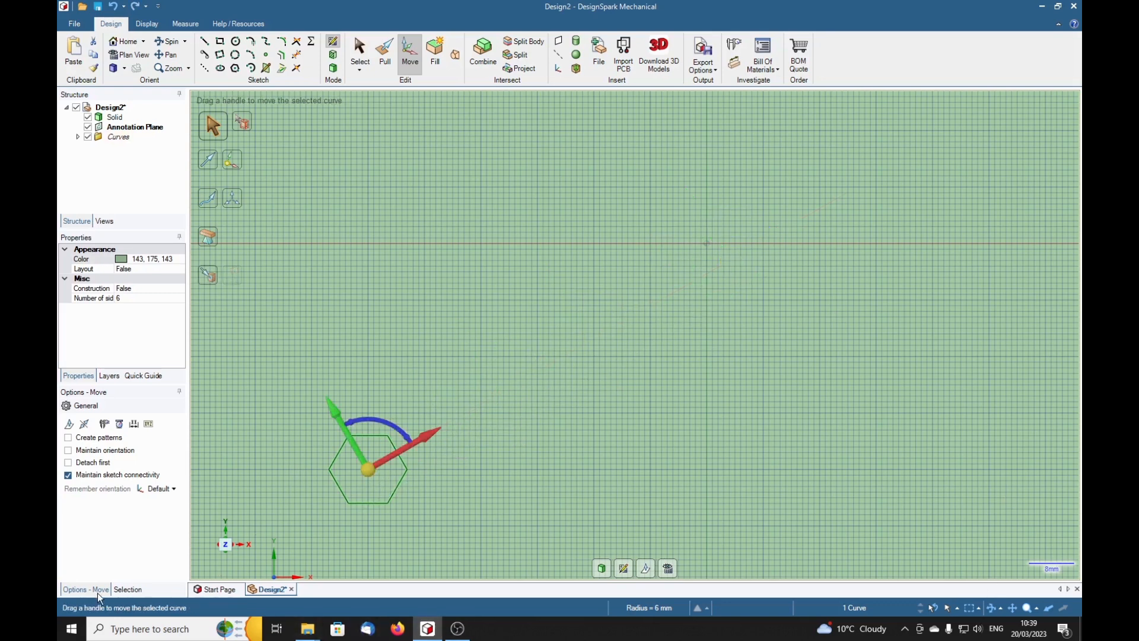
Turn on Create patterns in the Move options for the hexagon
{"action": "left_click", "coordinate": [68, 437]}
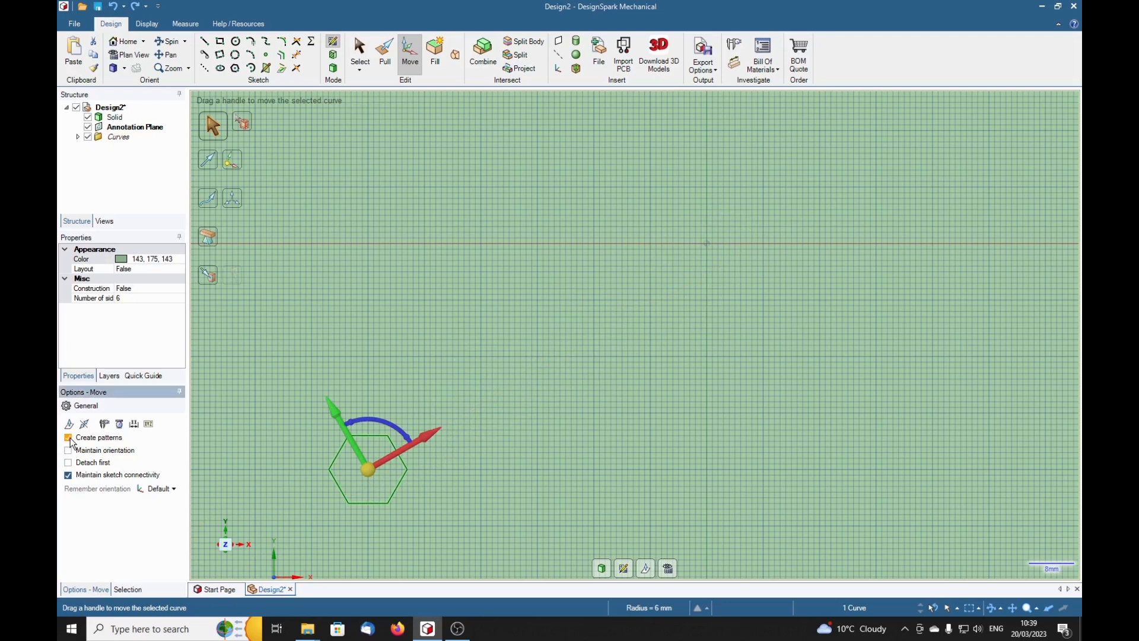
{"action": "left_click", "coordinate": [67, 436]}
{"action": "type", "text": "3"}
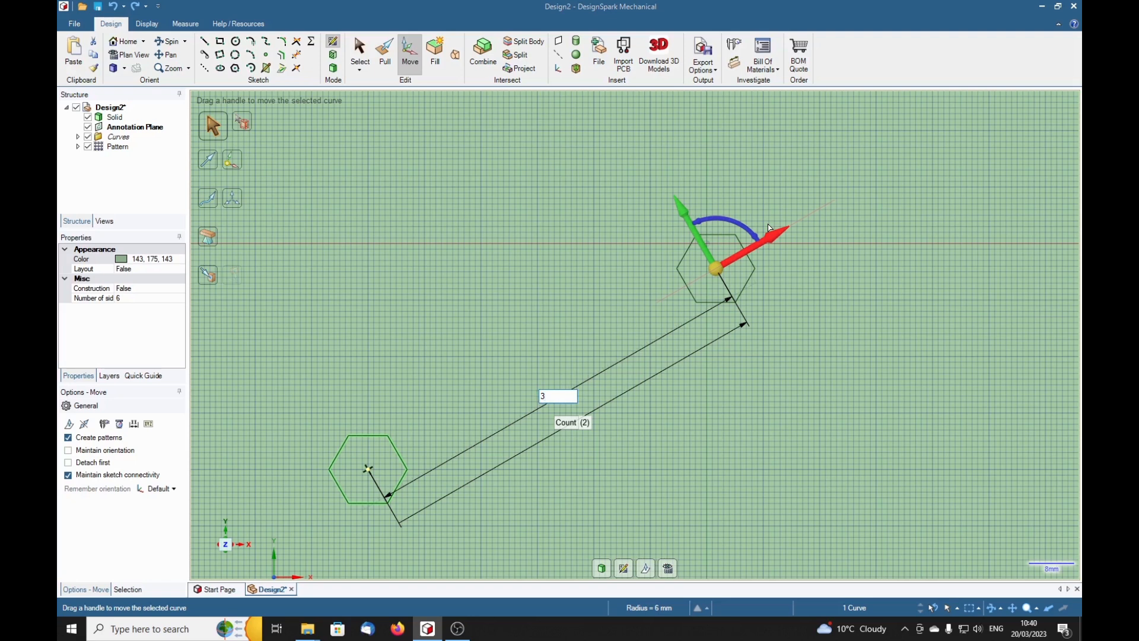
Set the pattern to 4 hexagons at 14 mm spacing and finish the 42 mm diagonal row
{"action": "type", "text": "*14"}
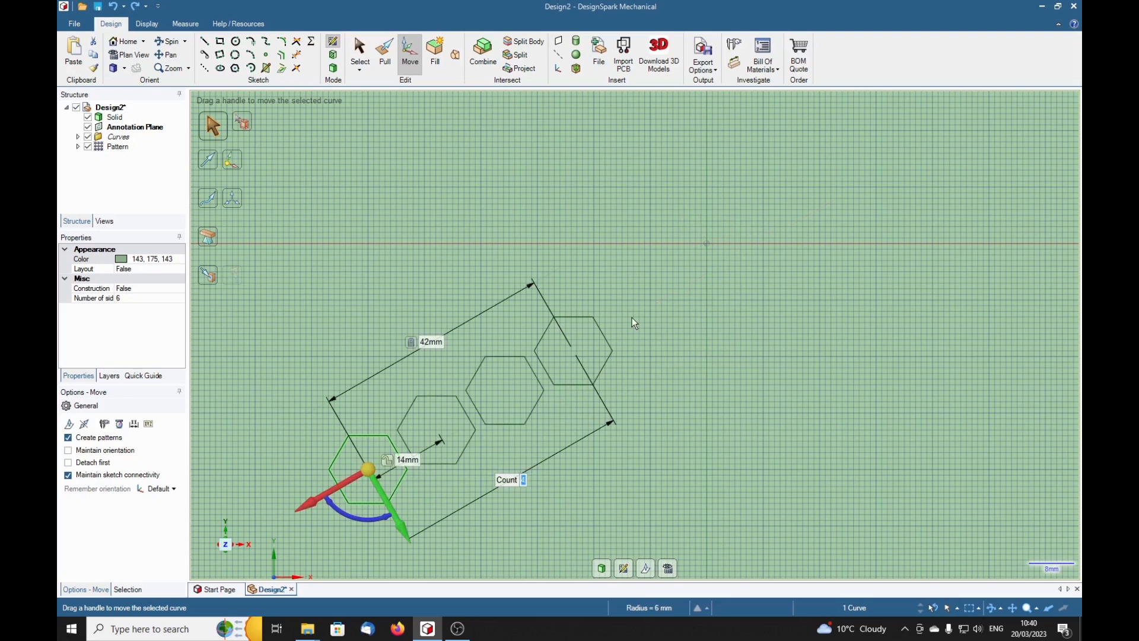
{"action": "left_click", "coordinate": [68, 437]}
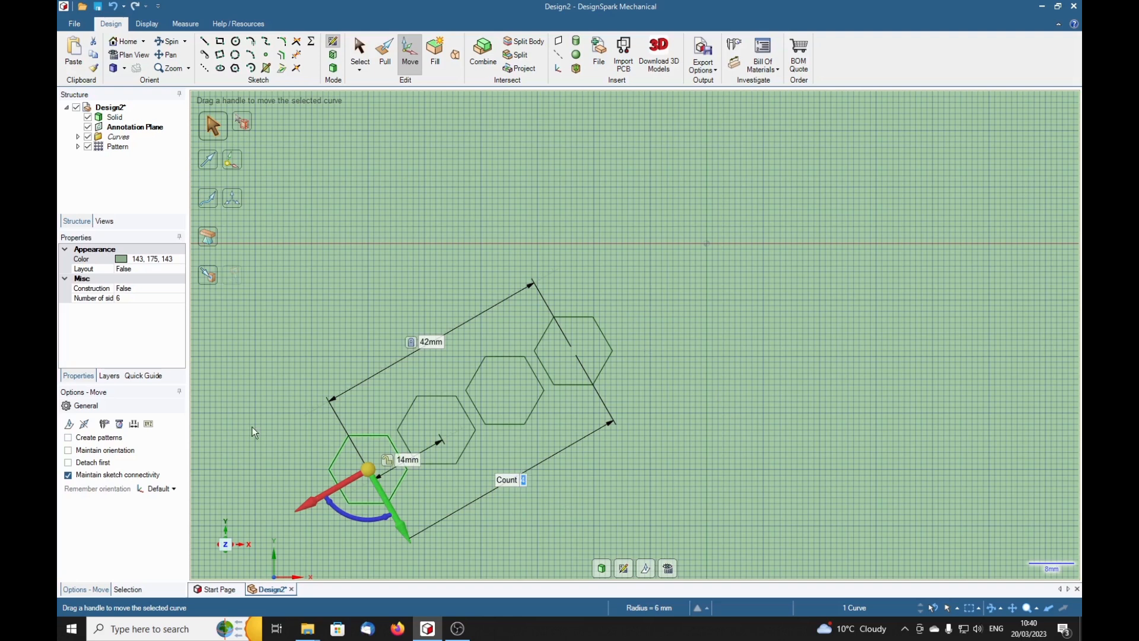
{"action": "mouse_move", "coordinate": [699, 547]}
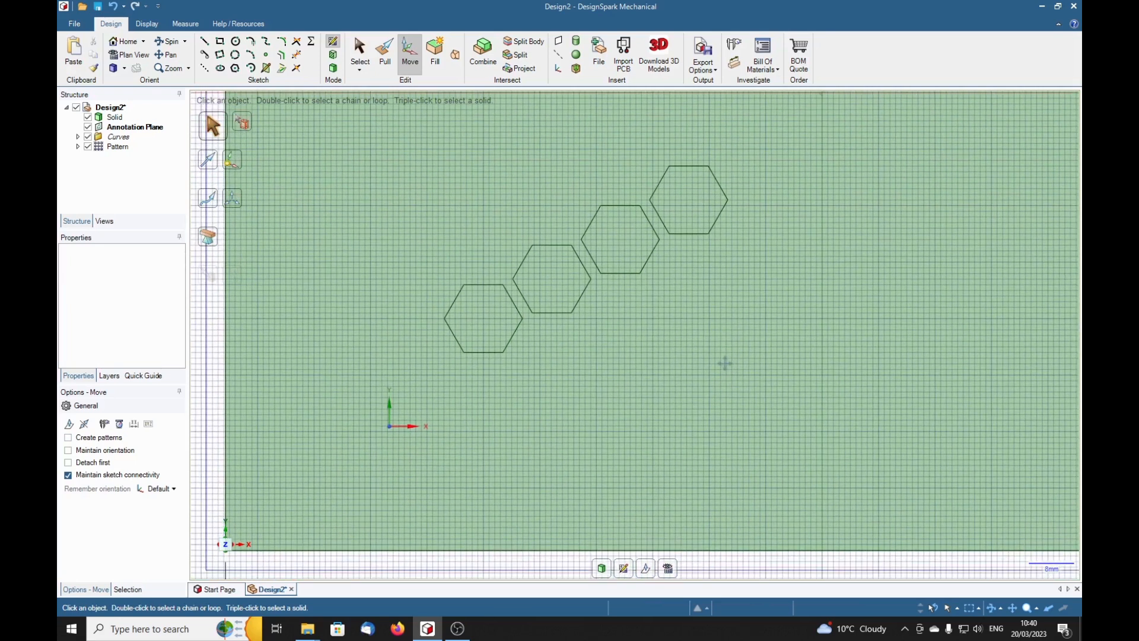
{"action": "mouse_move", "coordinate": [657, 421]}
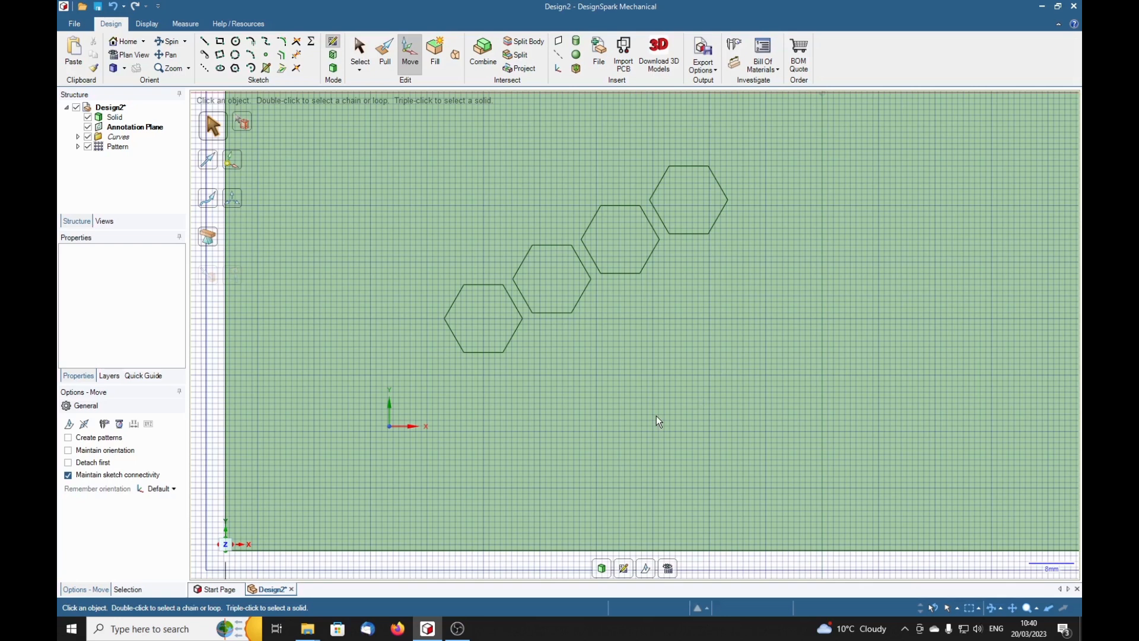
{"action": "mouse_move", "coordinate": [496, 428]}
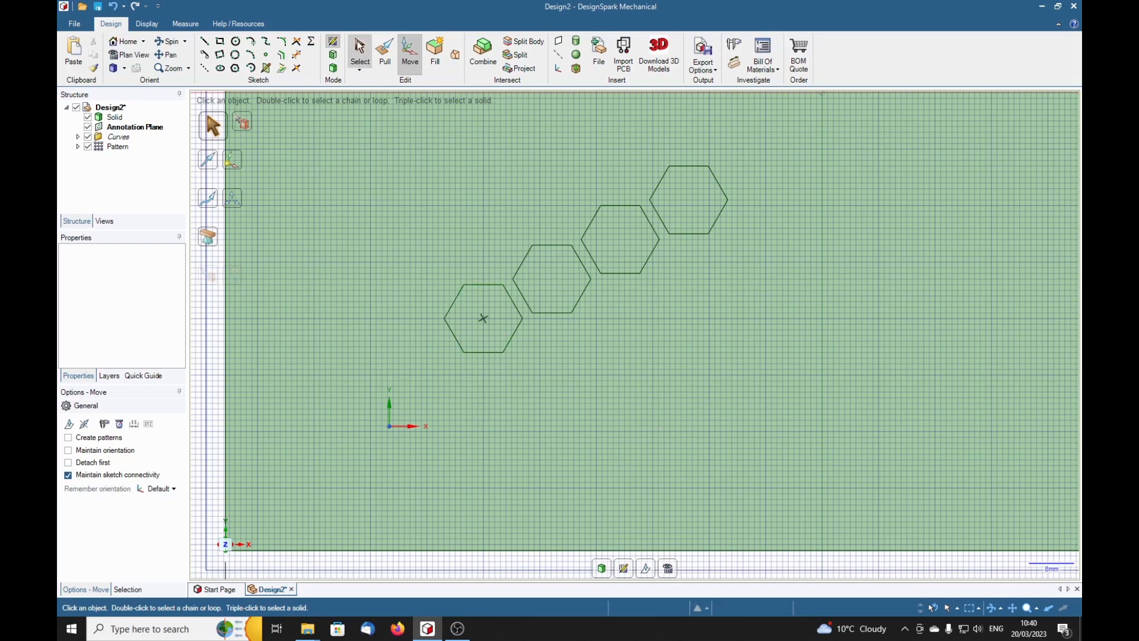
Select the four-hexagon row and hold it with the Move tool for a second copy direction
{"action": "left_click", "coordinate": [359, 49]}
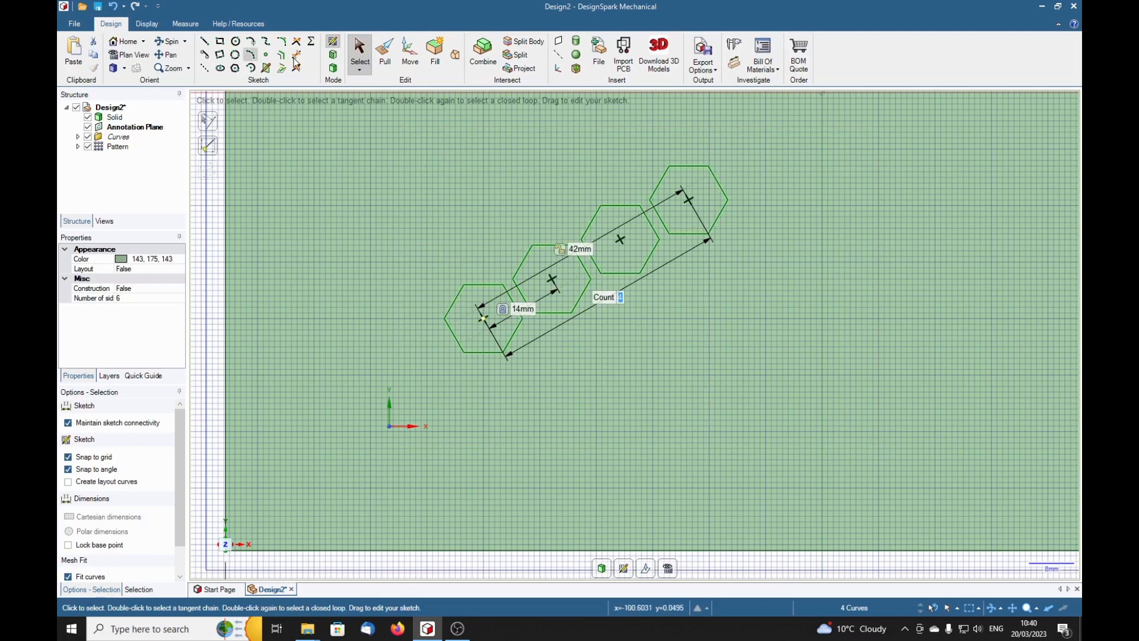
{"action": "left_click", "coordinate": [409, 45]}
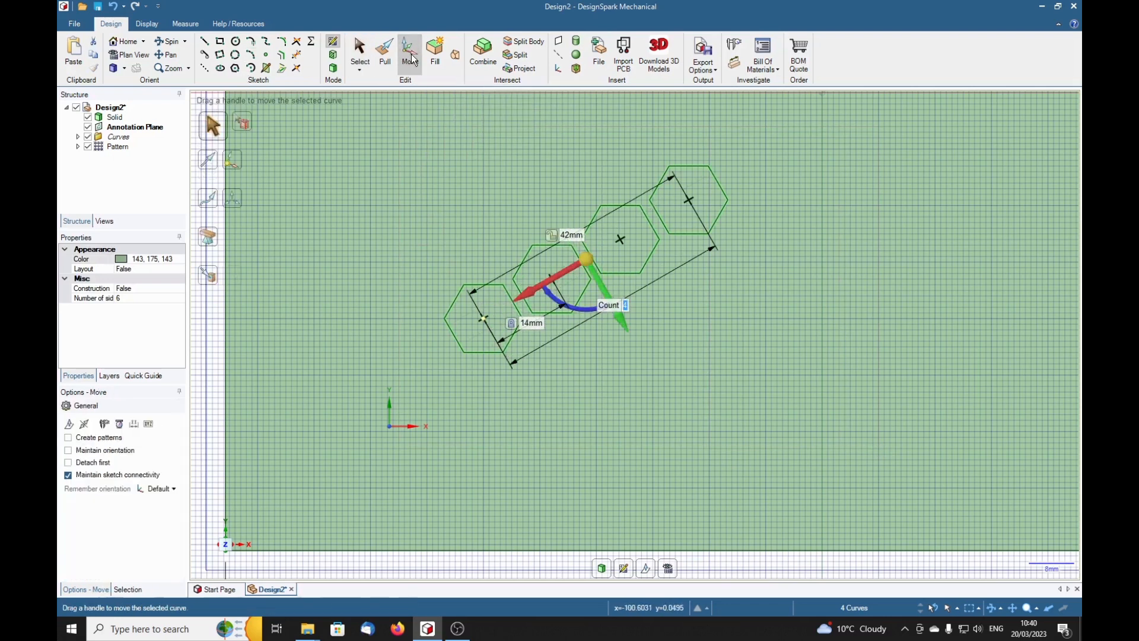
{"action": "mouse_move", "coordinate": [686, 534]}
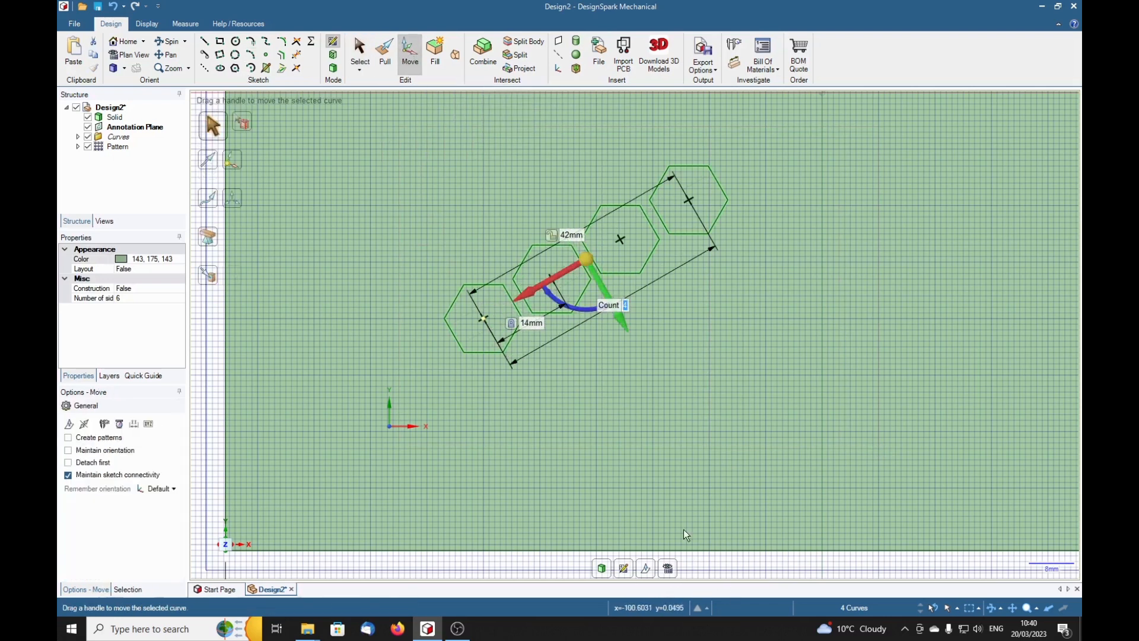
{"action": "mouse_move", "coordinate": [709, 315]}
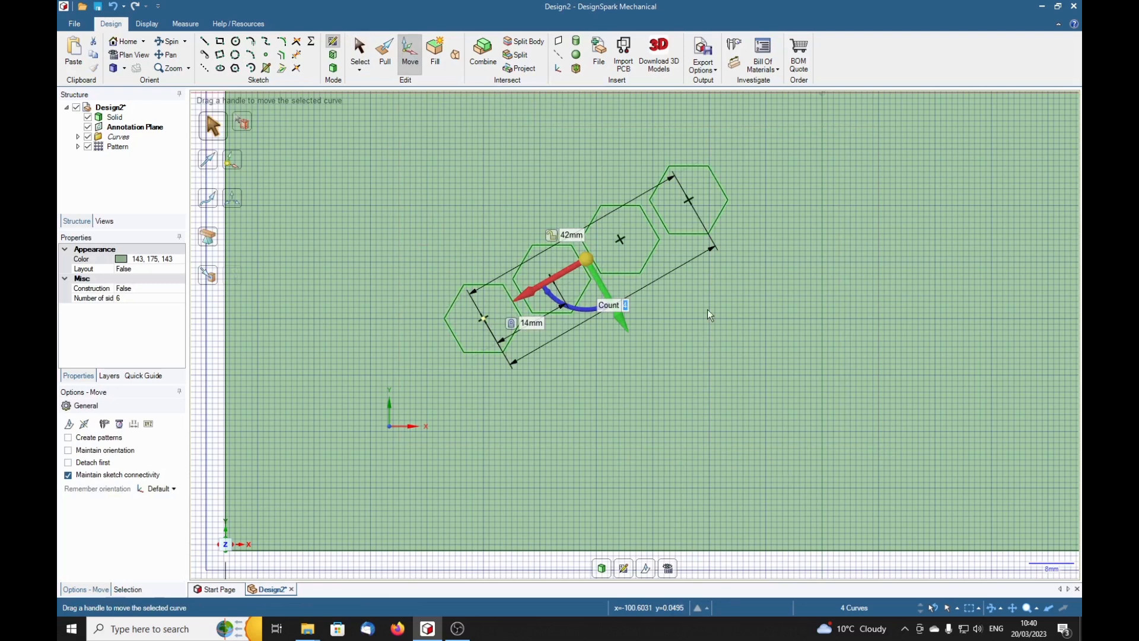
{"action": "mouse_move", "coordinate": [570, 312]}
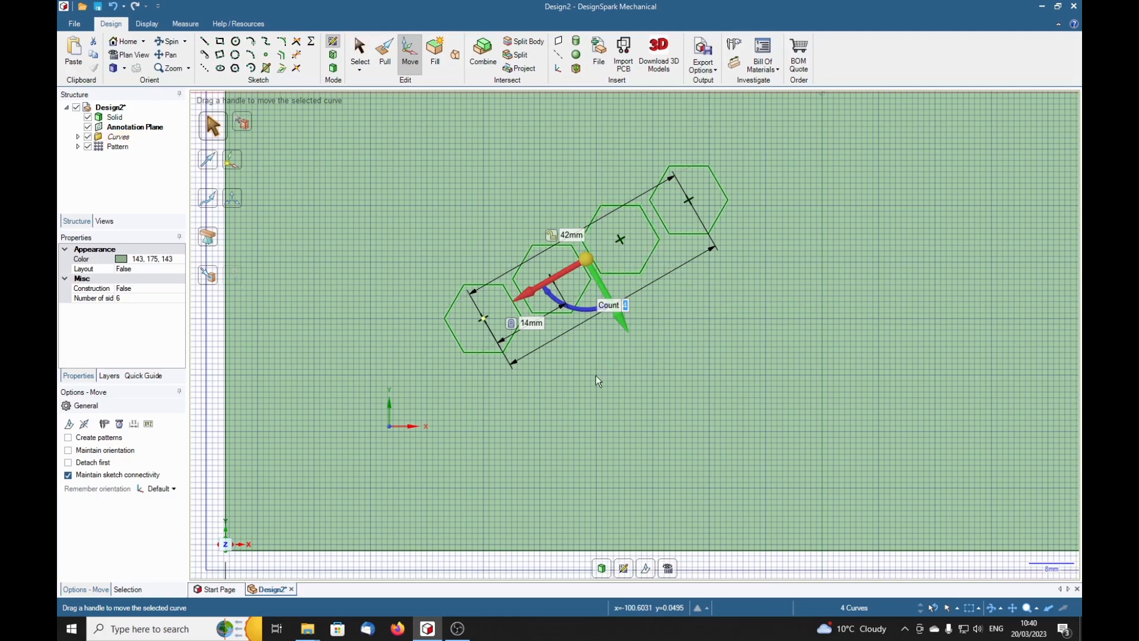
{"action": "mouse_move", "coordinate": [563, 333]}
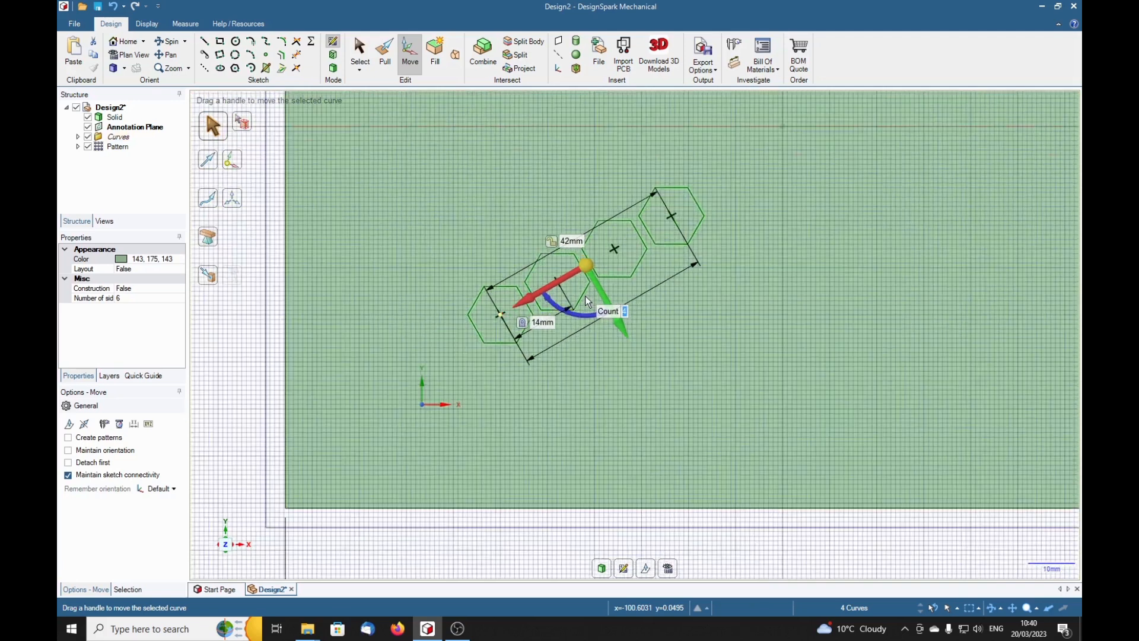
{"action": "scroll", "scroll_direction": "up", "scroll_amount": 3}
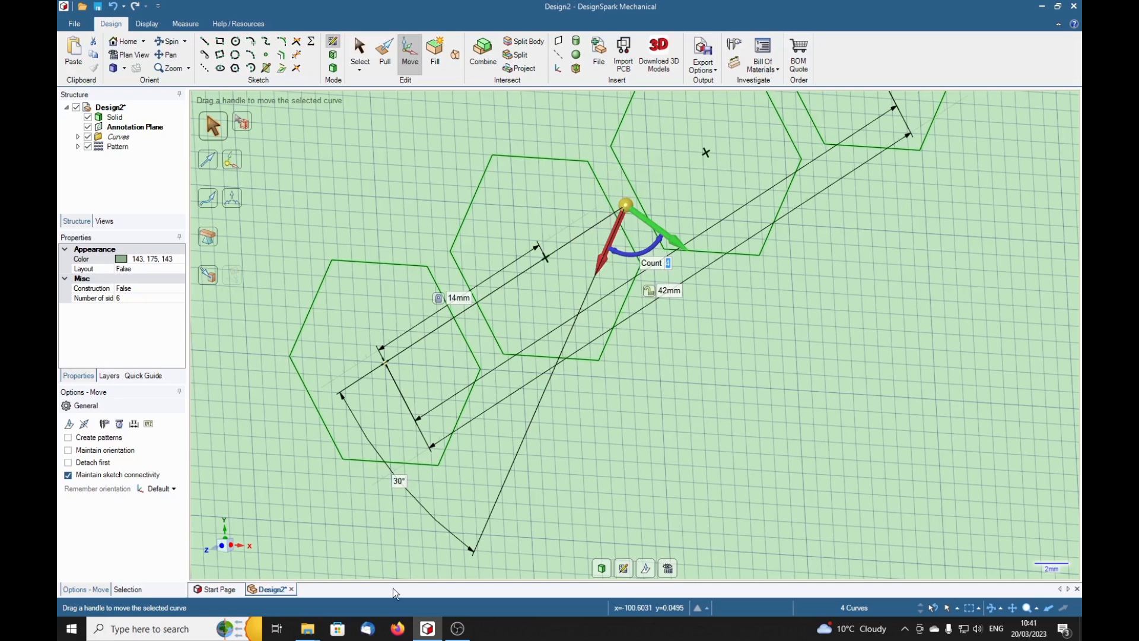
{"action": "mouse_move", "coordinate": [225, 545]}
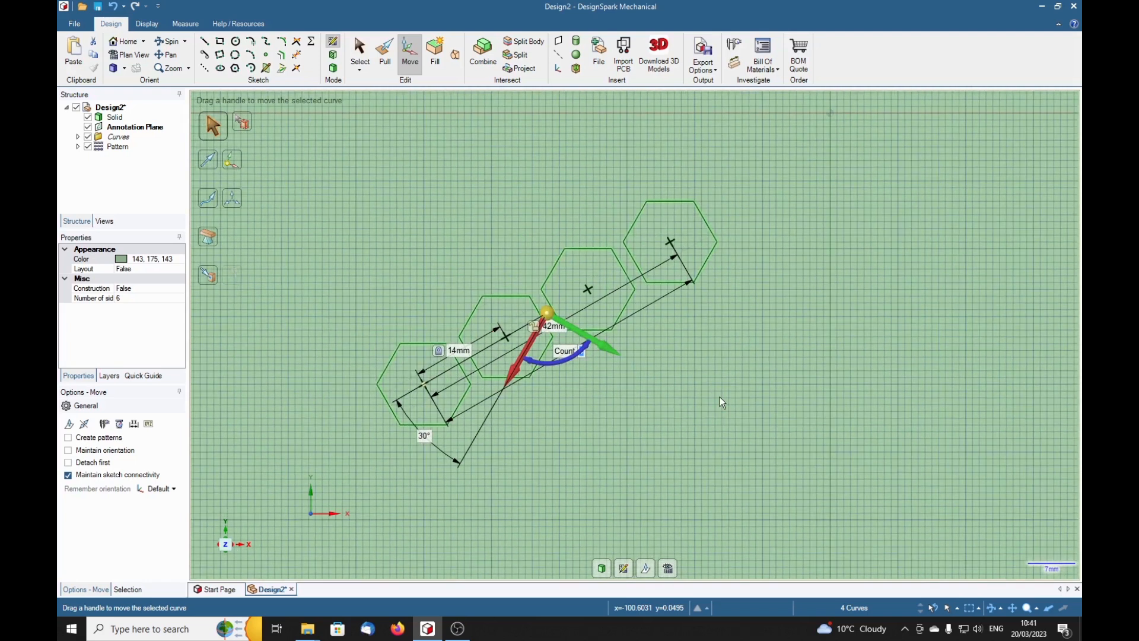
{"action": "mouse_move", "coordinate": [626, 355]}
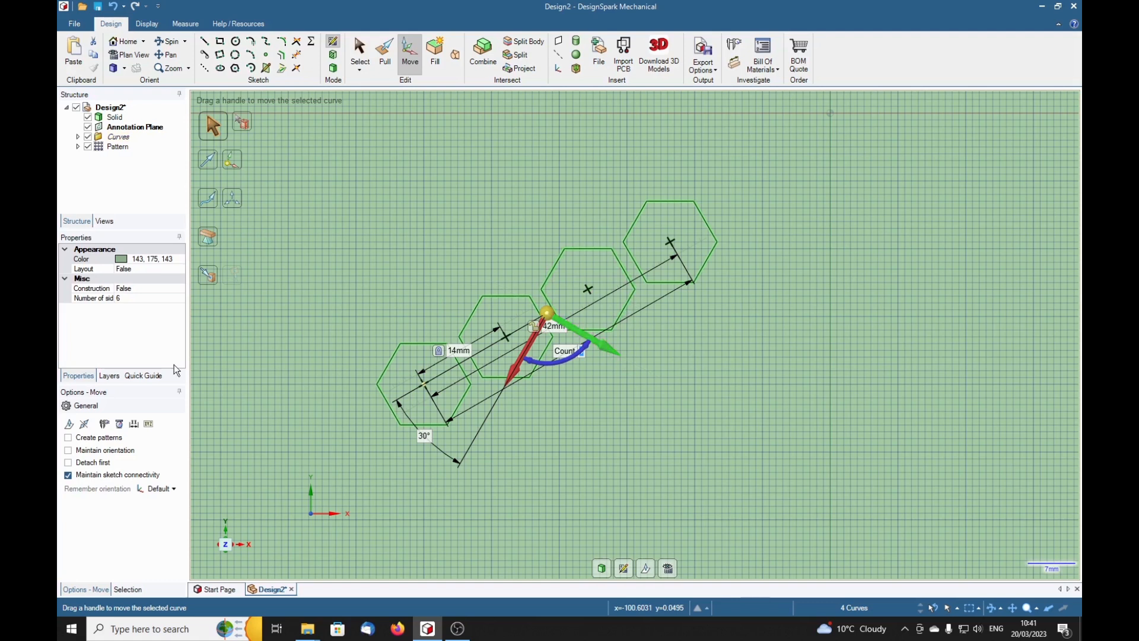
Switch Create patterns back on so the held hexagon row will produce copies
{"action": "left_click", "coordinate": [68, 437]}
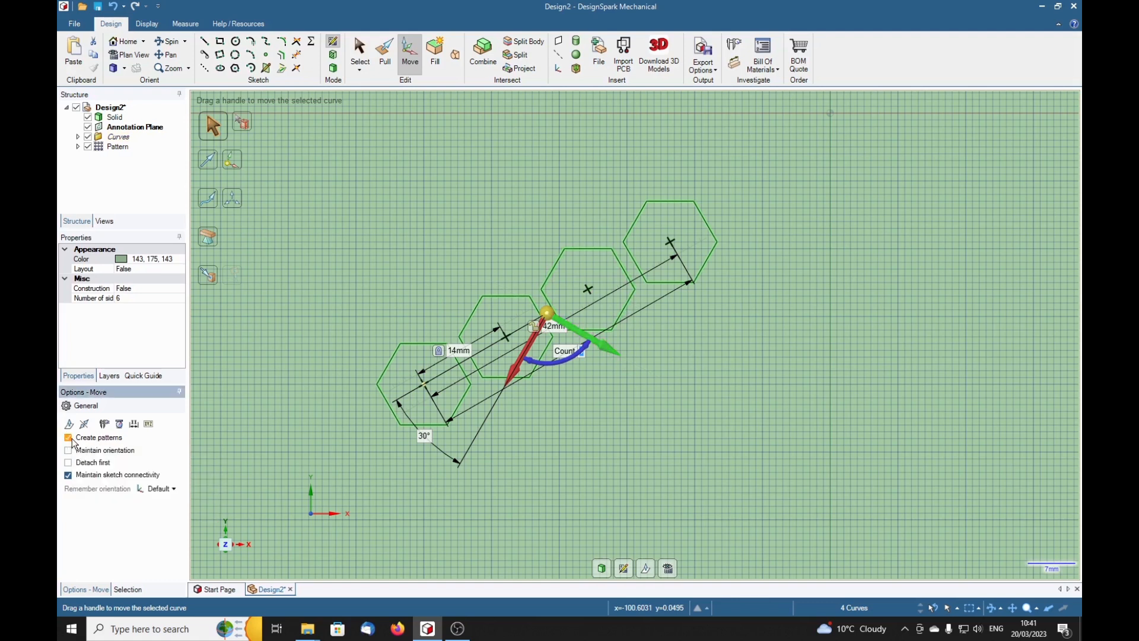
{"action": "left_click", "coordinate": [68, 437]}
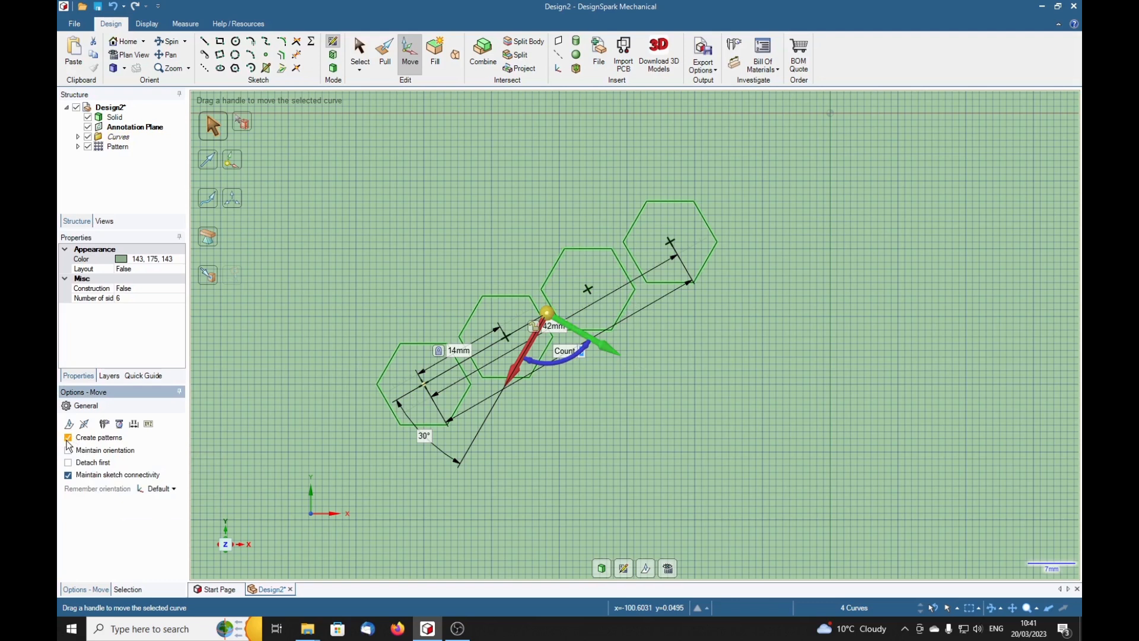
{"action": "left_click", "coordinate": [67, 438]}
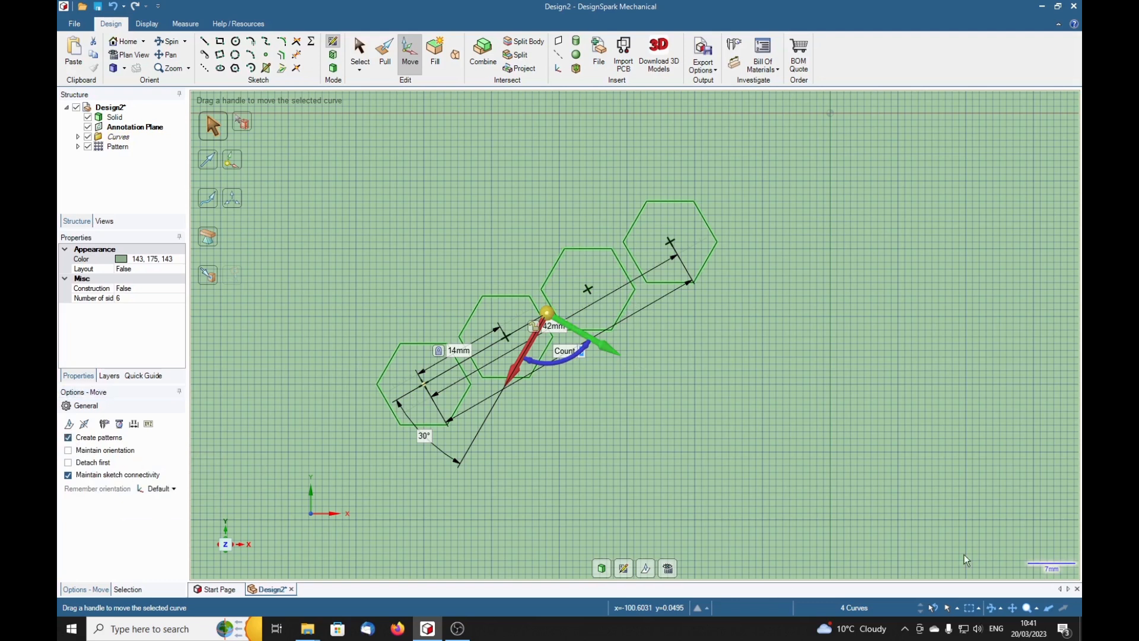
{"action": "mouse_move", "coordinate": [254, 514]}
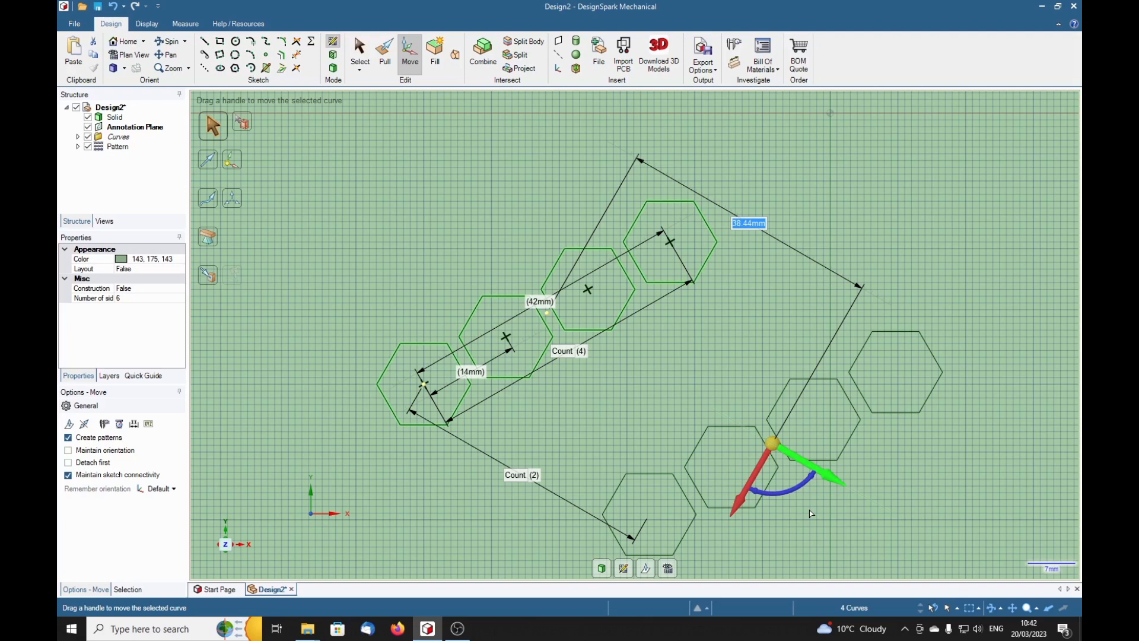
Pattern the diagonal row at 3*14 mm spacing with count 4, completing the sixteen-hexagon grid
{"action": "type", "text": "3"}
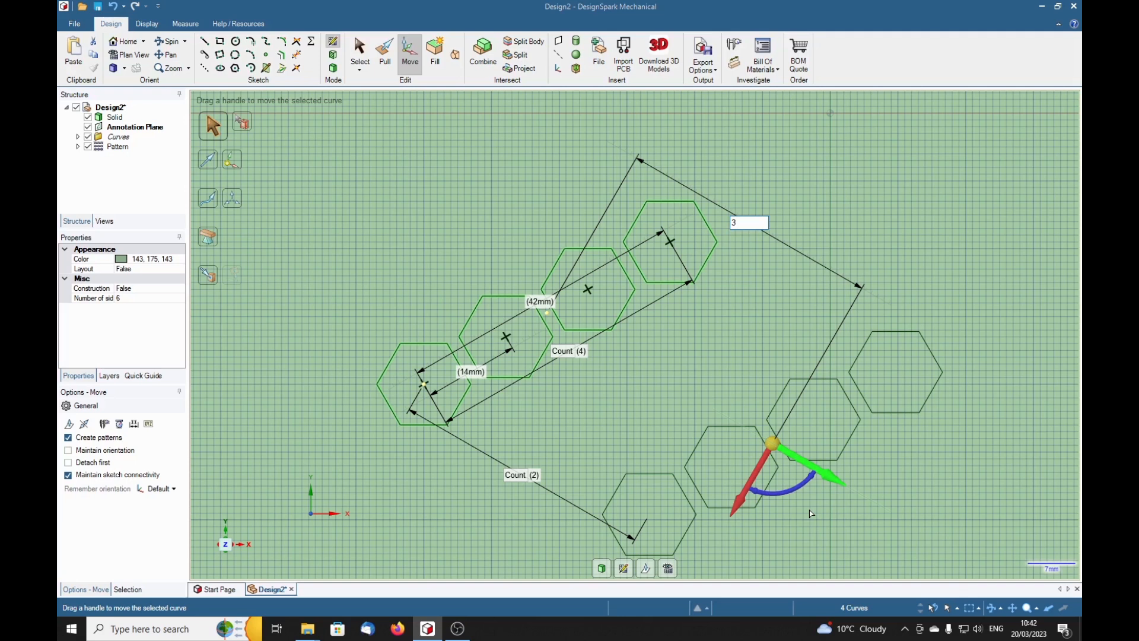
{"action": "type", "text": "*1"}
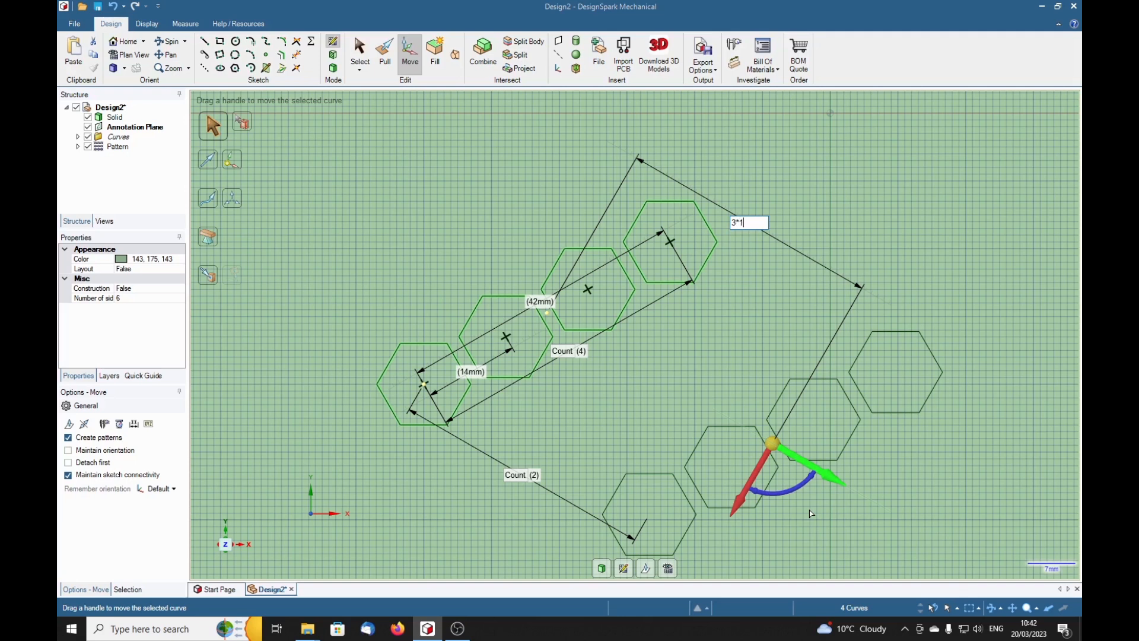
{"action": "type", "text": "4"}
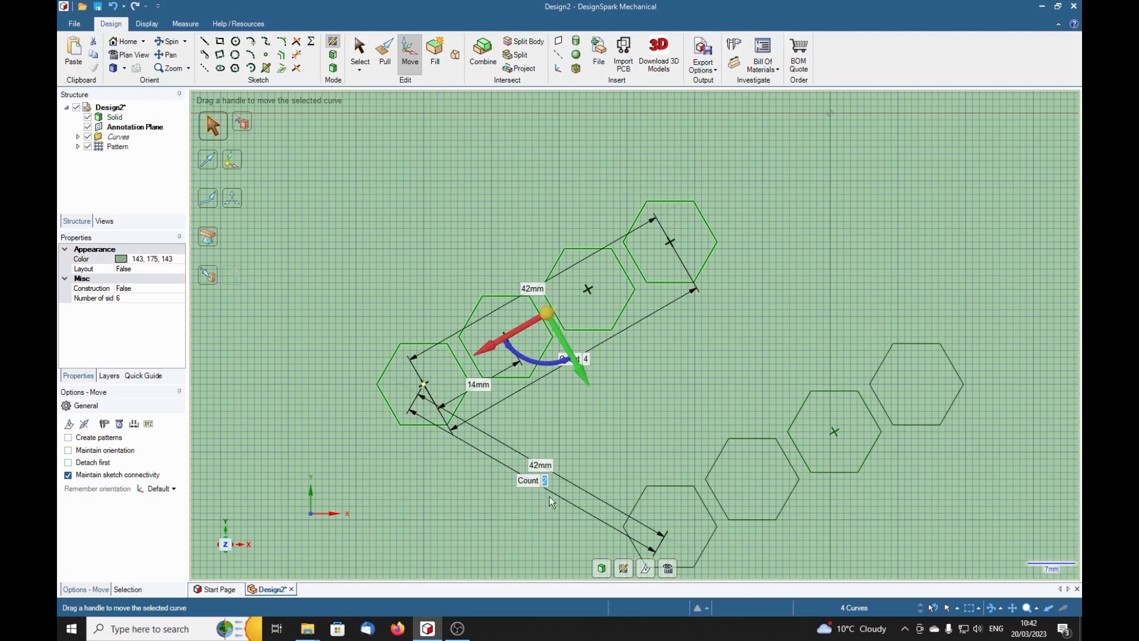
{"action": "mouse_move", "coordinate": [683, 397]}
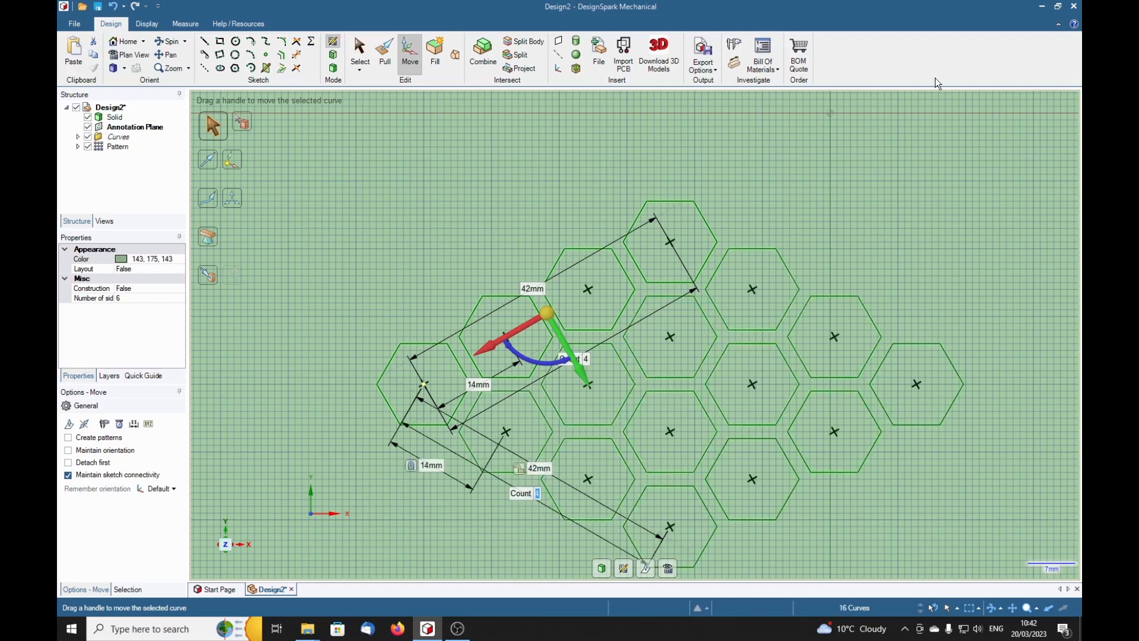
{"action": "left_click", "coordinate": [864, 197]}
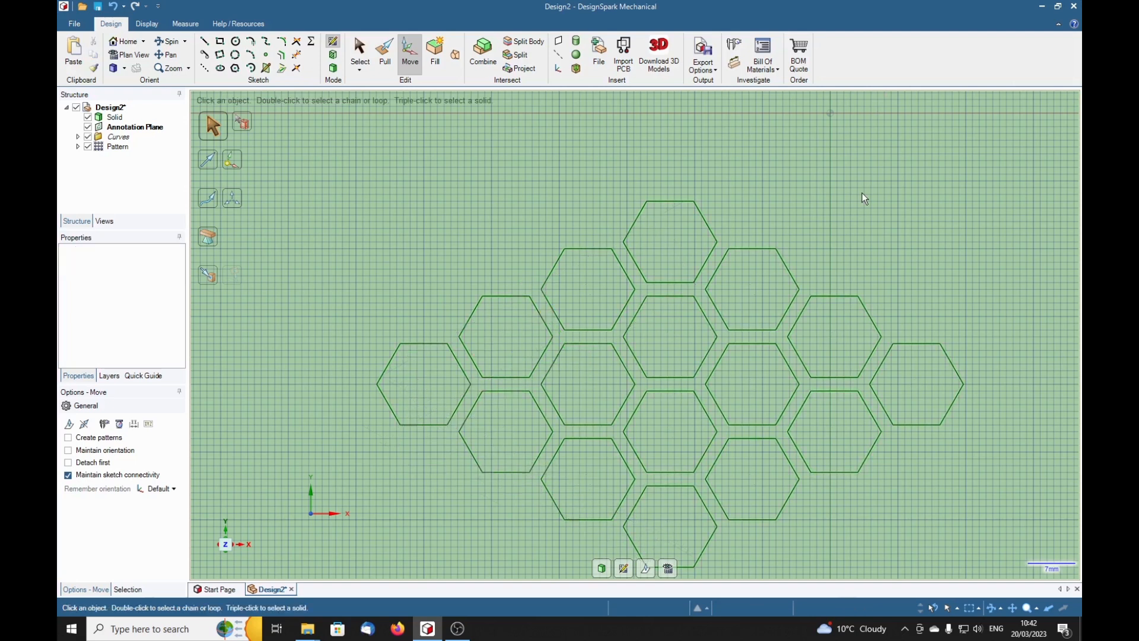
{"action": "mouse_move", "coordinate": [809, 159]}
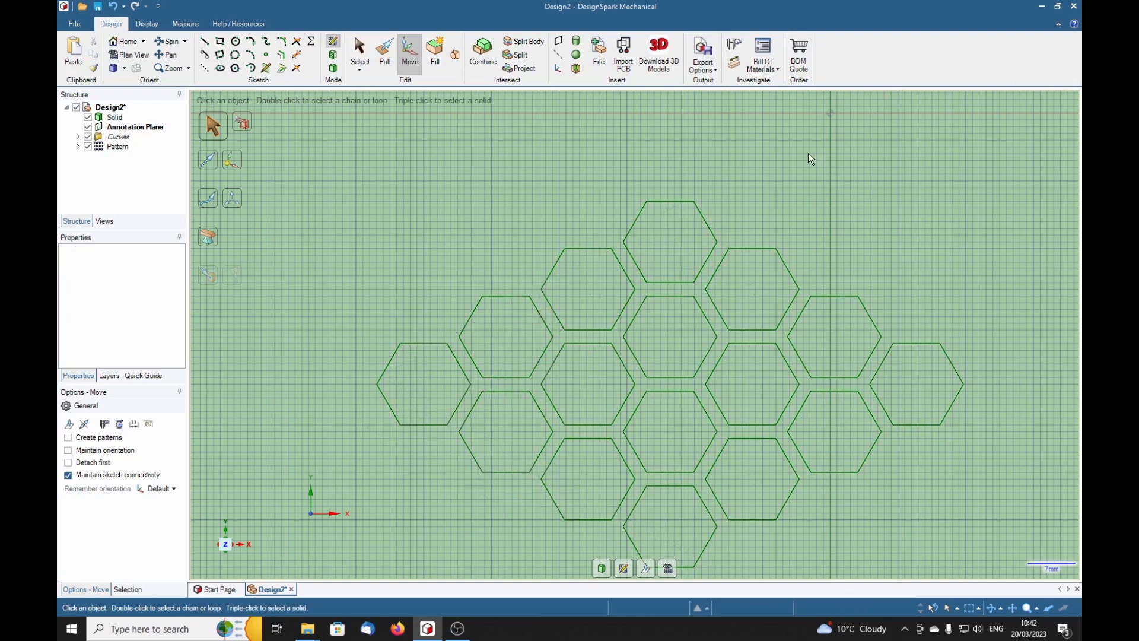
{"action": "mouse_move", "coordinate": [860, 204]}
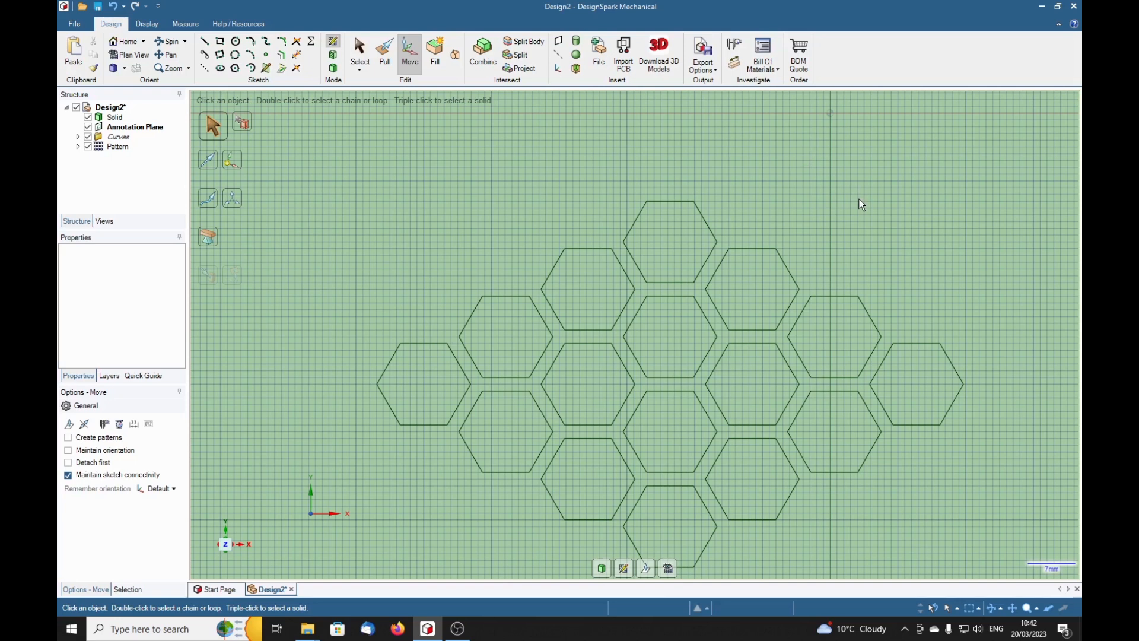
Activate the Pull tool from the Edit group
{"action": "left_click", "coordinate": [385, 51]}
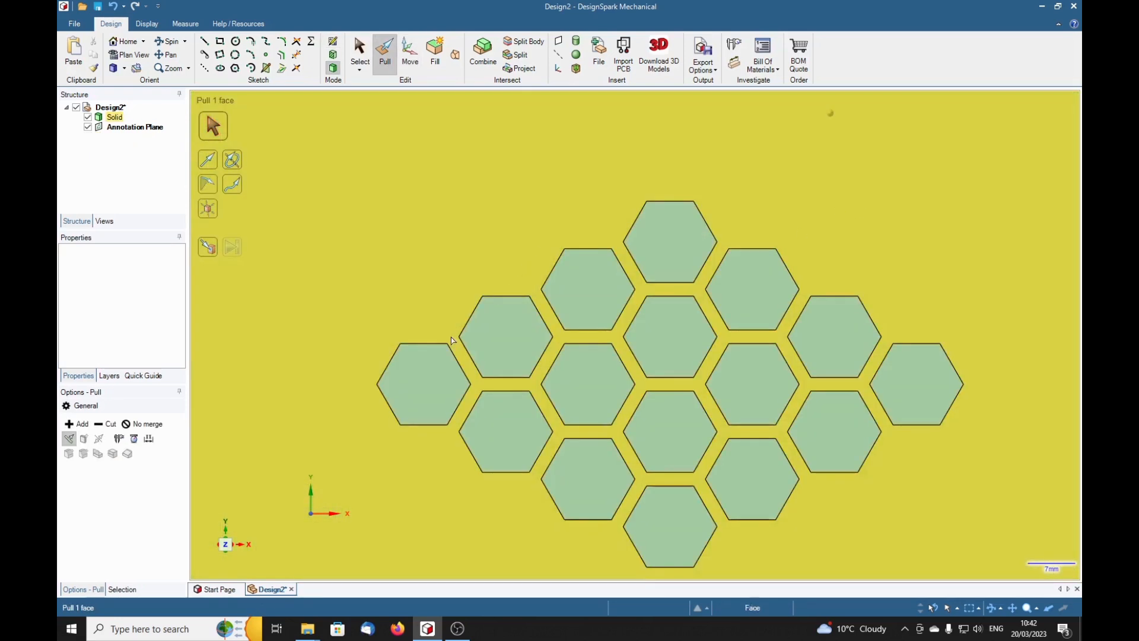
Select the leftmost hexagon, then Ctrl-add each diagonal until all sixteen hexagon faces are selected
{"action": "left_click", "coordinate": [424, 384]}
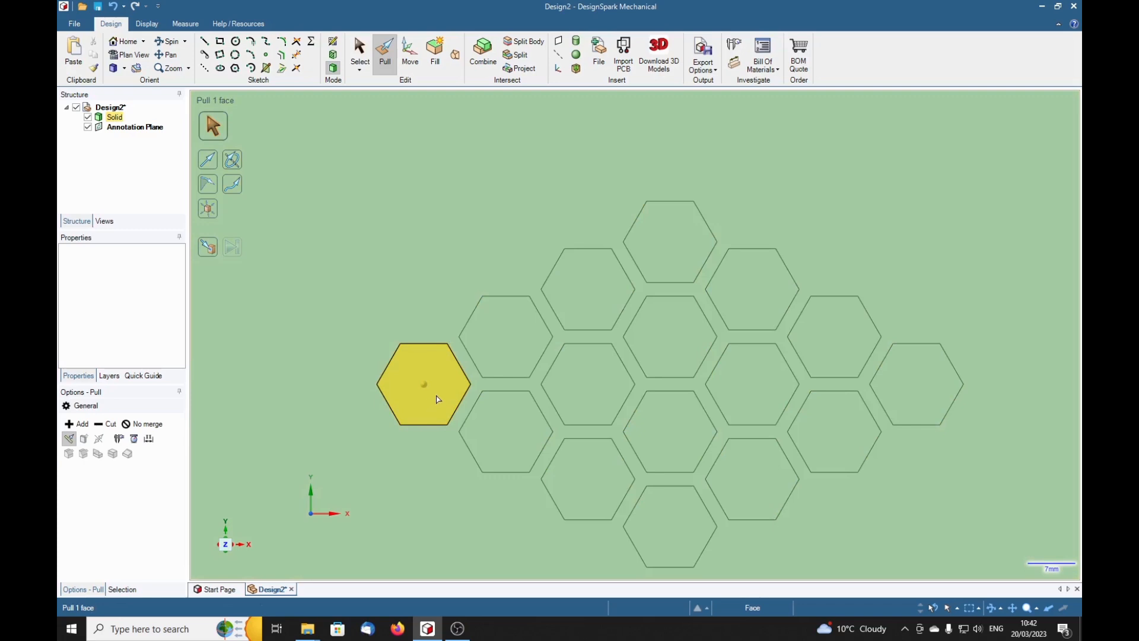
{"action": "left_click", "coordinate": [424, 384]}
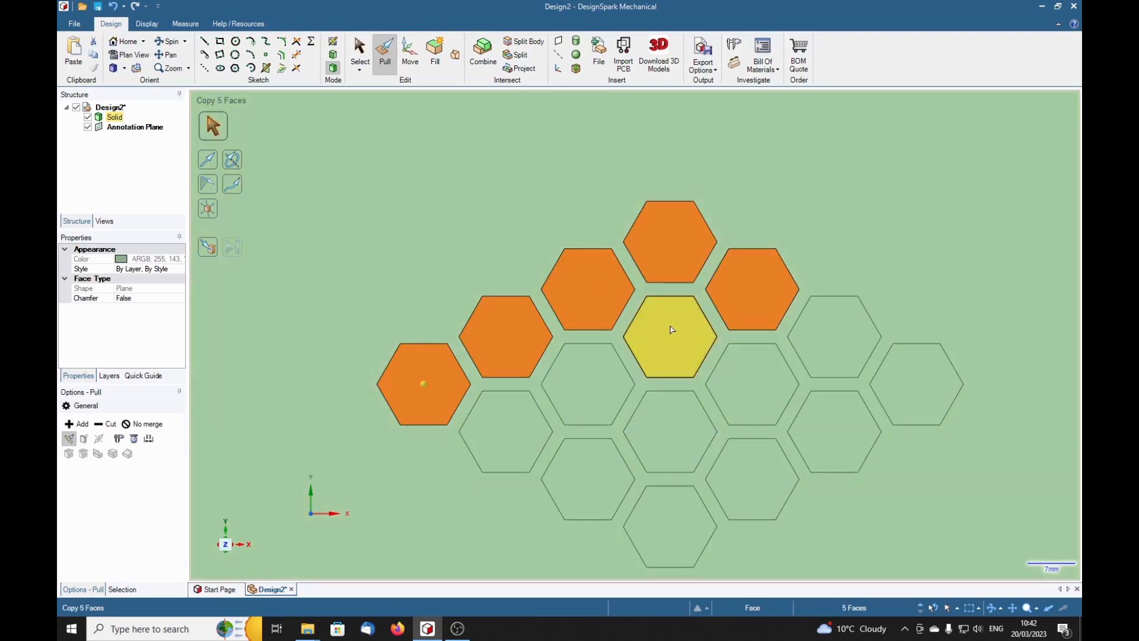
{"action": "left_click", "coordinate": [505, 443]}
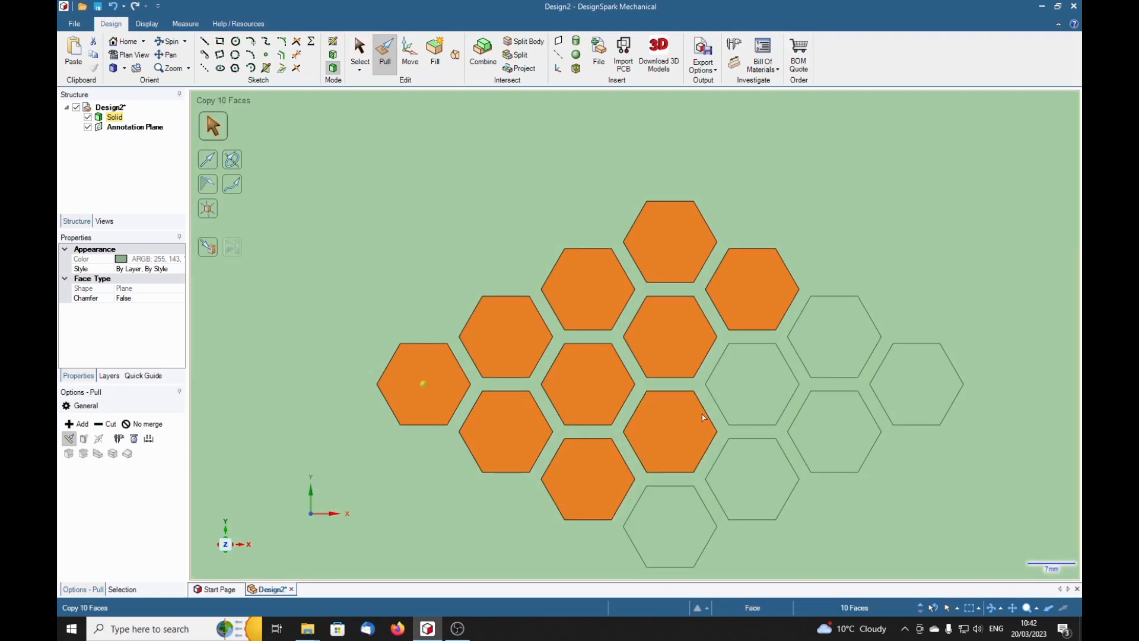
{"action": "left_click", "coordinate": [917, 383]}
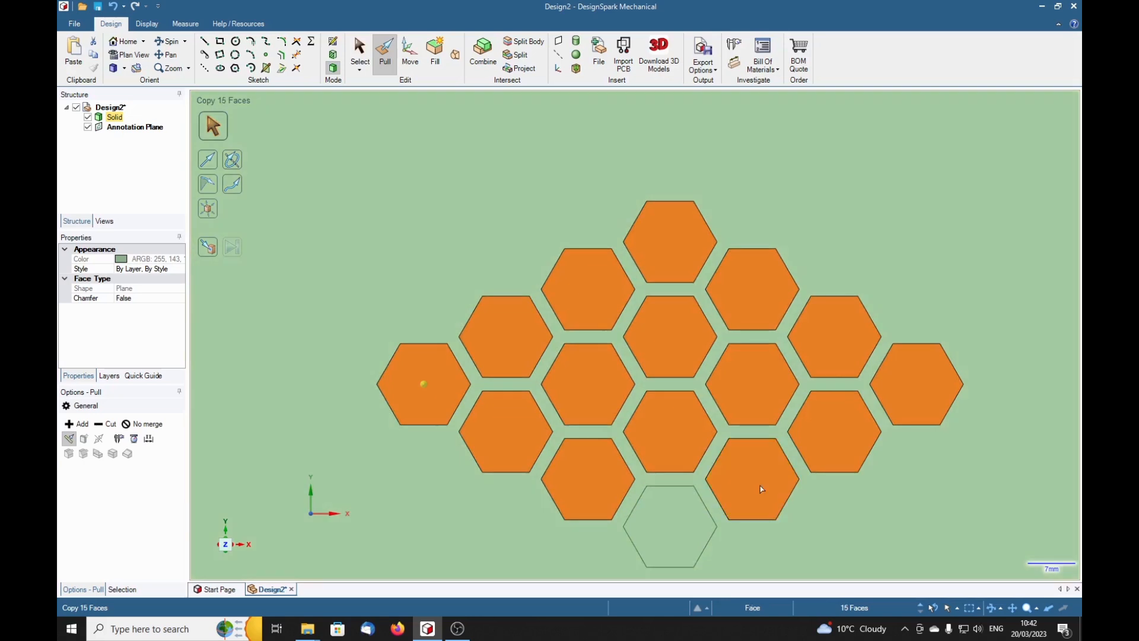
{"action": "left_click", "coordinate": [669, 524]}
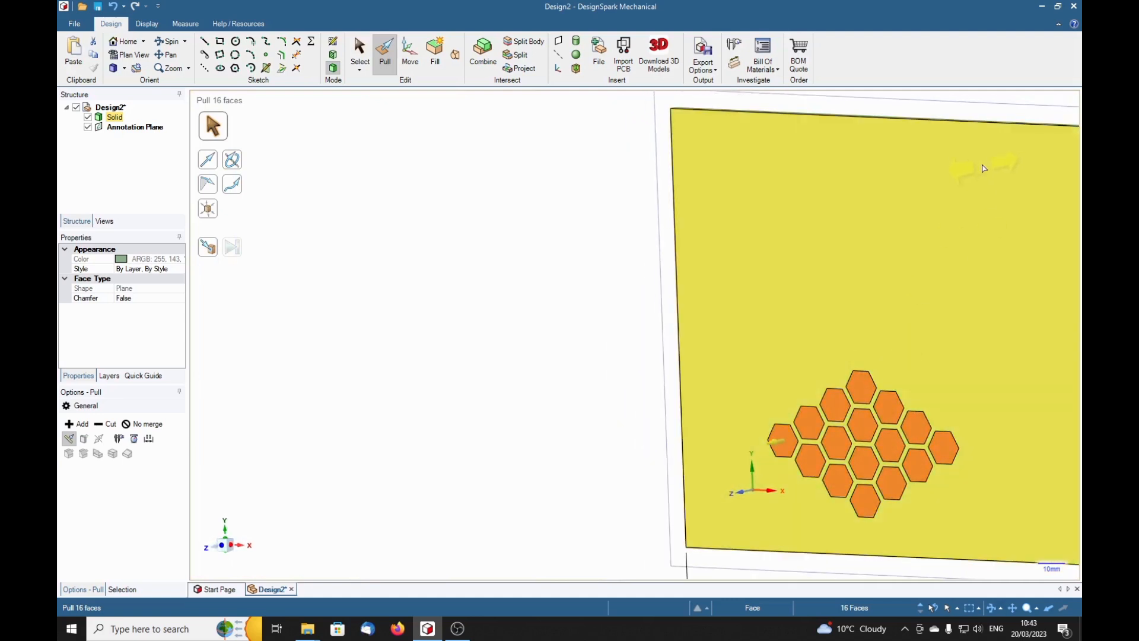
{"action": "mouse_move", "coordinate": [857, 227]}
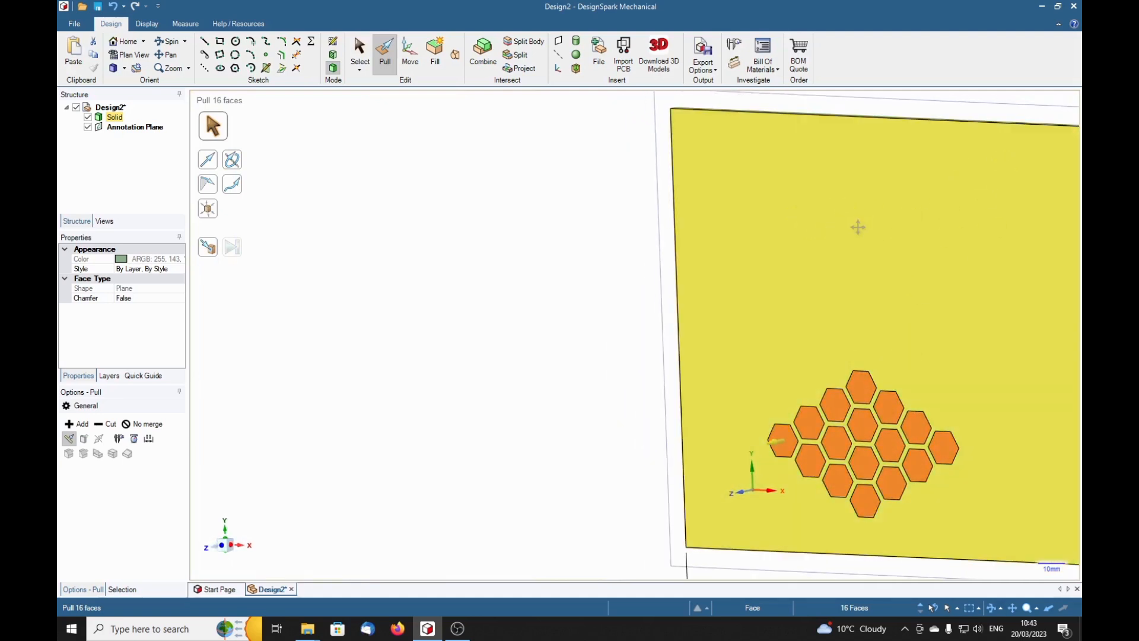